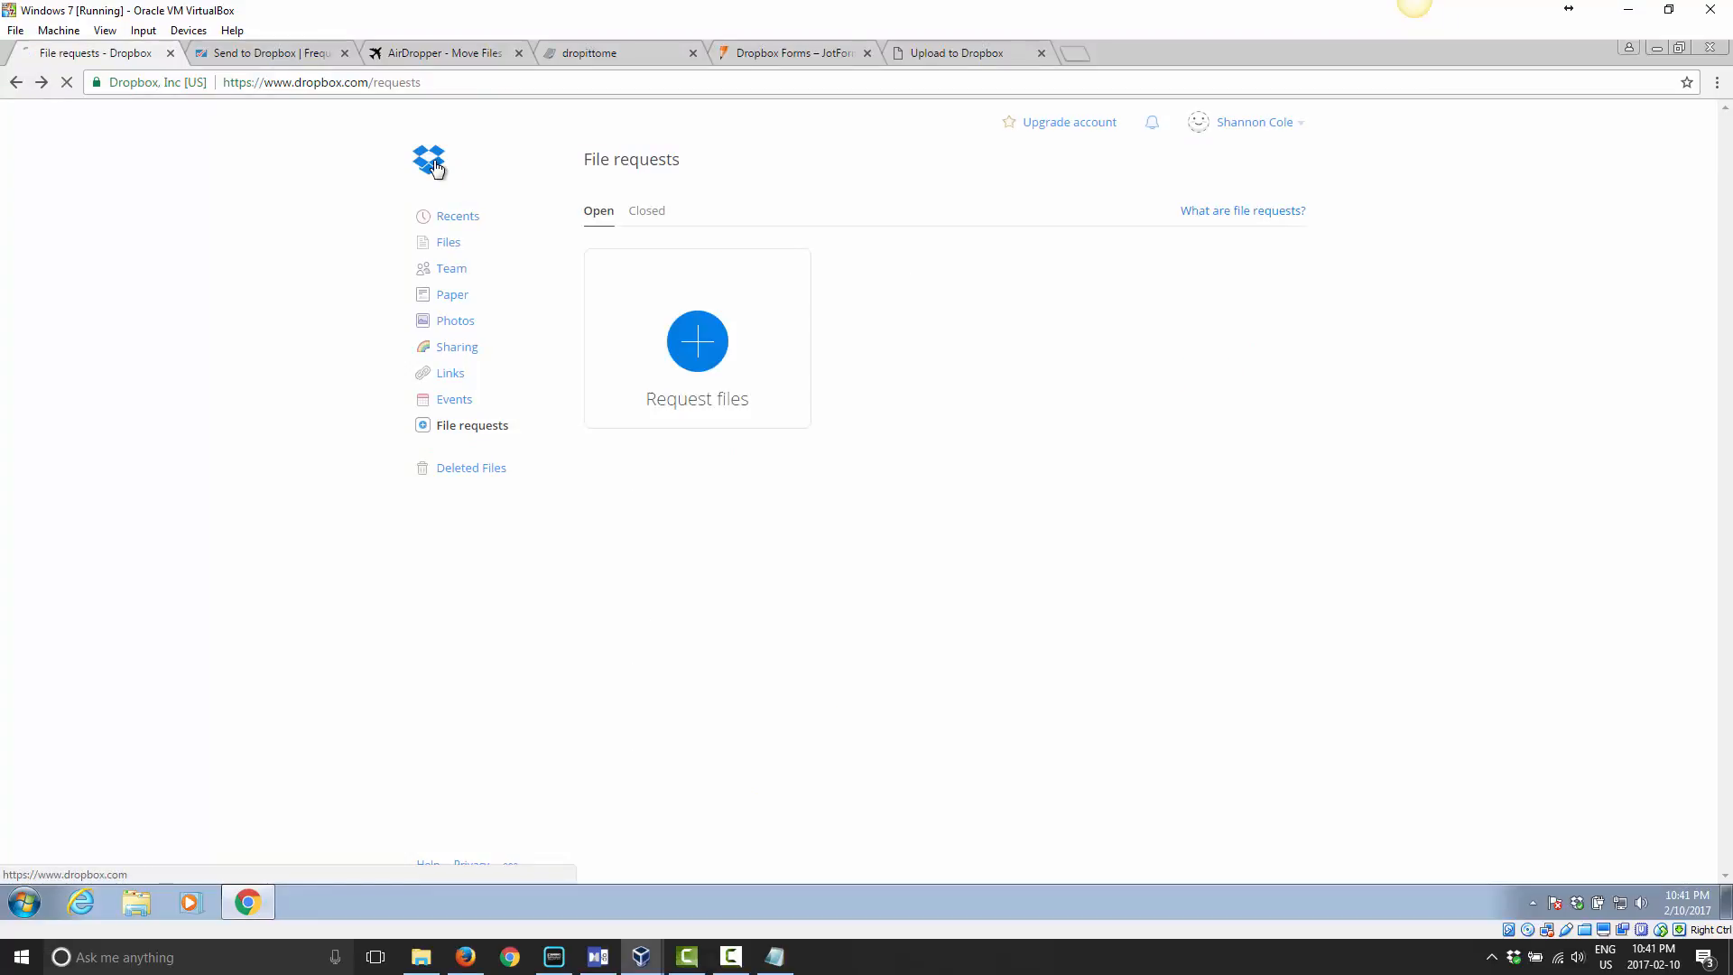
Draft a new file request named 'History Assignment', keeping the default File requests destination folder.
{"action": "left_click", "coordinate": [430, 161]}
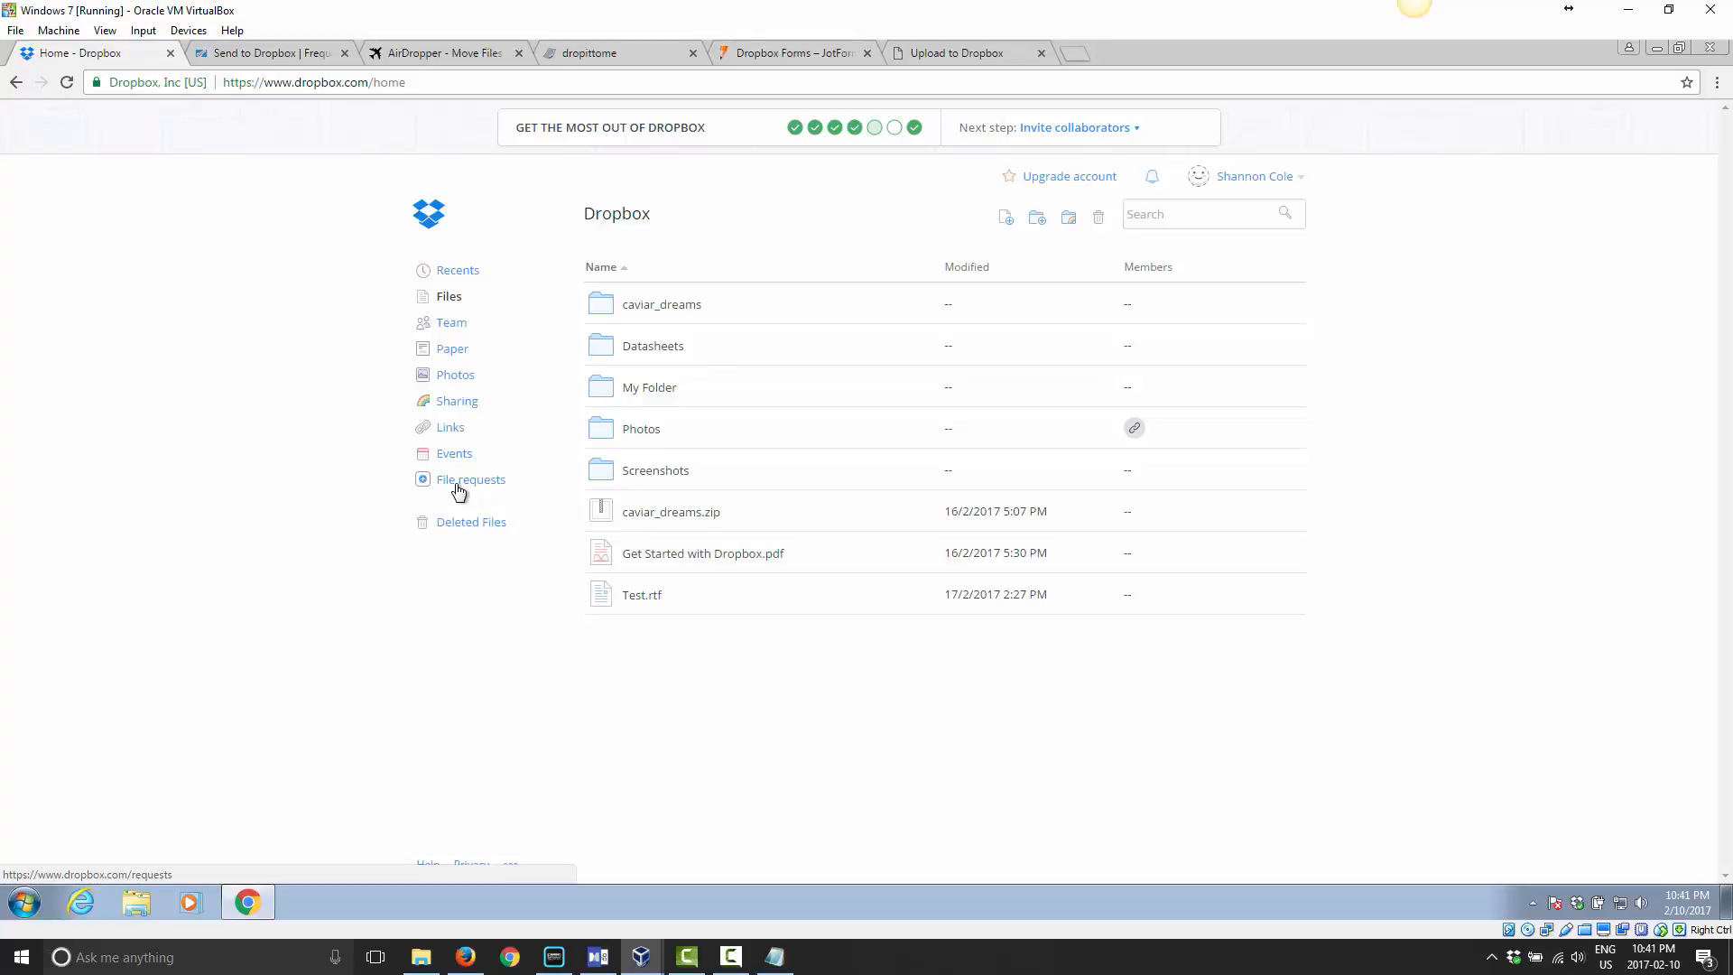
{"action": "left_click", "coordinate": [471, 478]}
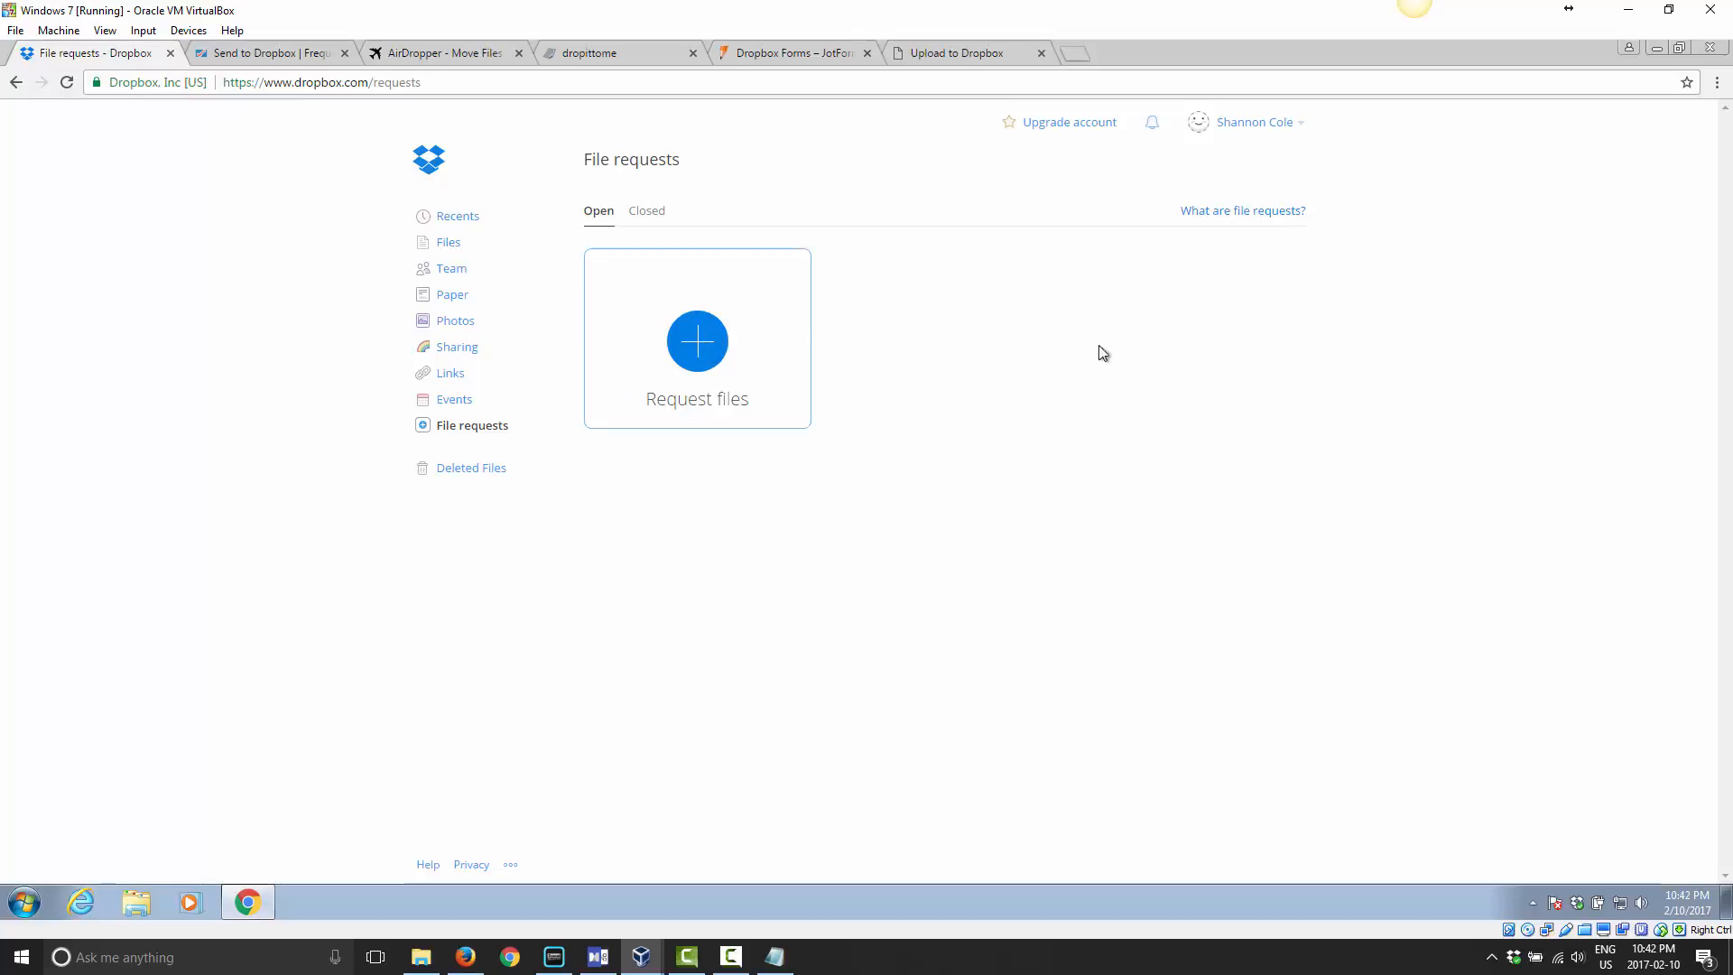
{"action": "mouse_move", "coordinate": [771, 545]}
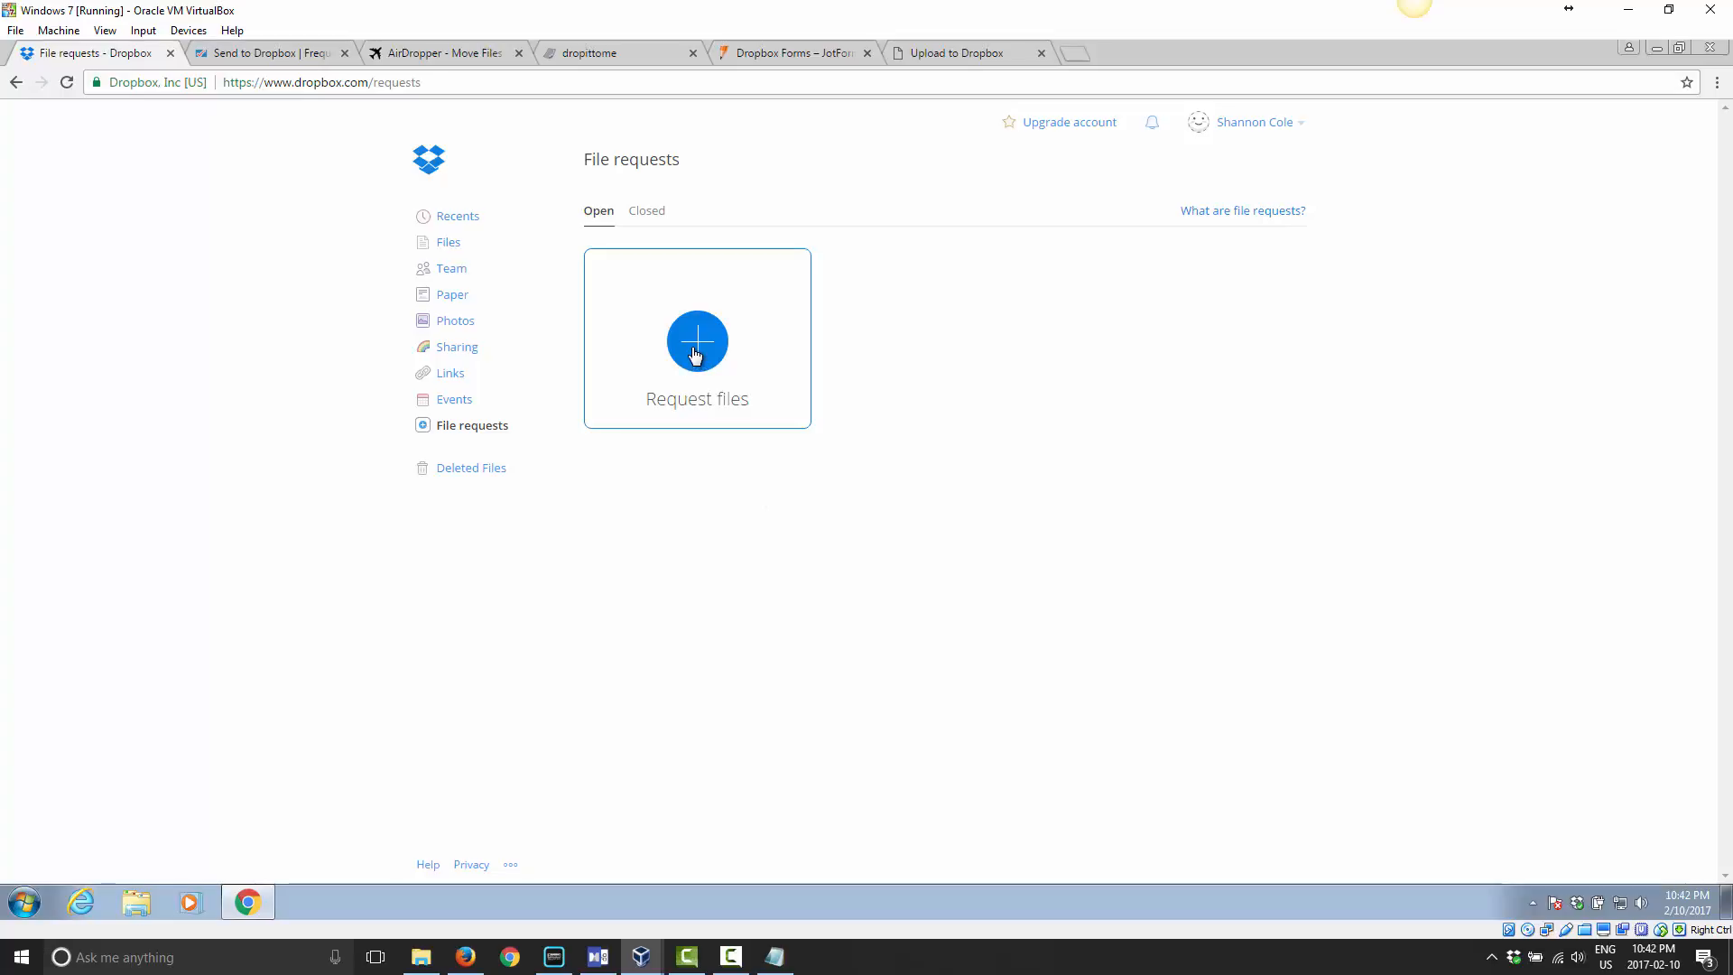
{"action": "left_click", "coordinate": [696, 341]}
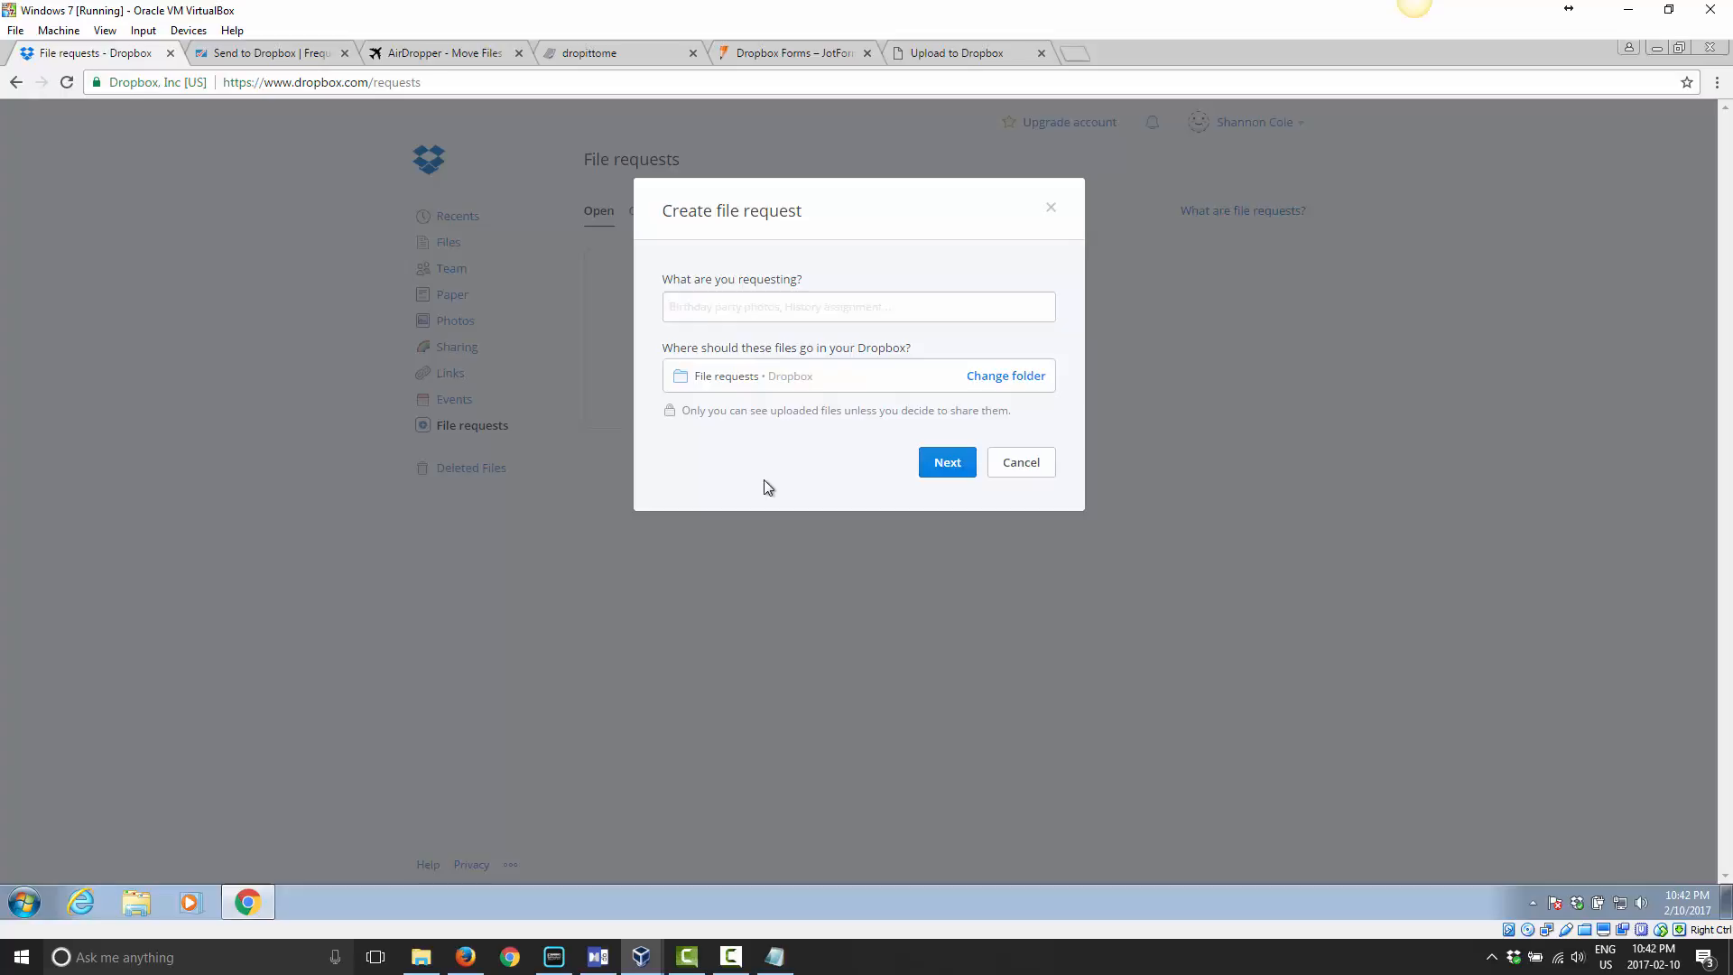
{"action": "mouse_move", "coordinate": [781, 484]}
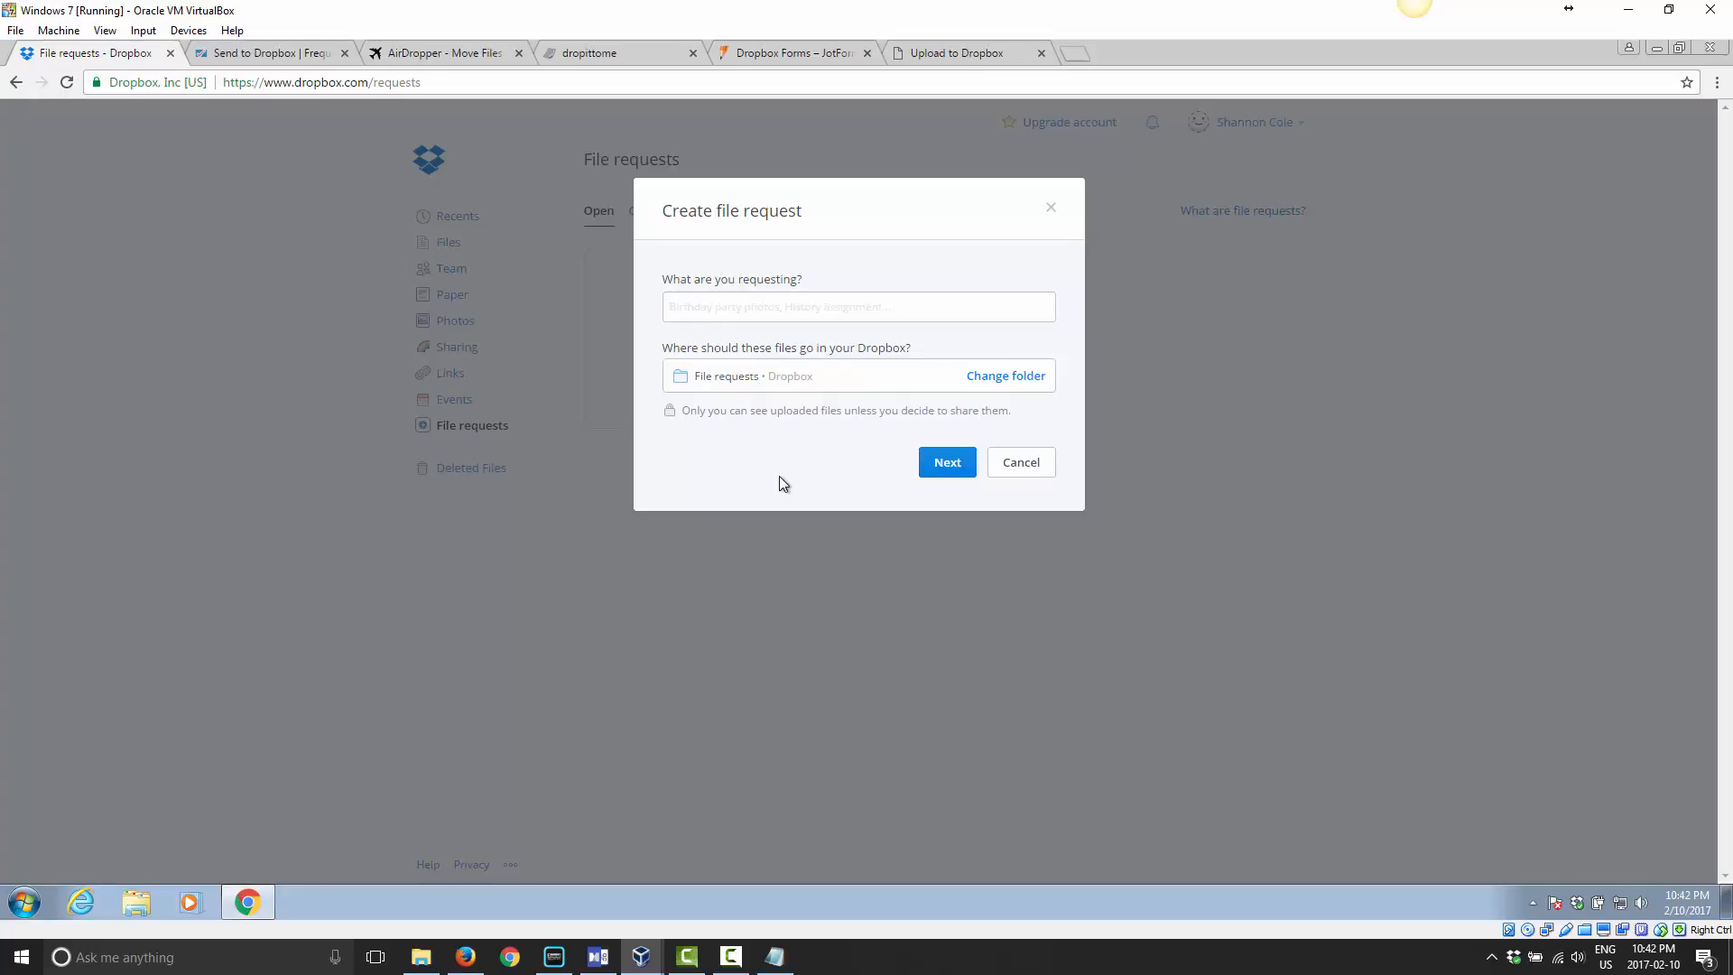
{"action": "left_click", "coordinate": [857, 307]}
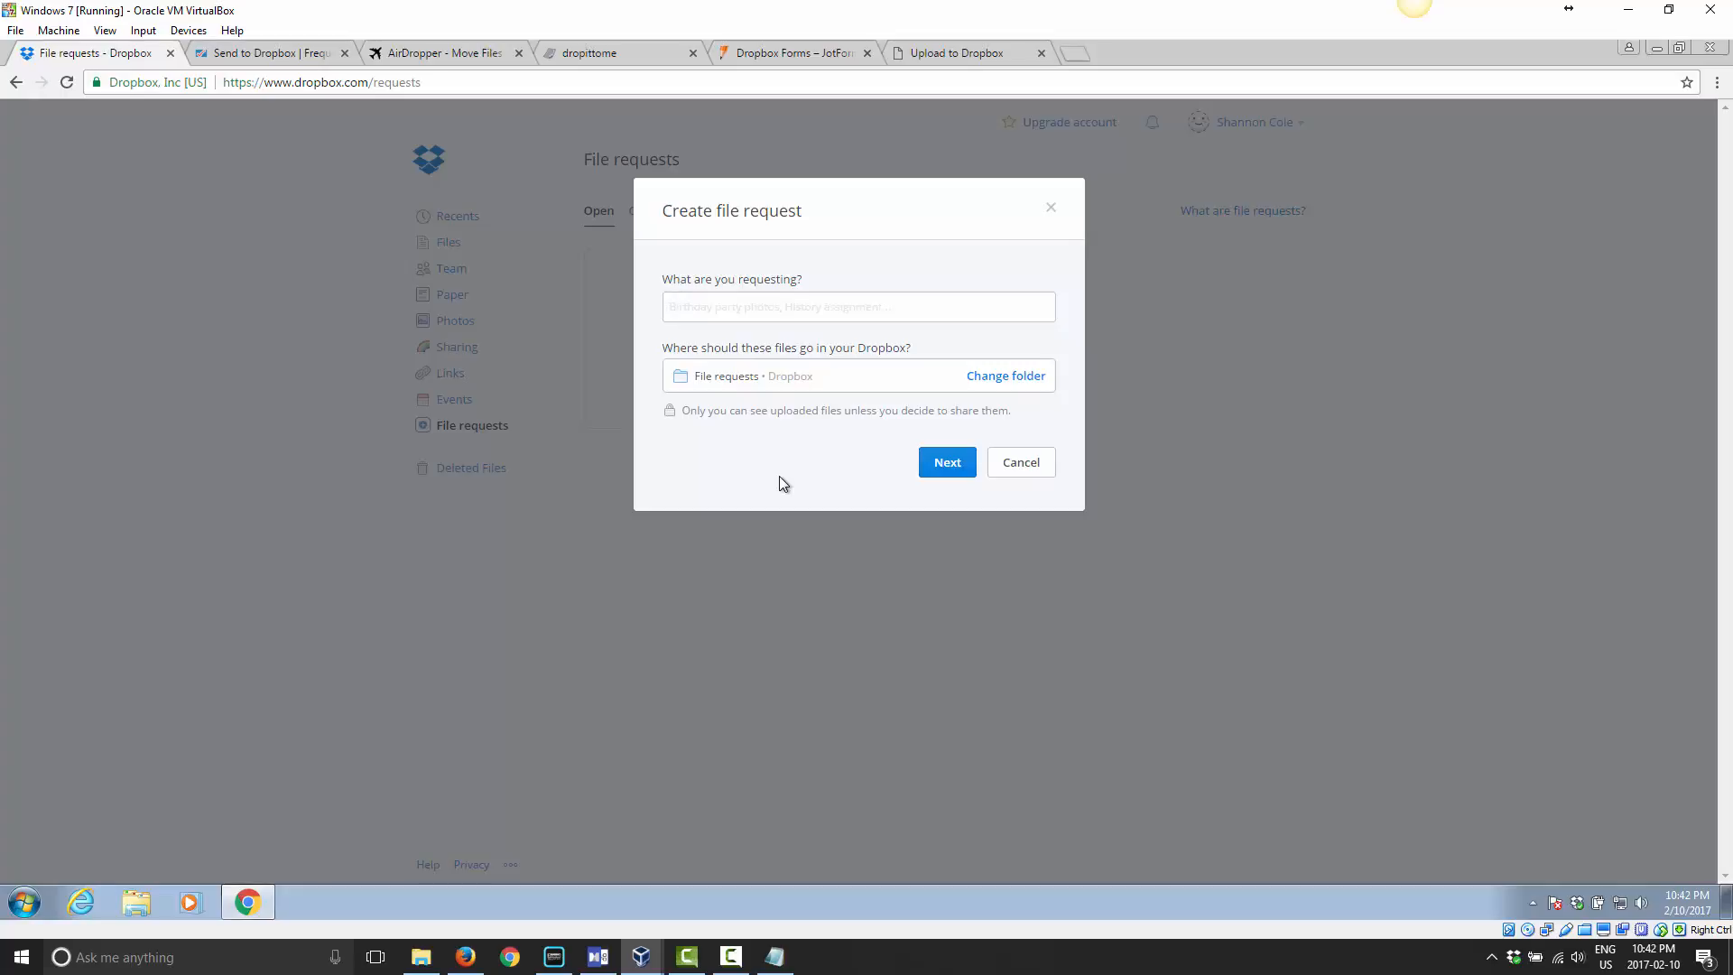
{"action": "type", "text": "History Assi"}
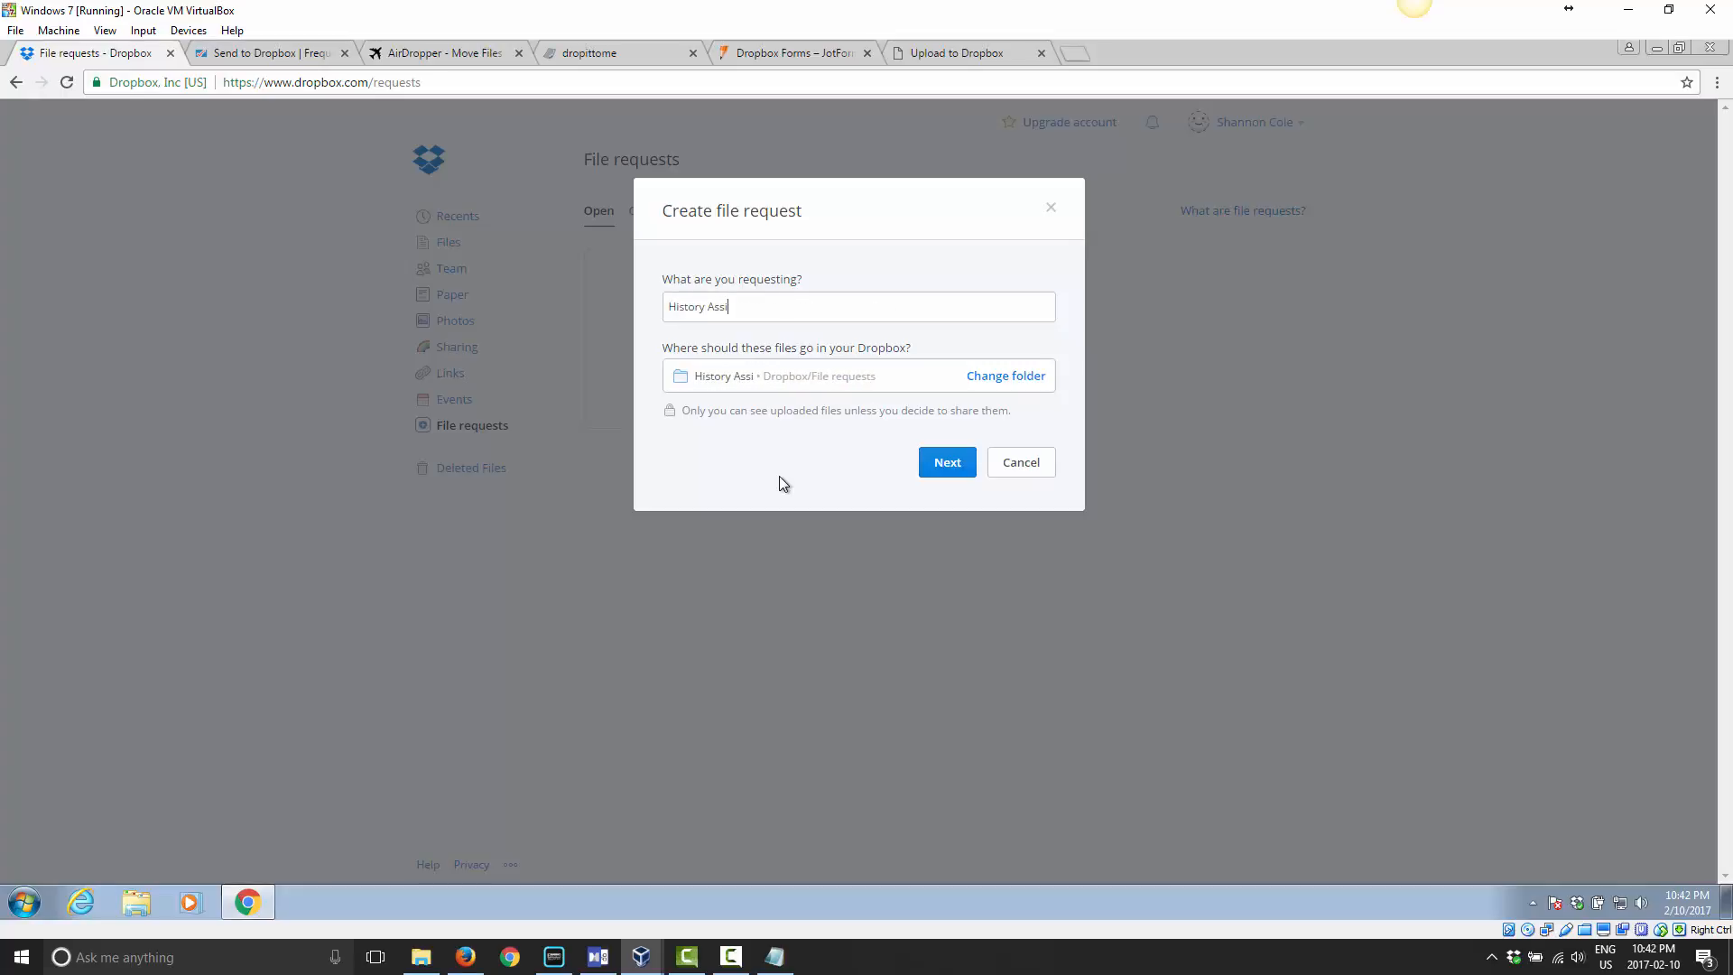
{"action": "type", "text": "gnment"}
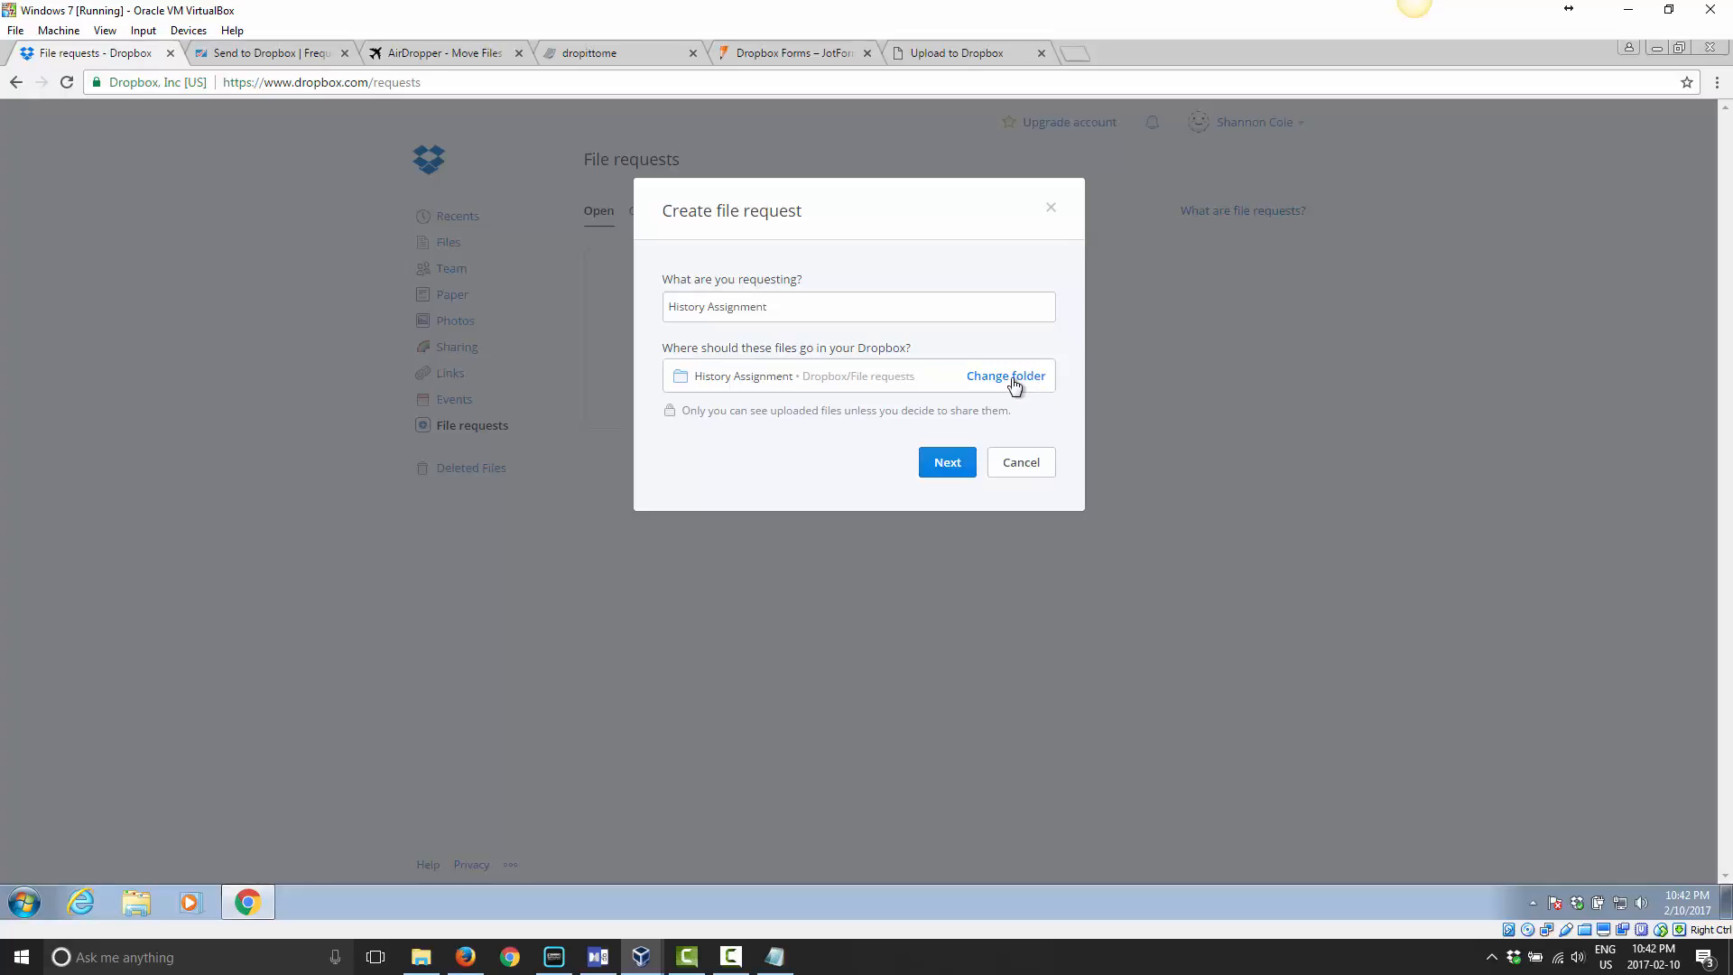
{"action": "left_click", "coordinate": [1005, 375]}
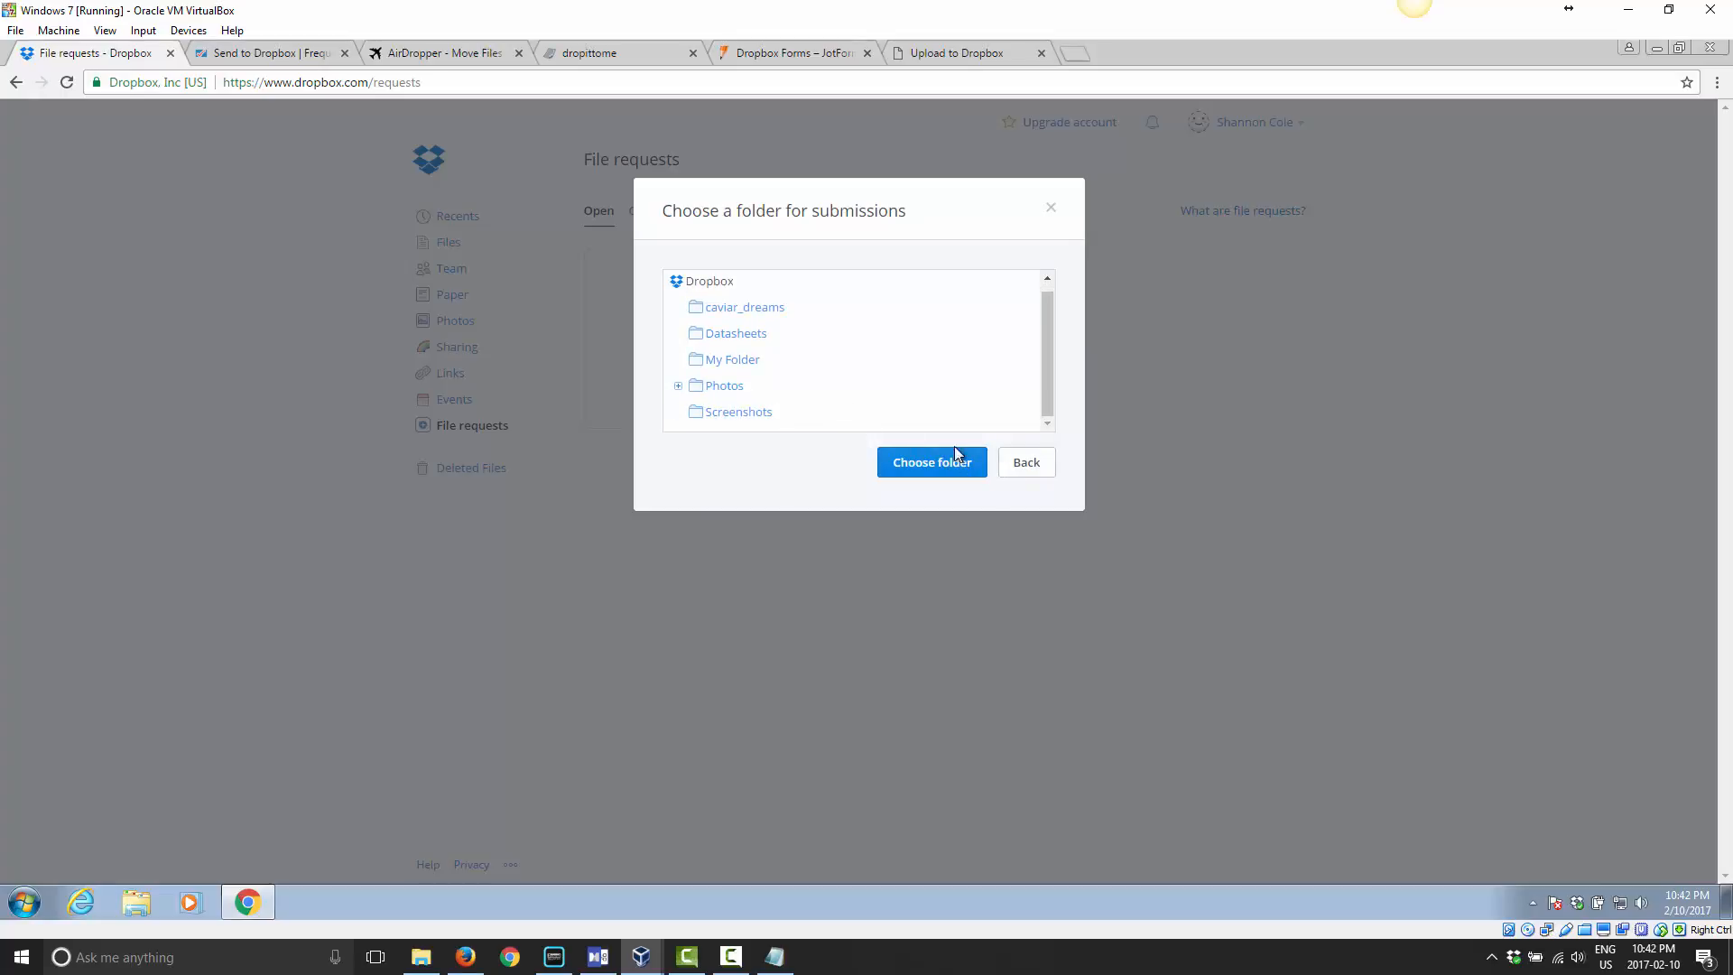
{"action": "left_click", "coordinate": [930, 462]}
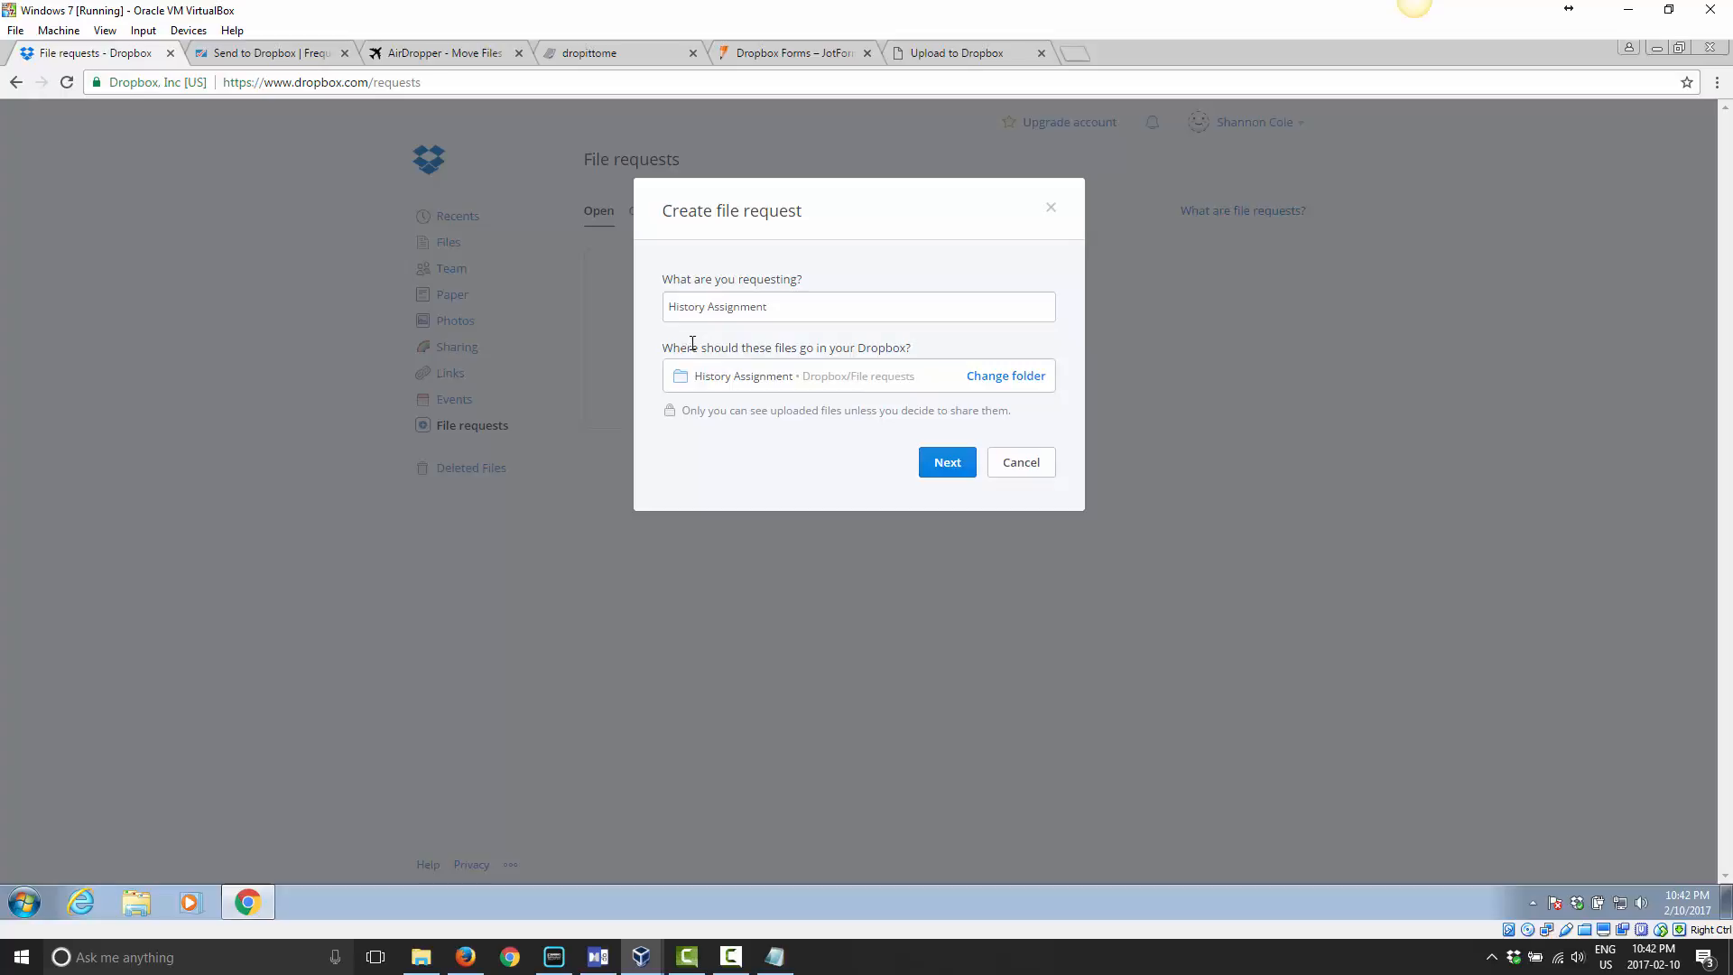
{"action": "mouse_move", "coordinate": [654, 373]}
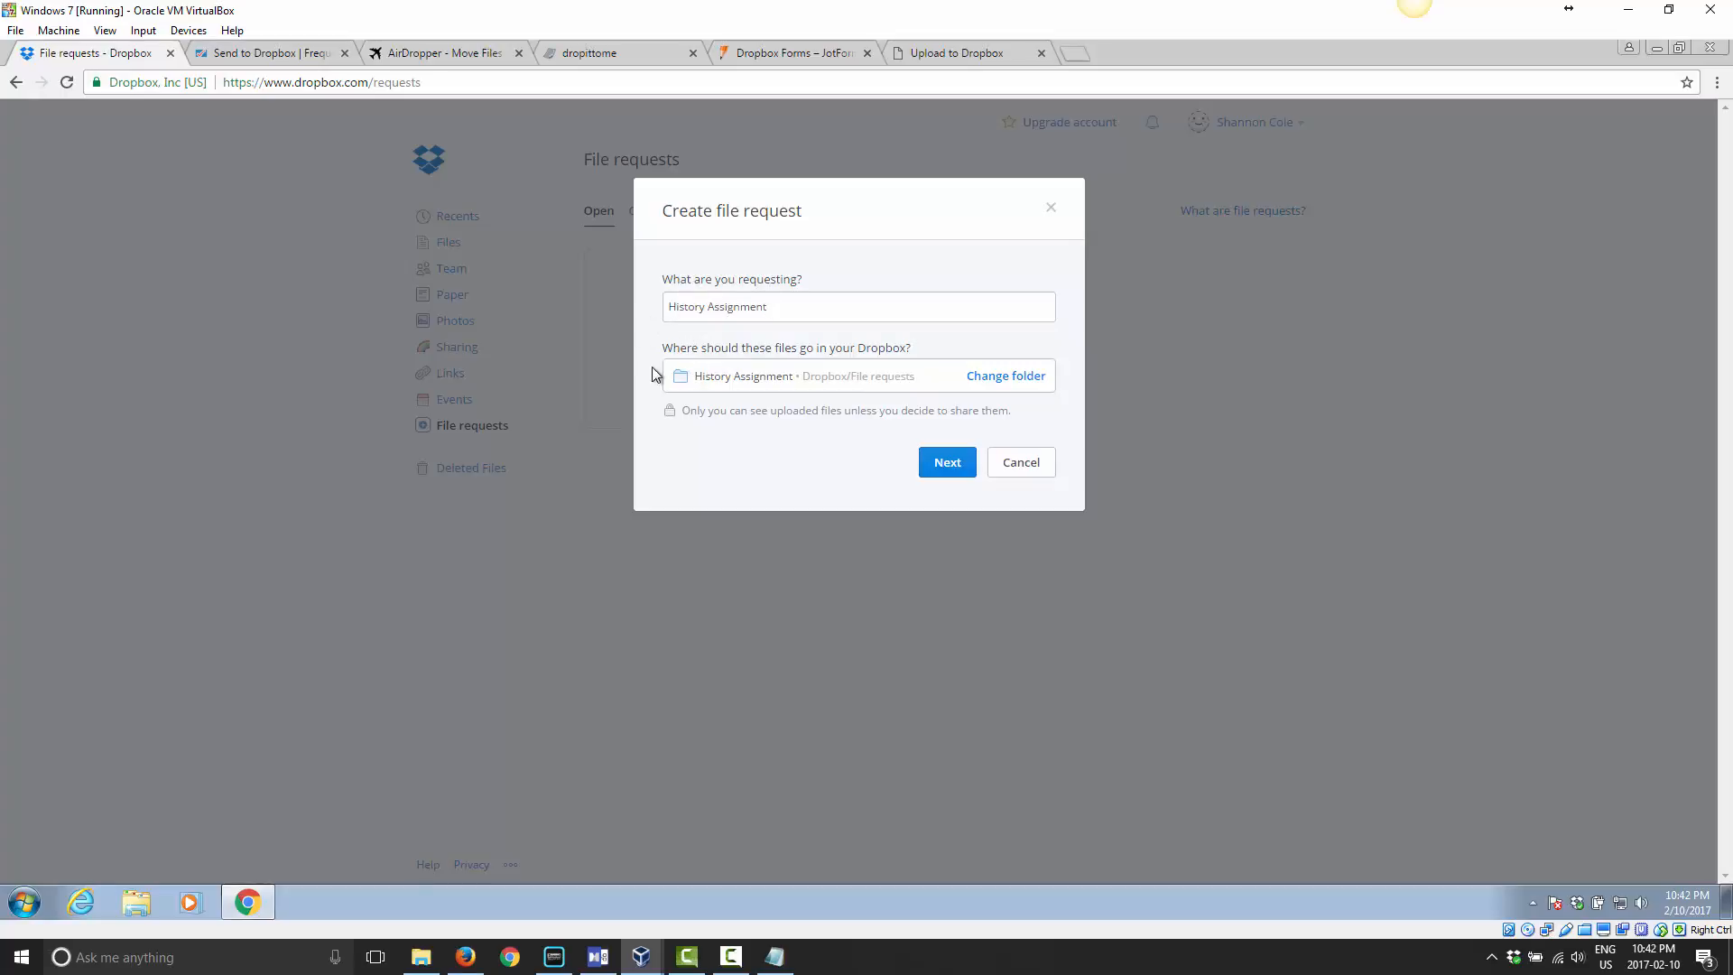
{"action": "mouse_move", "coordinate": [850, 426]}
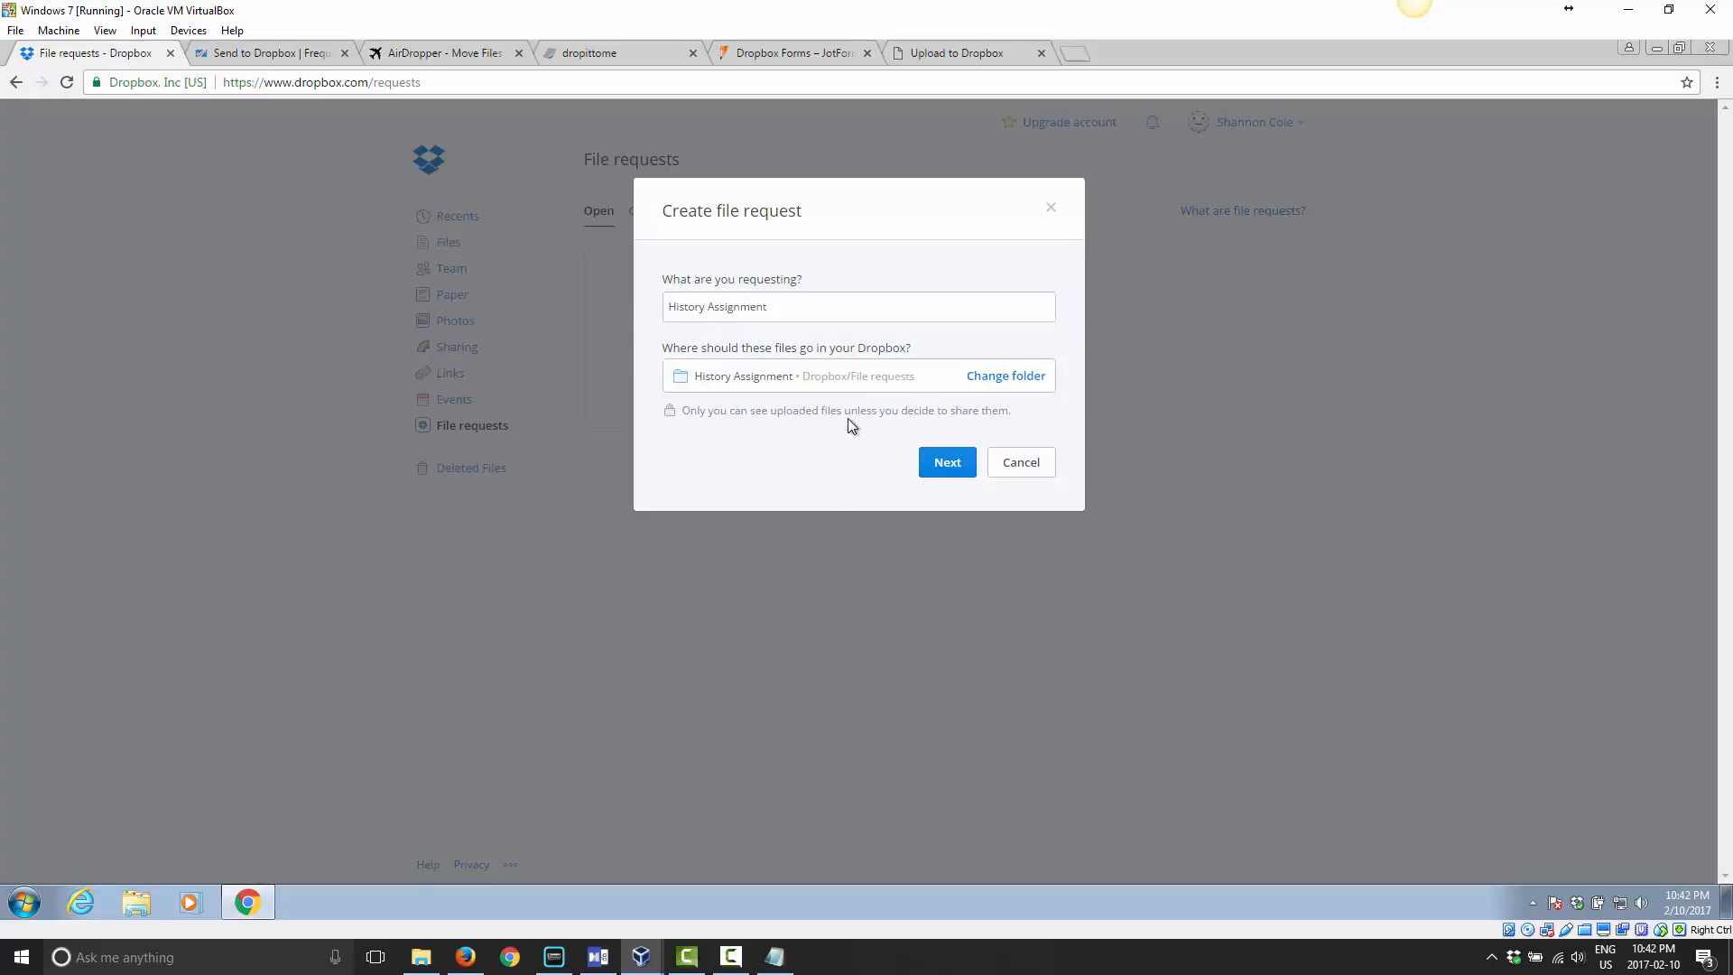
{"action": "mouse_move", "coordinate": [859, 500]}
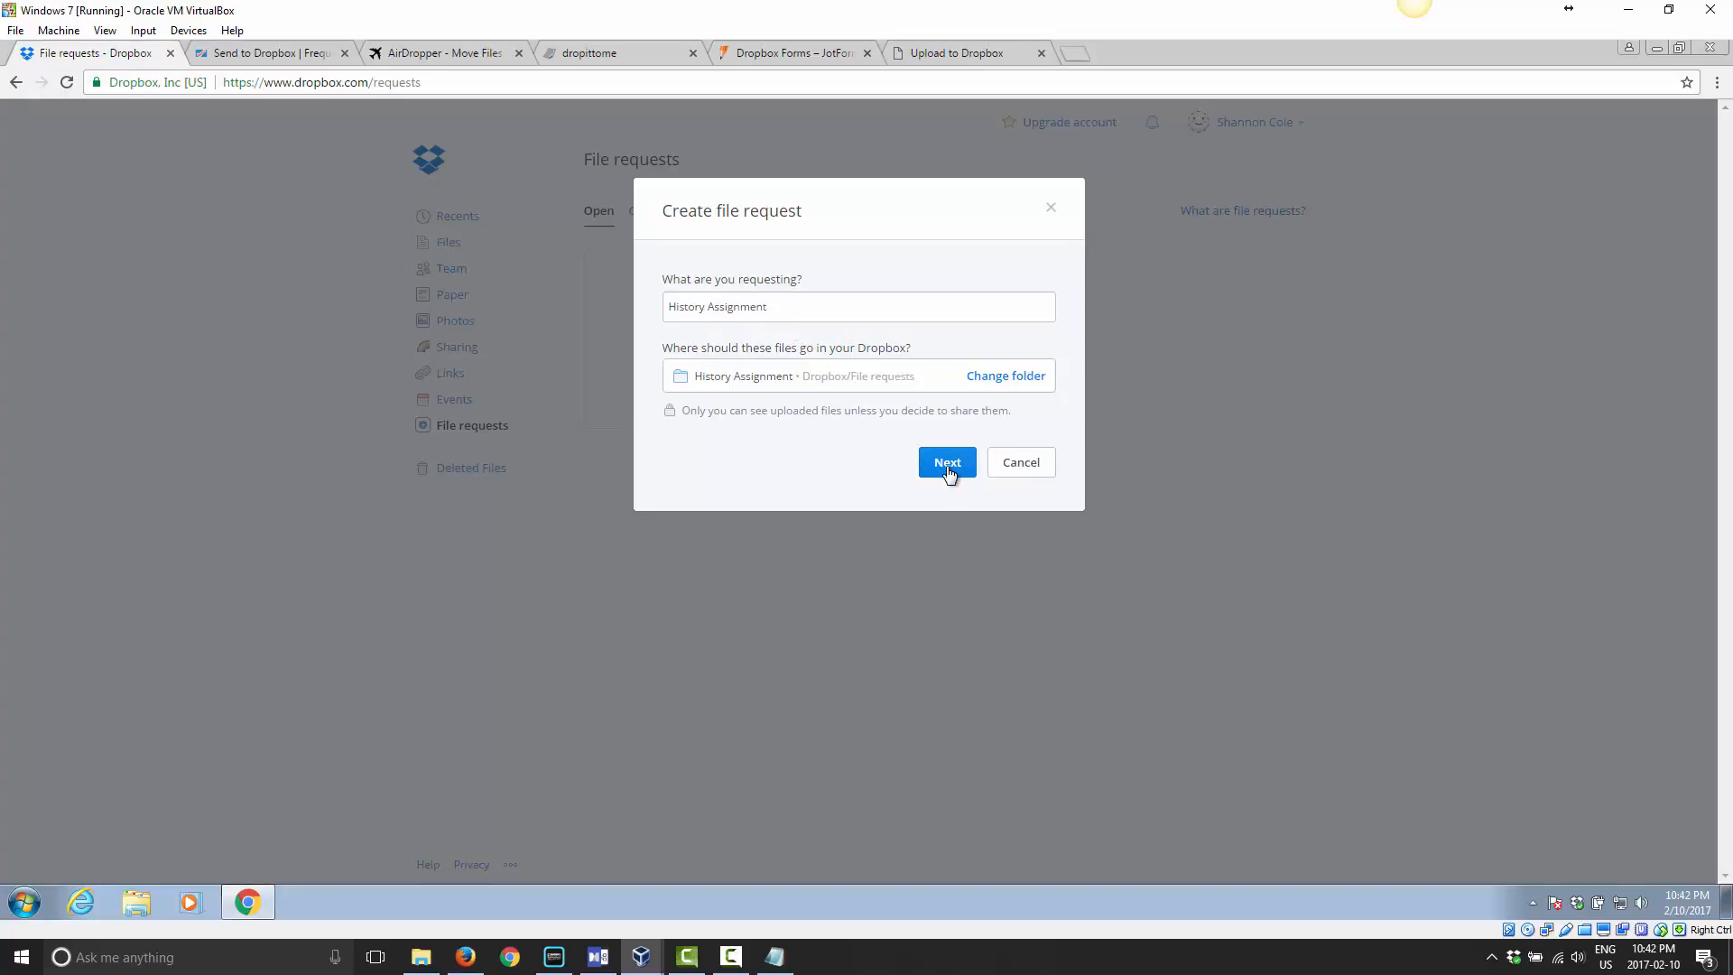
Create the History Assignment request and copy its shareable link to the clipboard.
{"action": "left_click", "coordinate": [943, 462]}
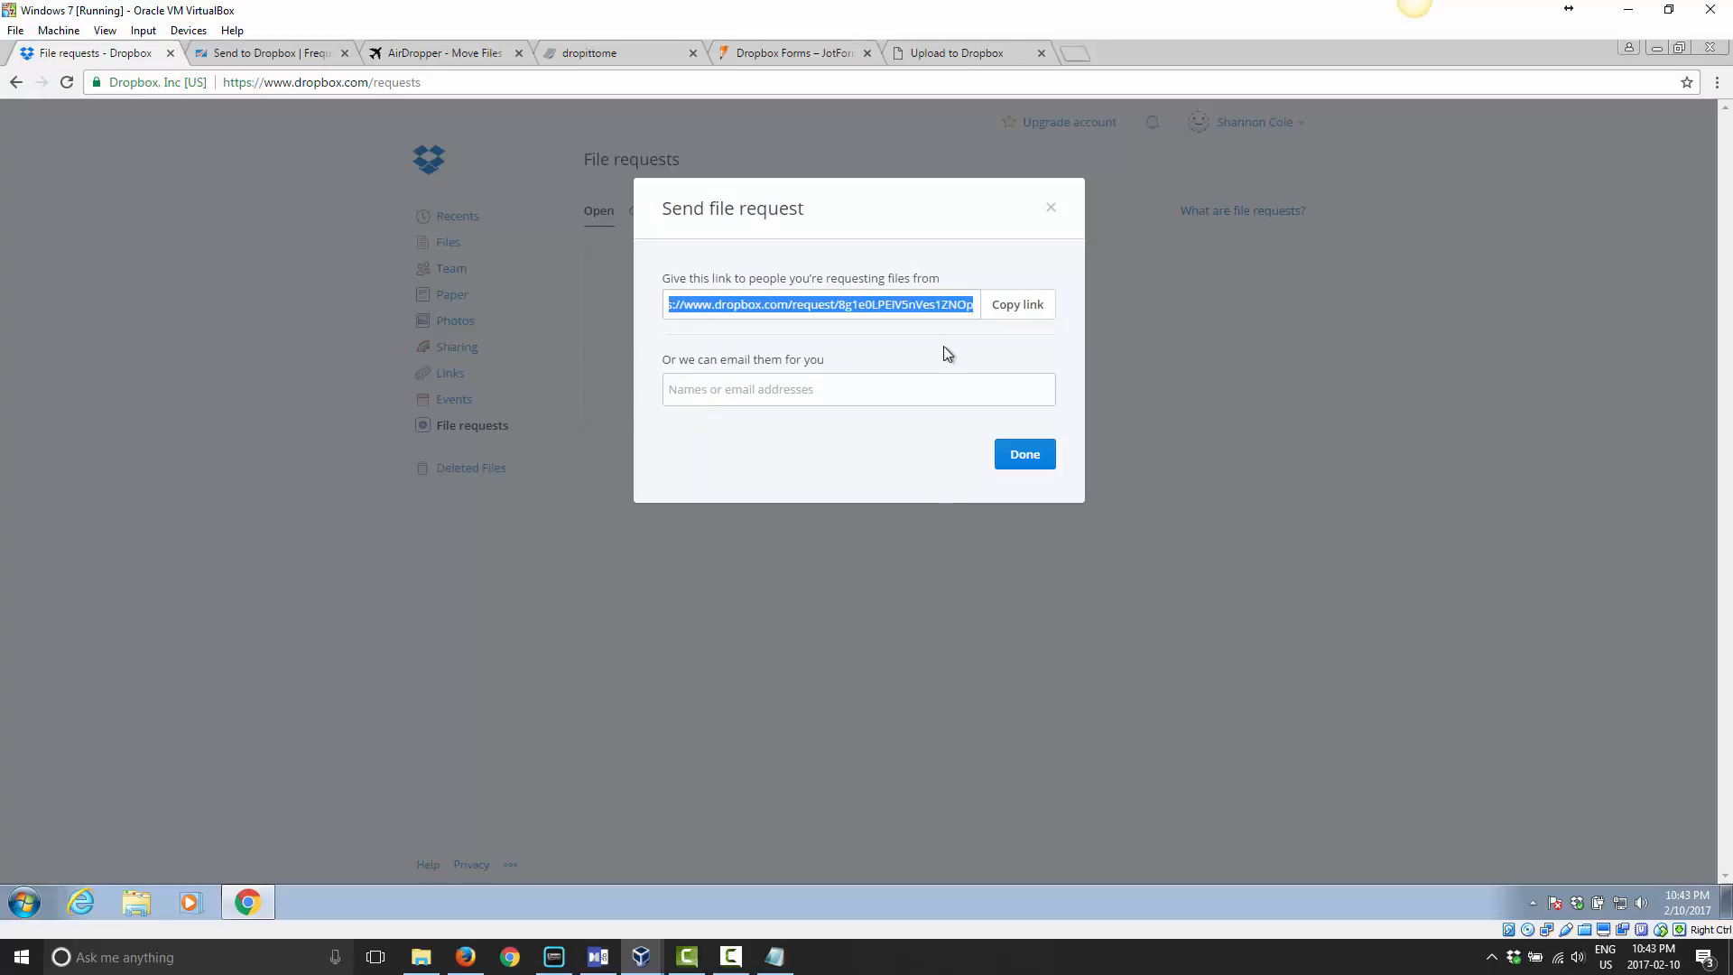
{"action": "left_click", "coordinate": [1016, 303]}
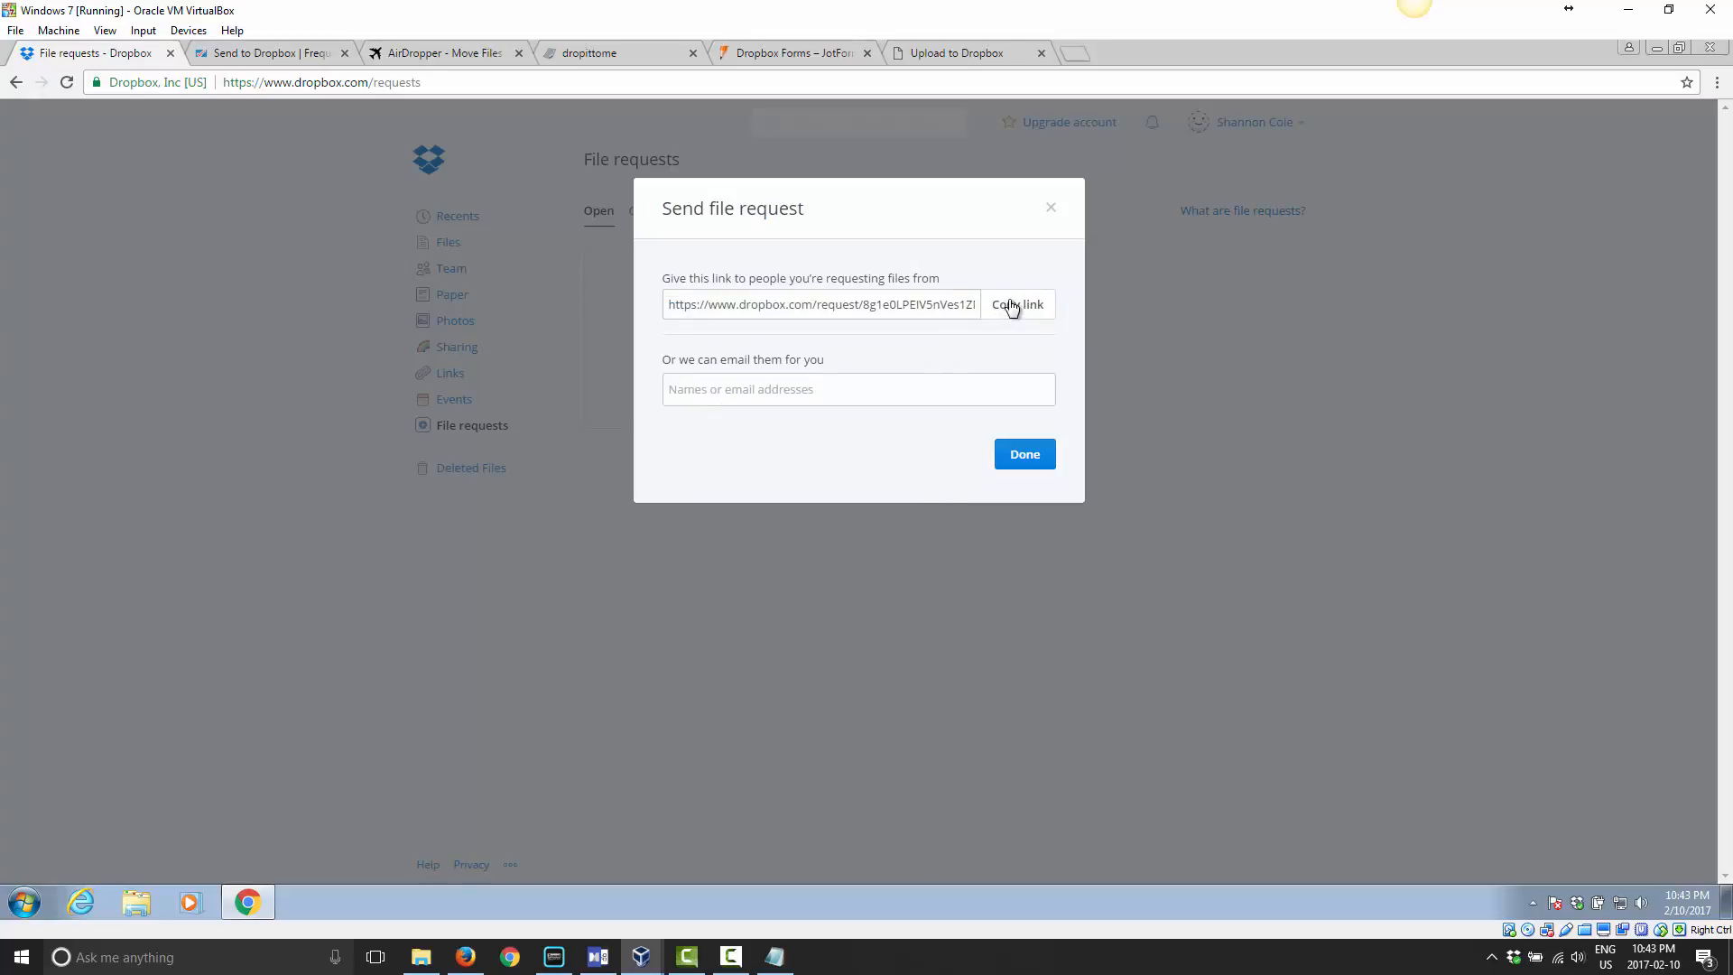
{"action": "left_click", "coordinate": [1017, 303]}
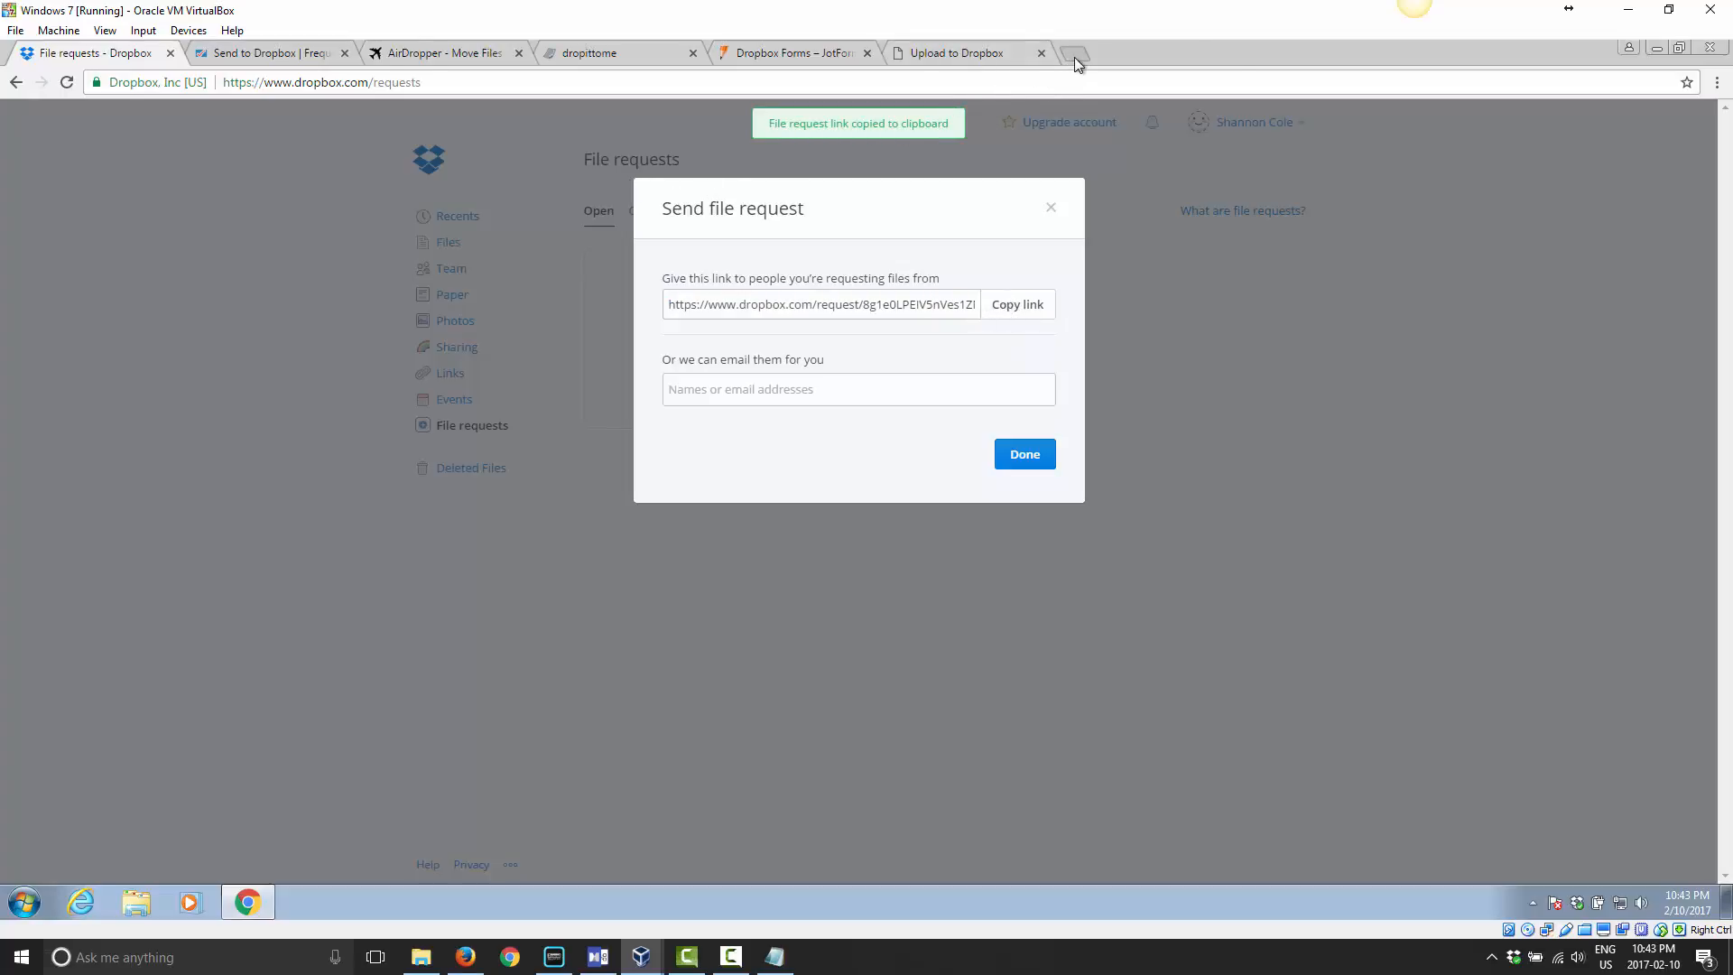
Submit the giraffe photo through the pasted request link in a new tab.
{"action": "left_click", "coordinate": [1072, 52]}
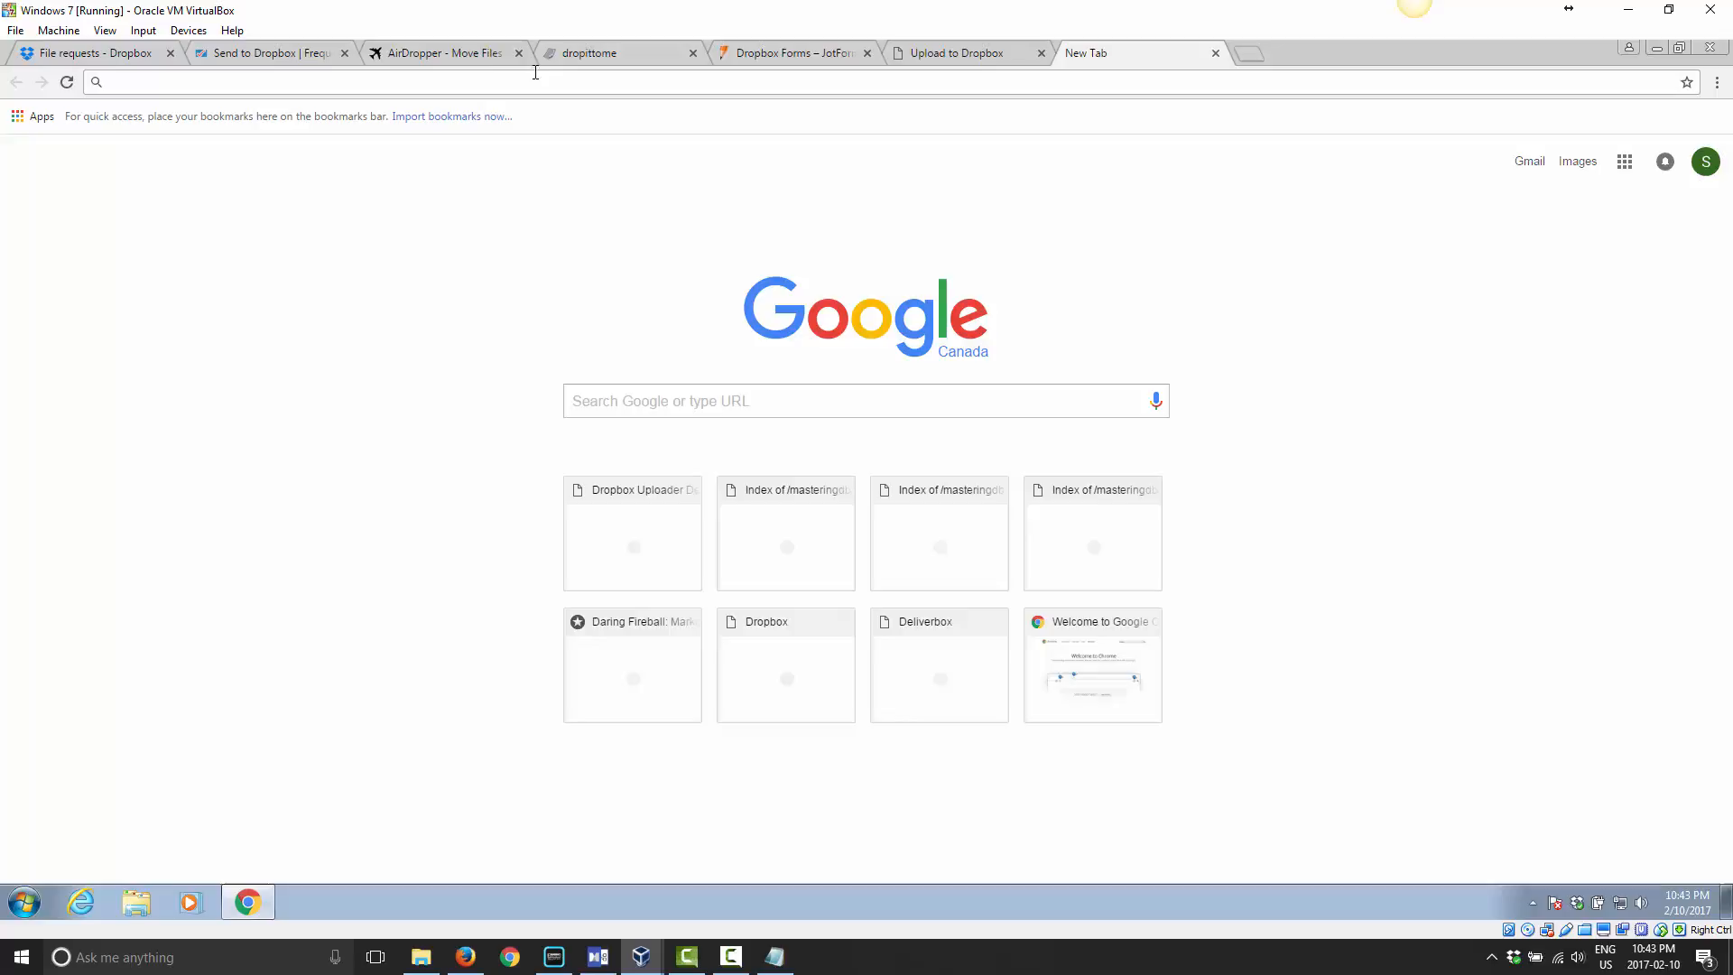
{"action": "type", "text": "https://www.dropbox.com/request/8g1e0LPElV5nVes1ZNOp"}
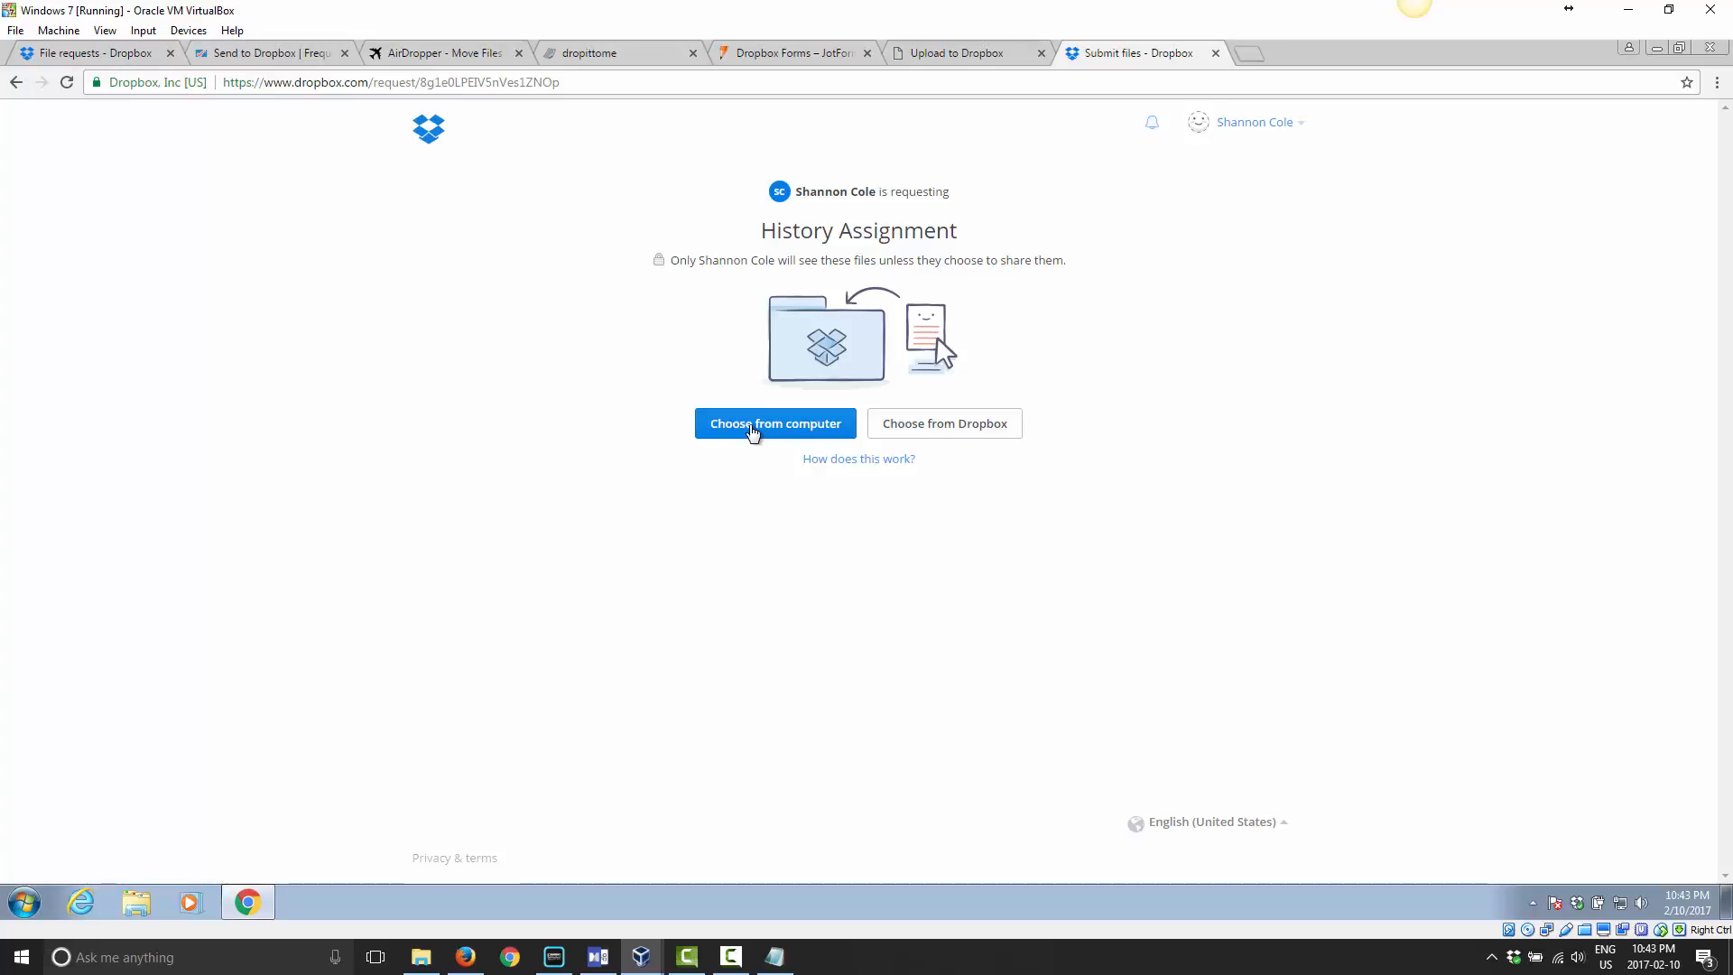
{"action": "left_click", "coordinate": [774, 422]}
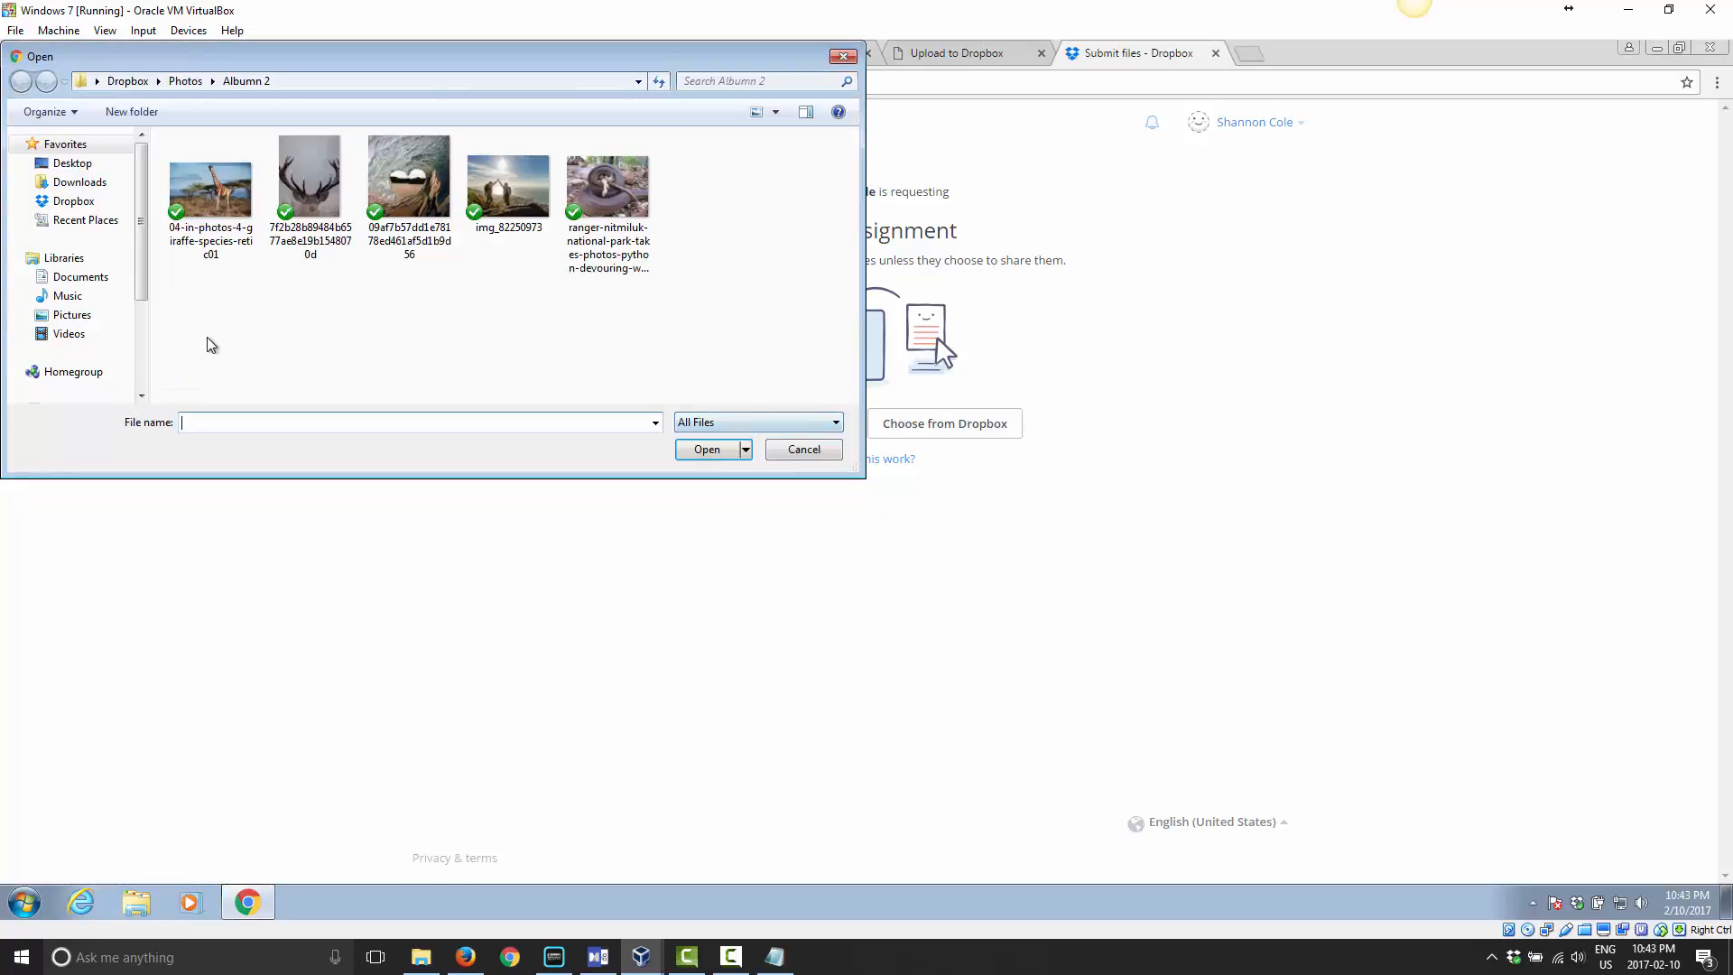
{"action": "left_click", "coordinate": [209, 183]}
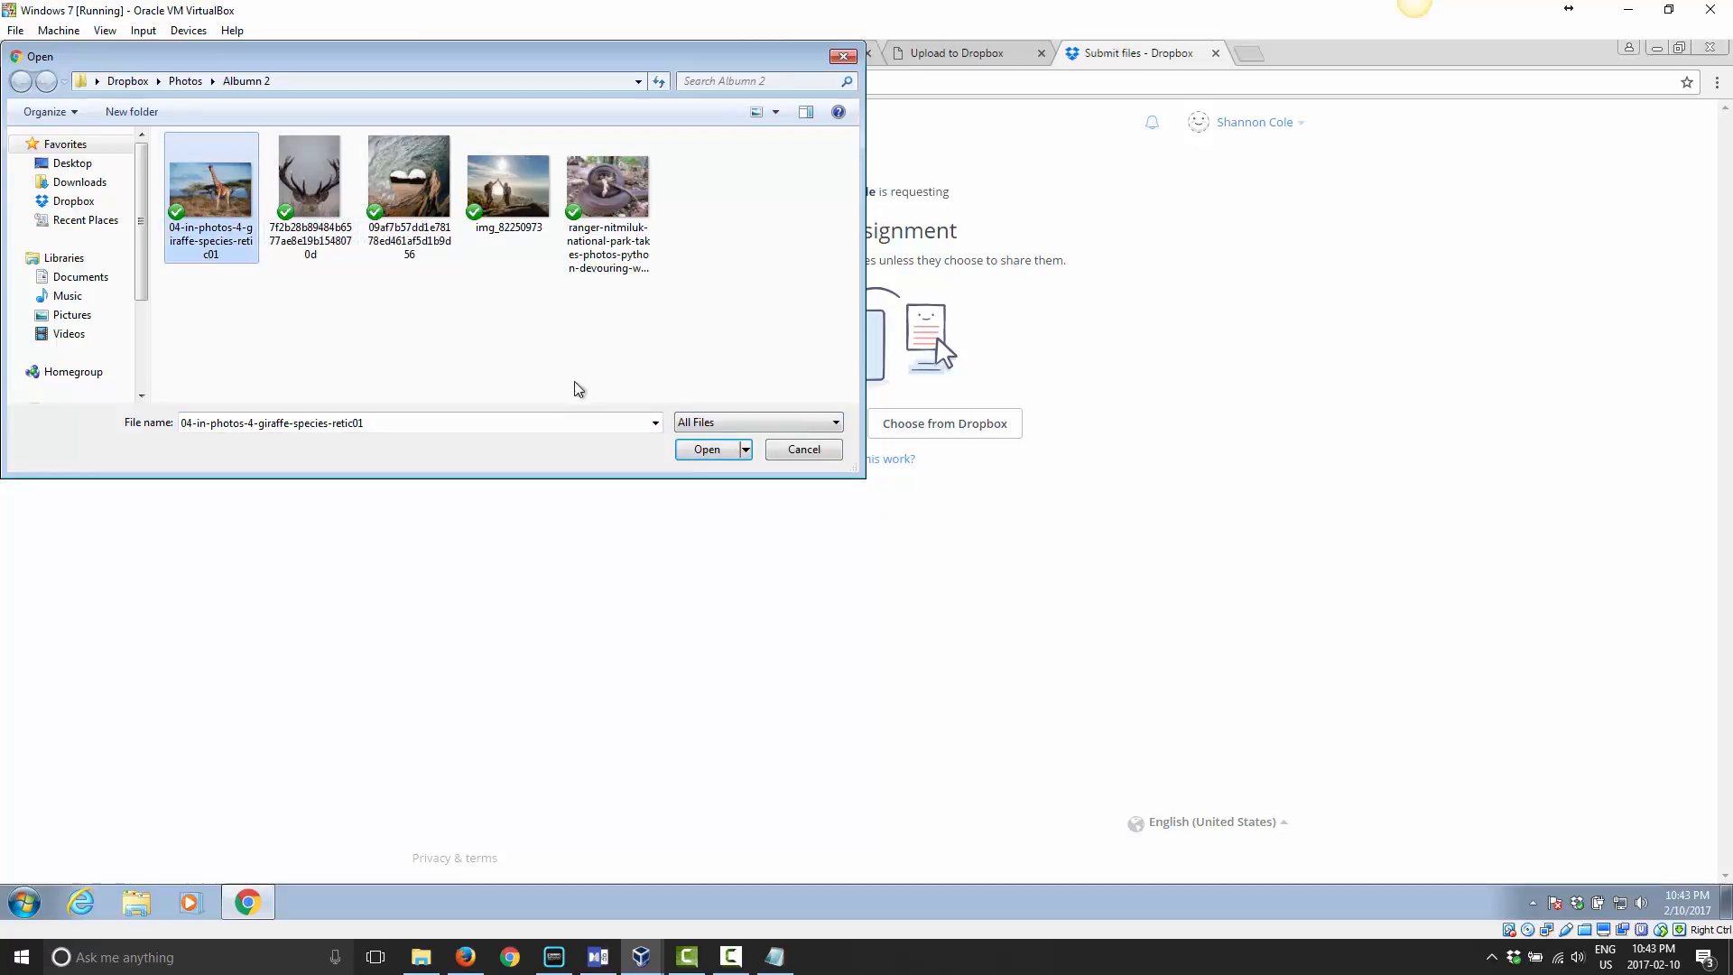
{"action": "left_click", "coordinate": [706, 449]}
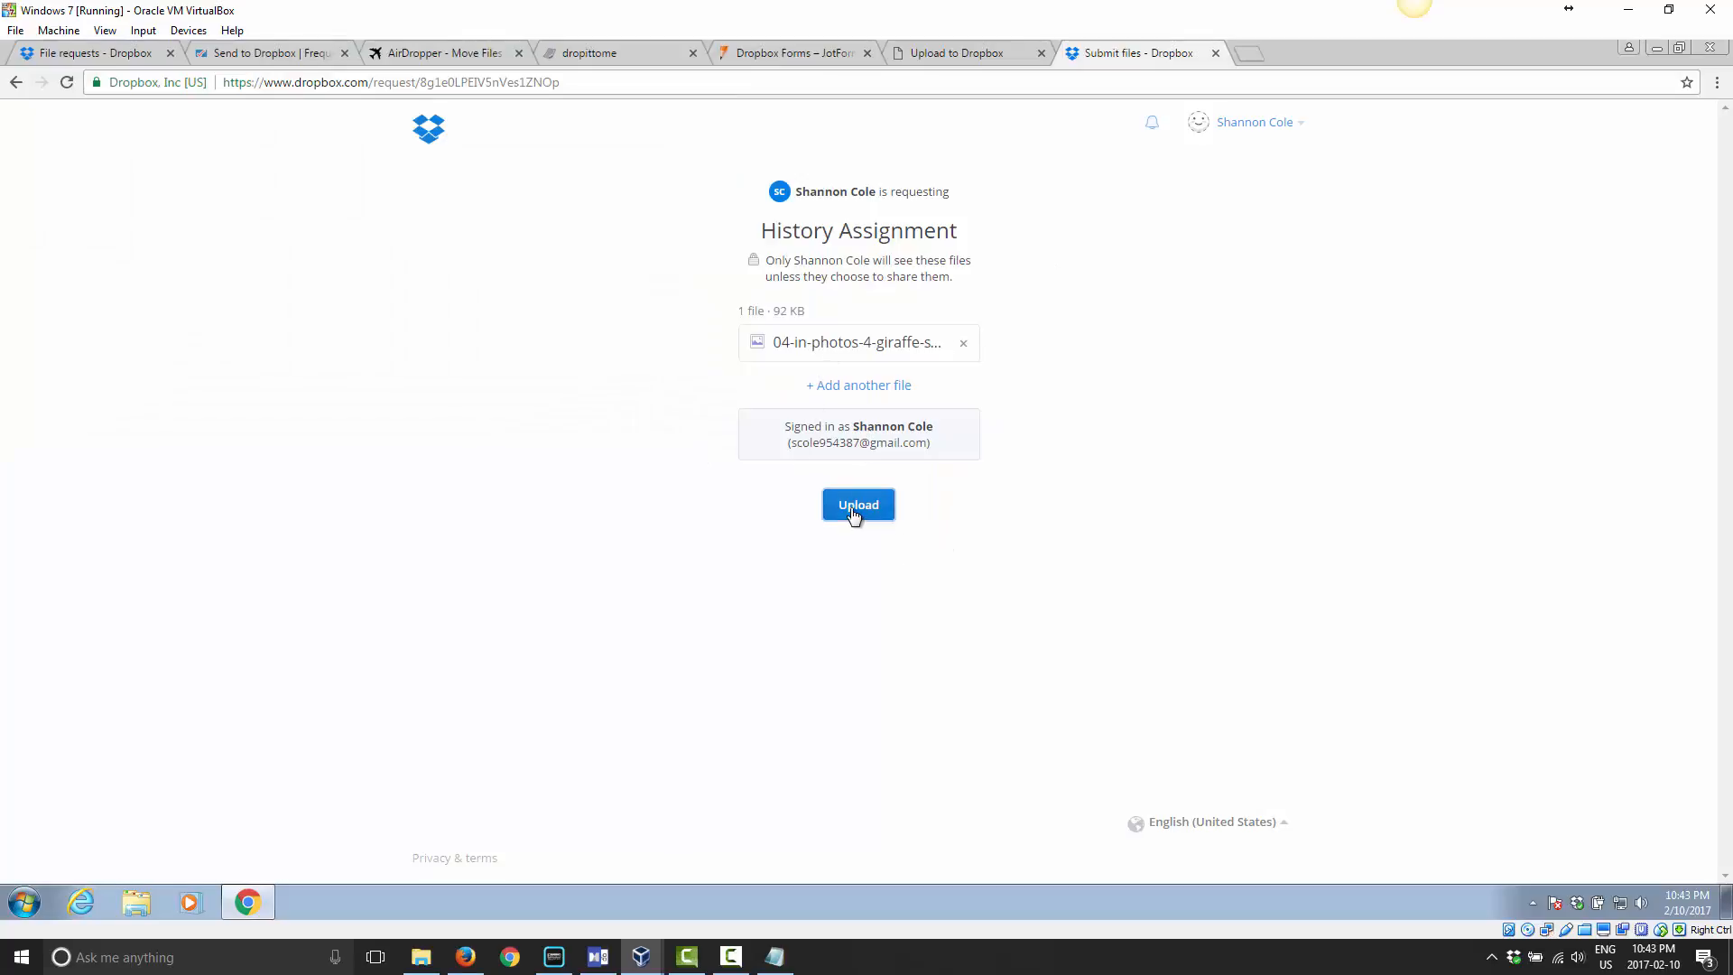
{"action": "left_click", "coordinate": [857, 503]}
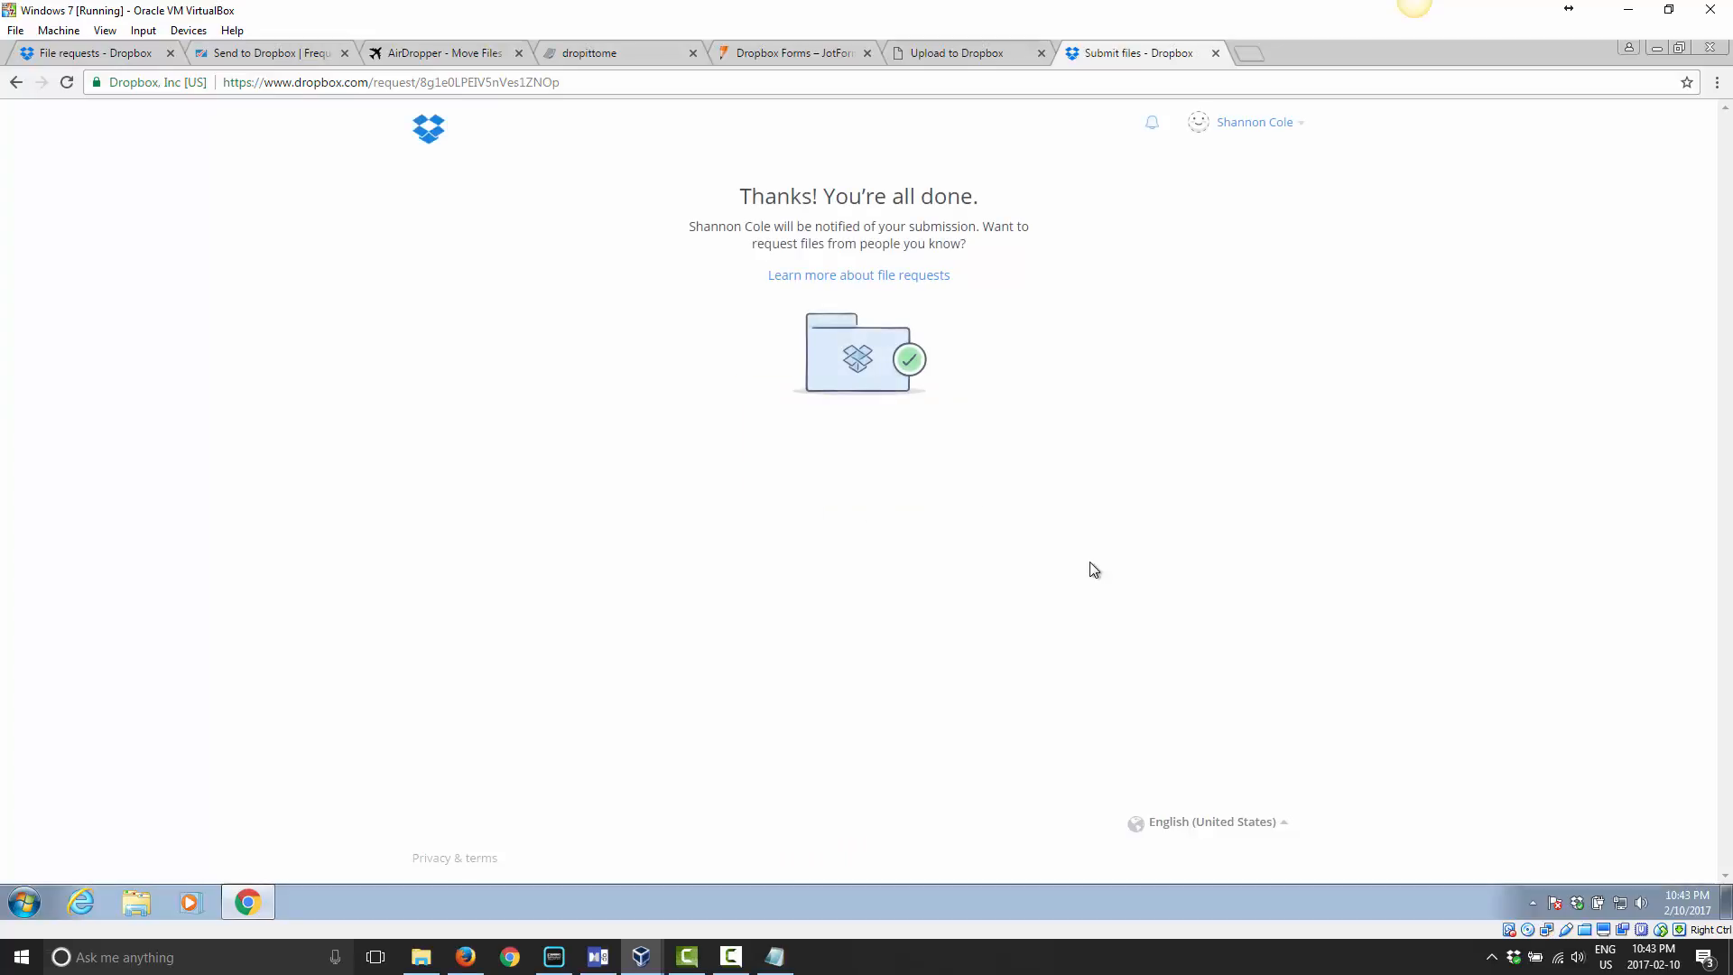
{"action": "mouse_move", "coordinate": [1144, 145]}
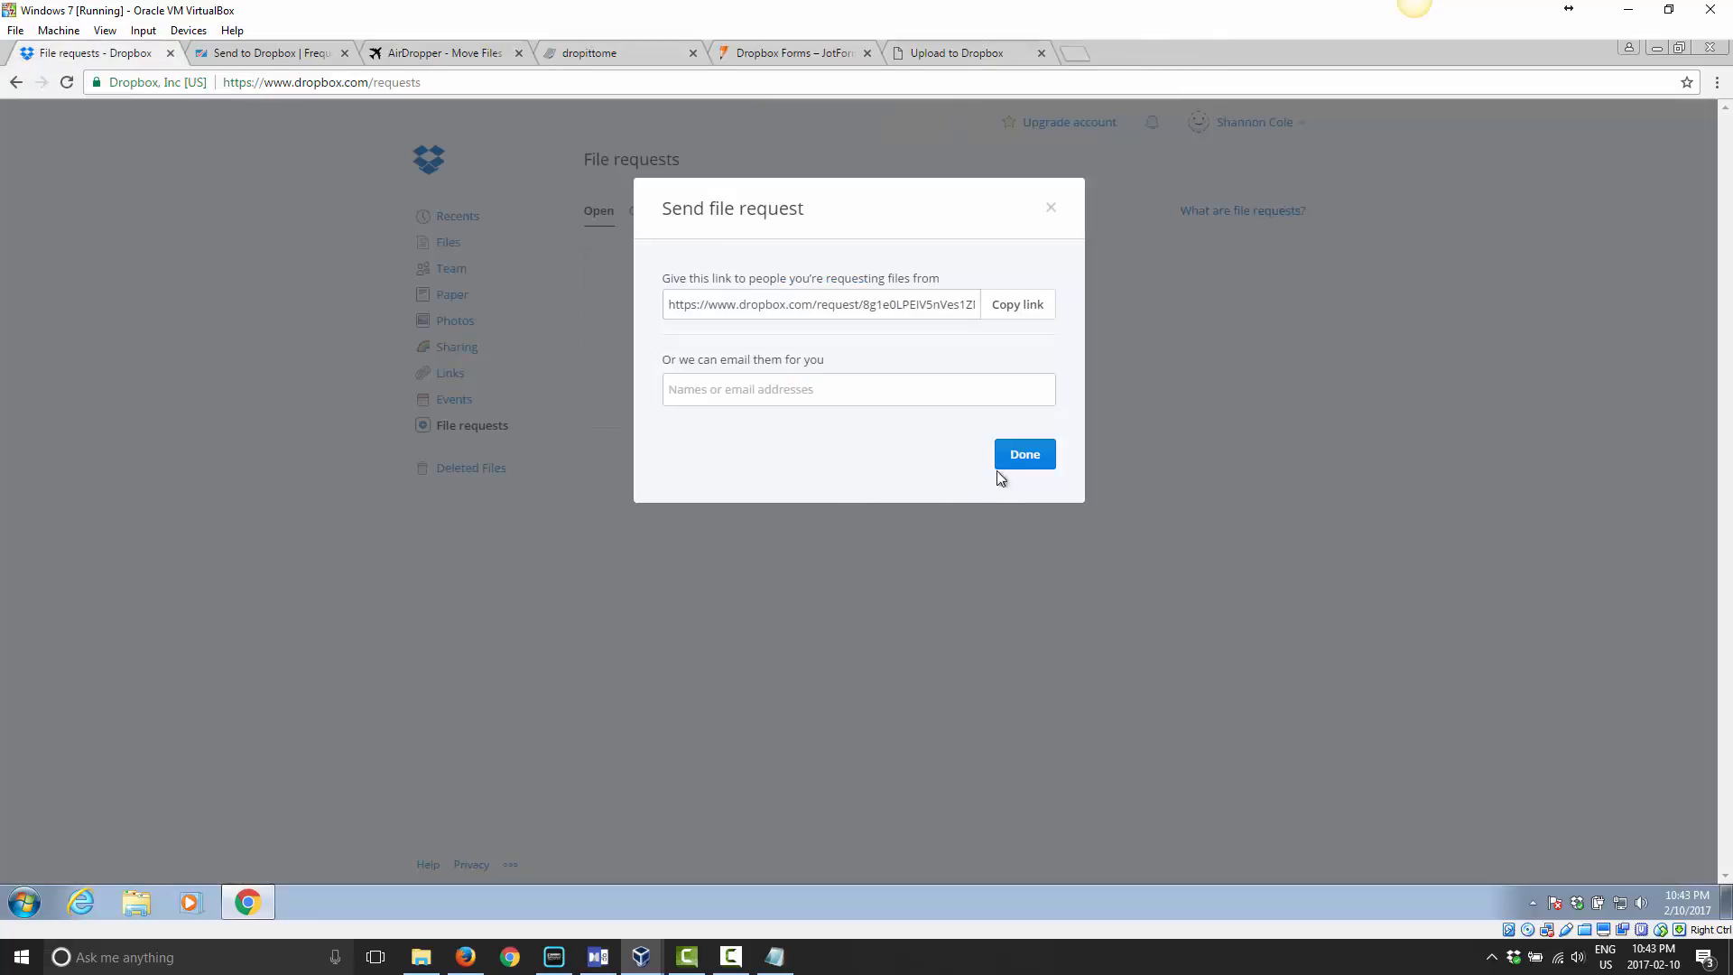
Finish the Send file request dialog so History Assignment shows 1 submission.
{"action": "left_click", "coordinate": [1023, 455]}
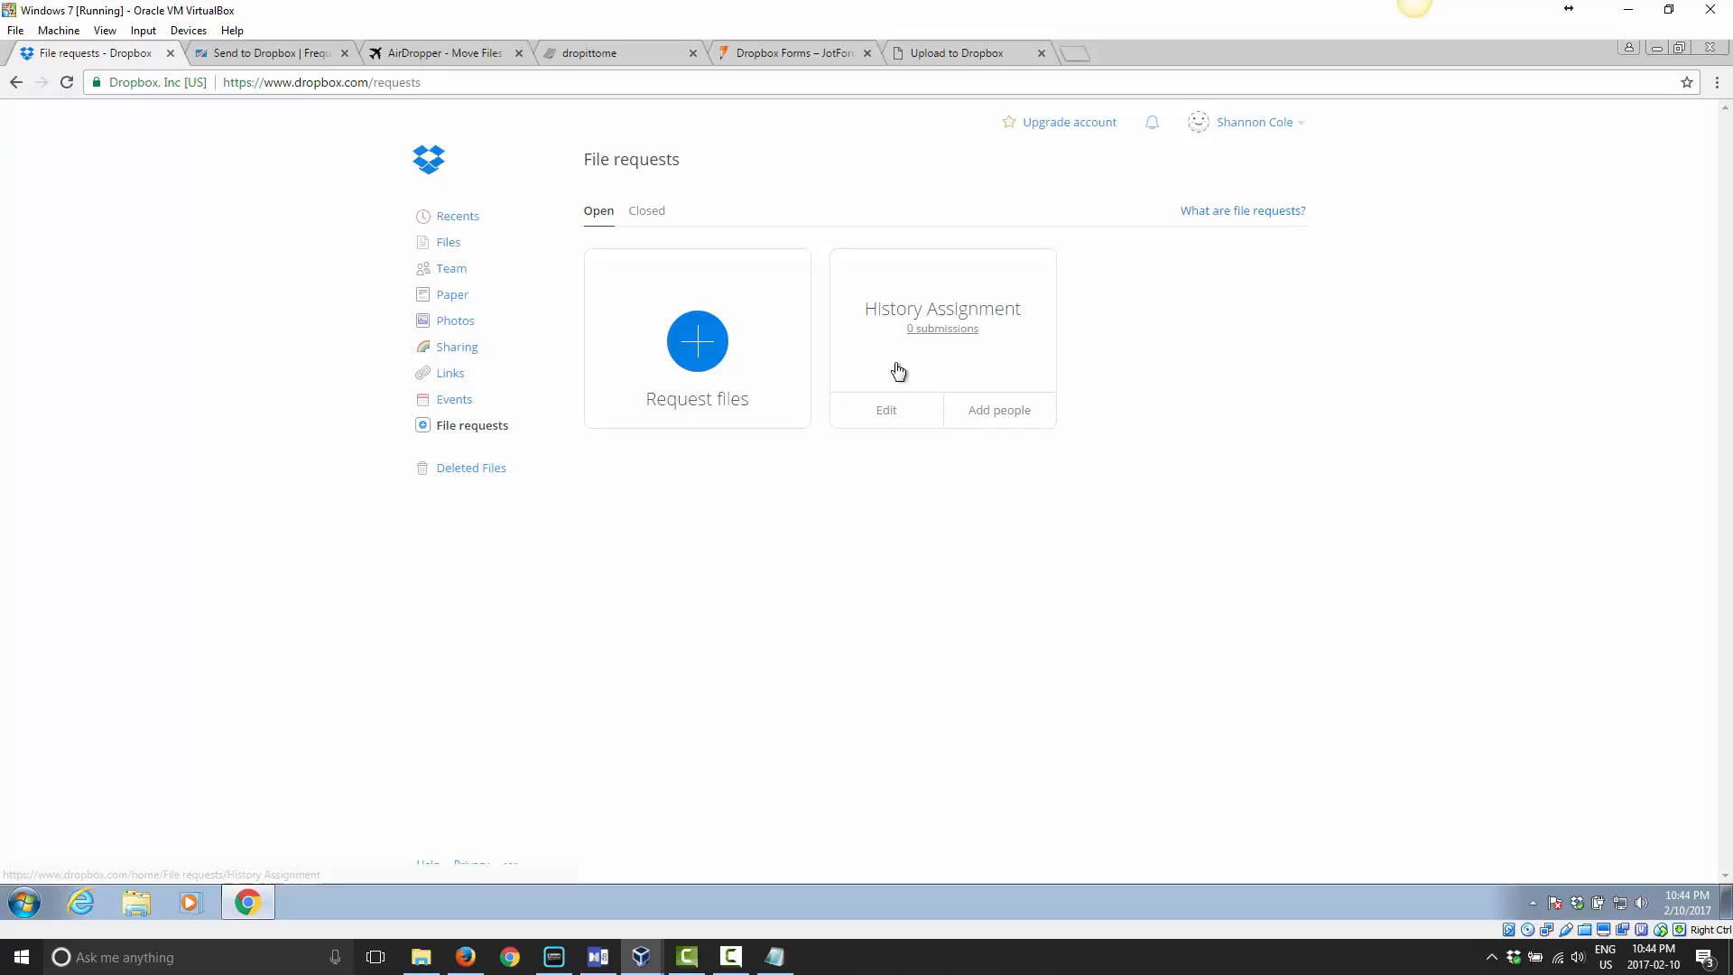
{"action": "mouse_move", "coordinate": [999, 410]}
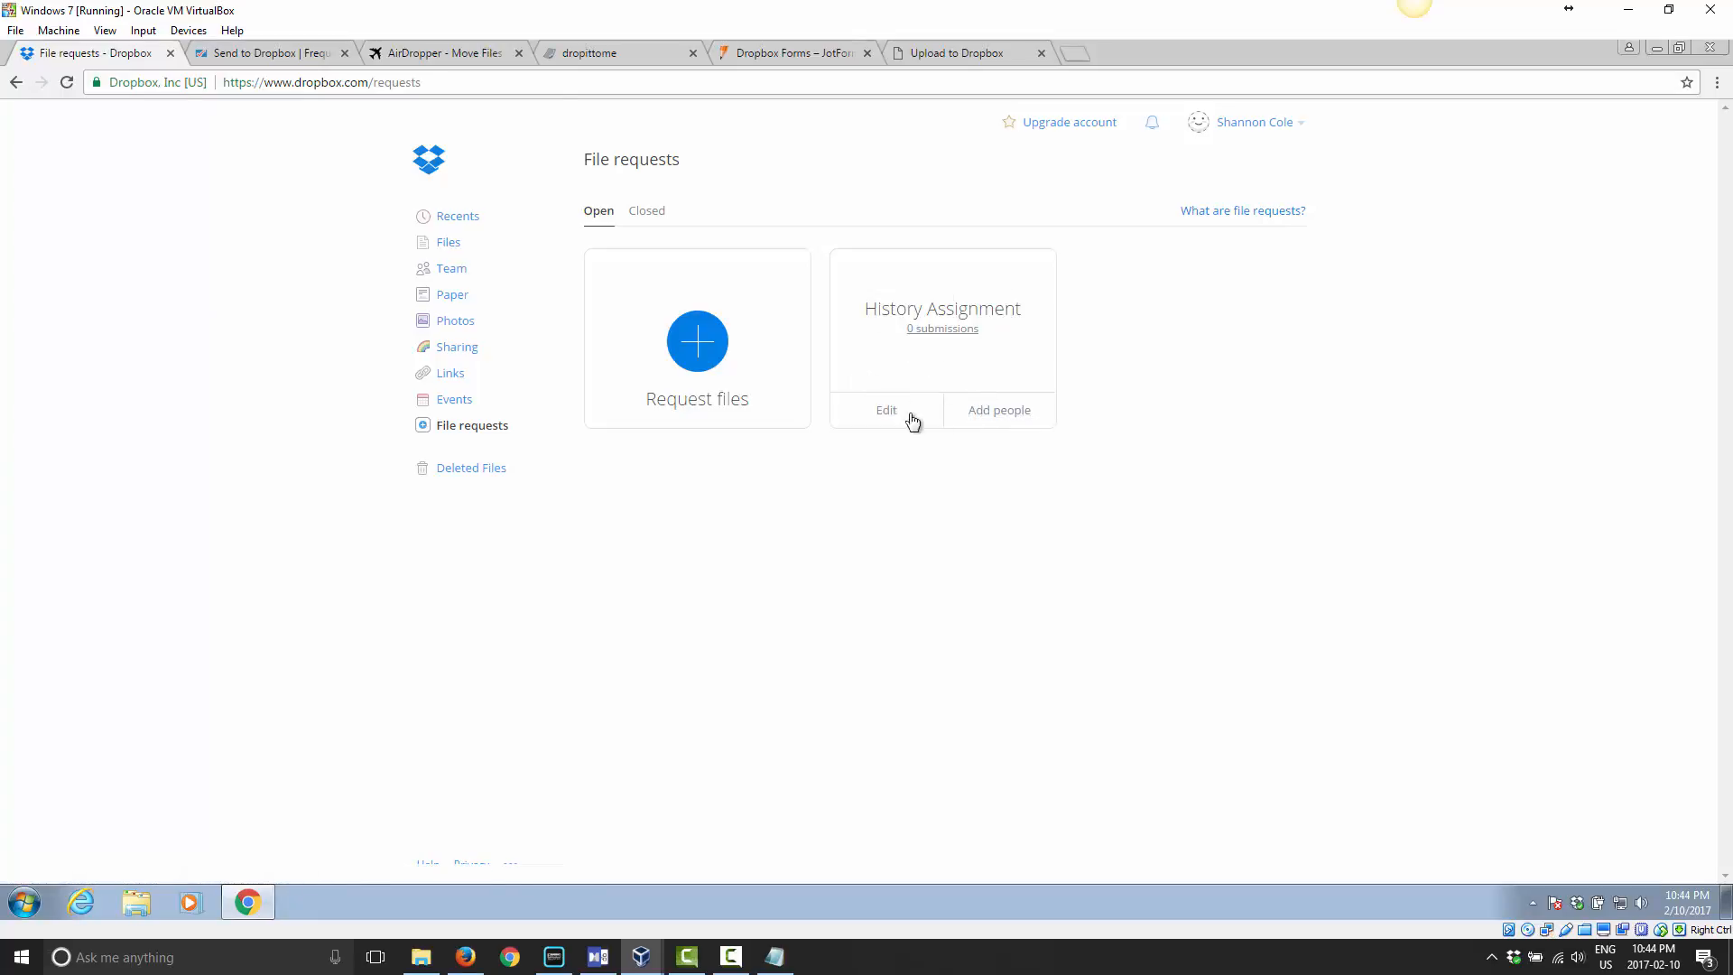
{"action": "mouse_move", "coordinate": [1090, 530]}
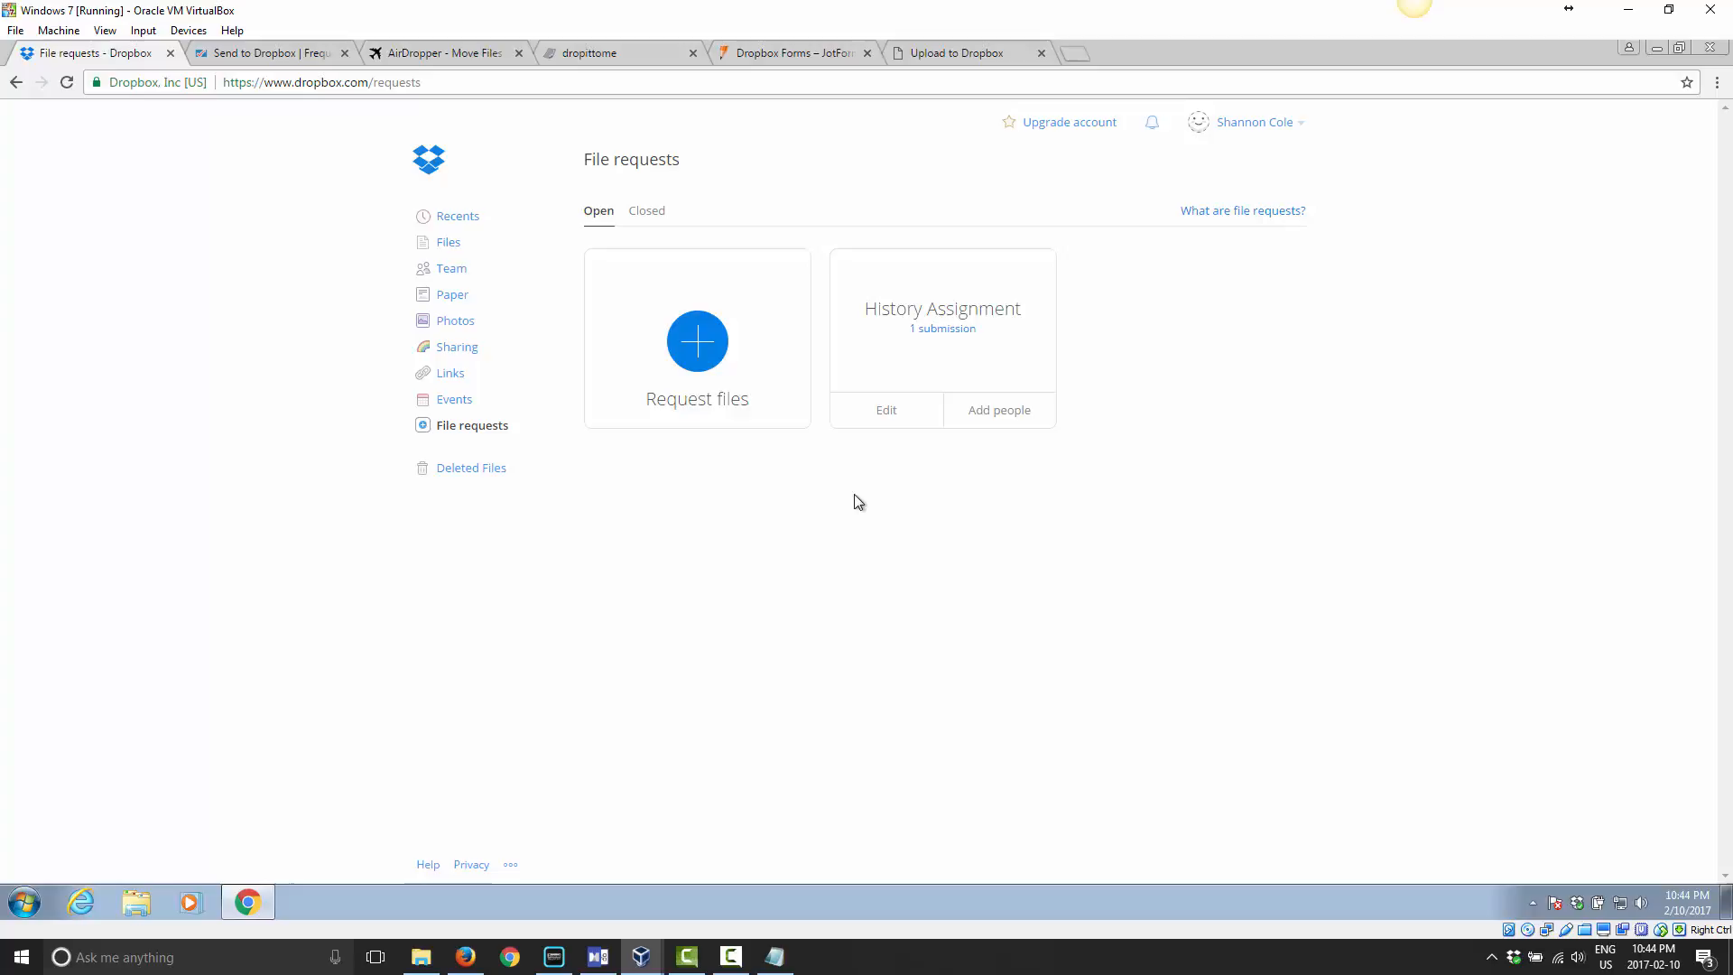
{"action": "mouse_move", "coordinate": [942, 328]}
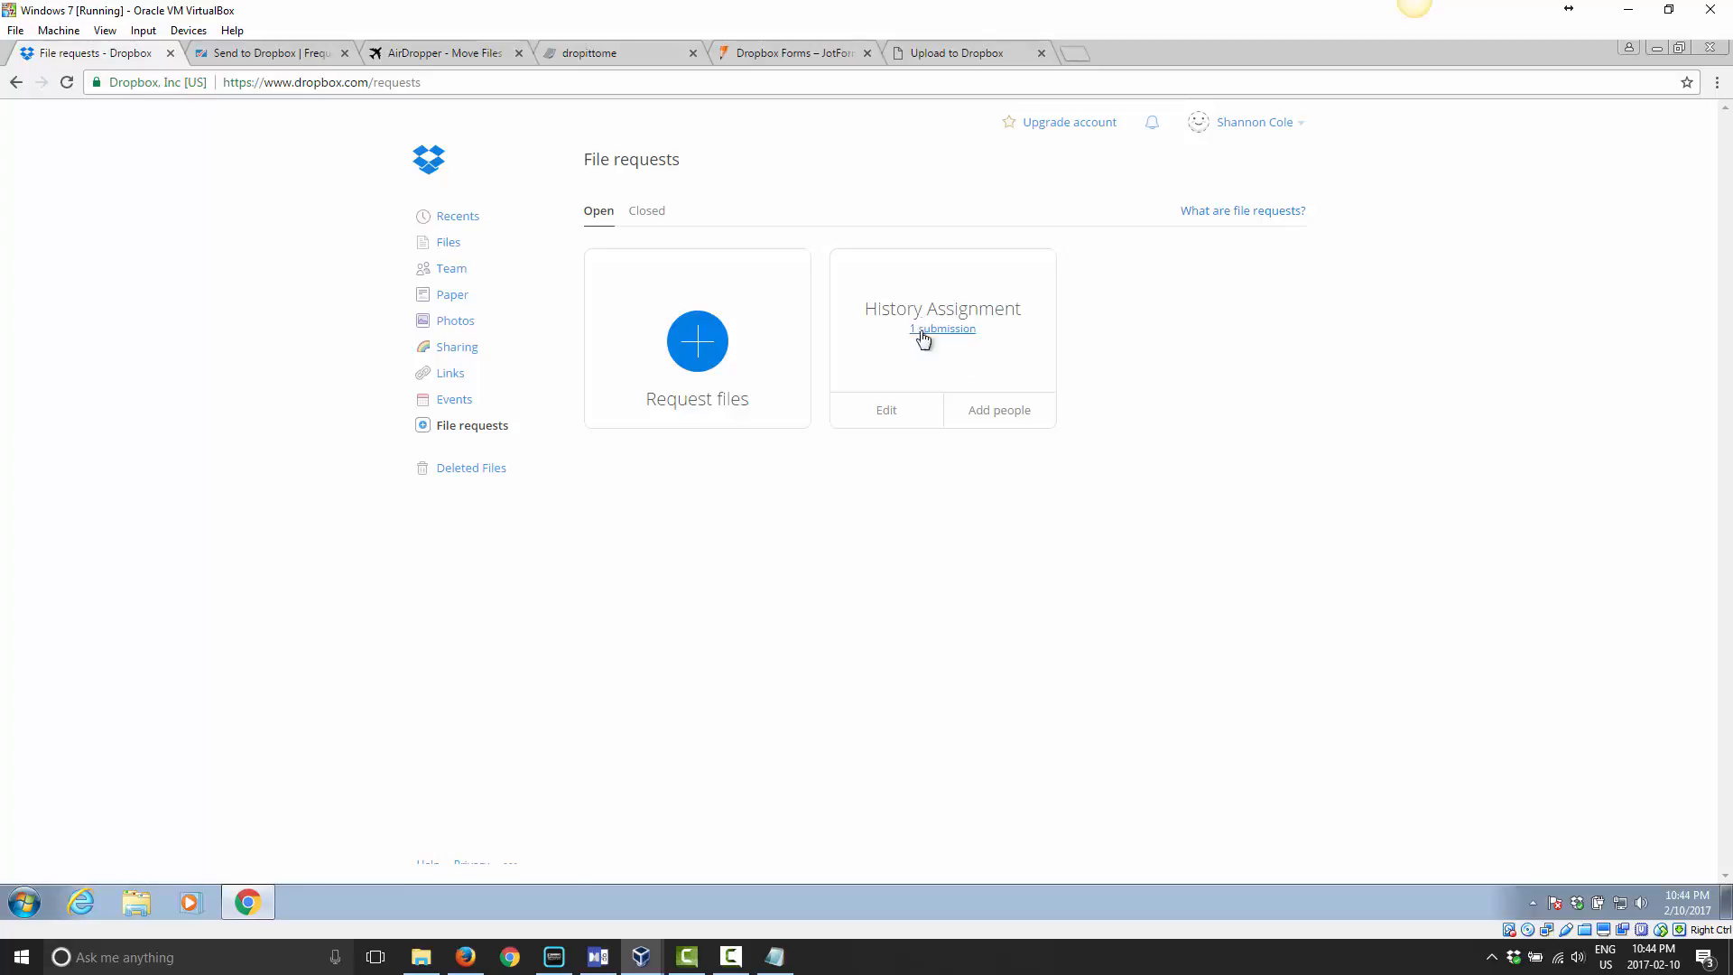
{"action": "mouse_move", "coordinate": [446, 248]}
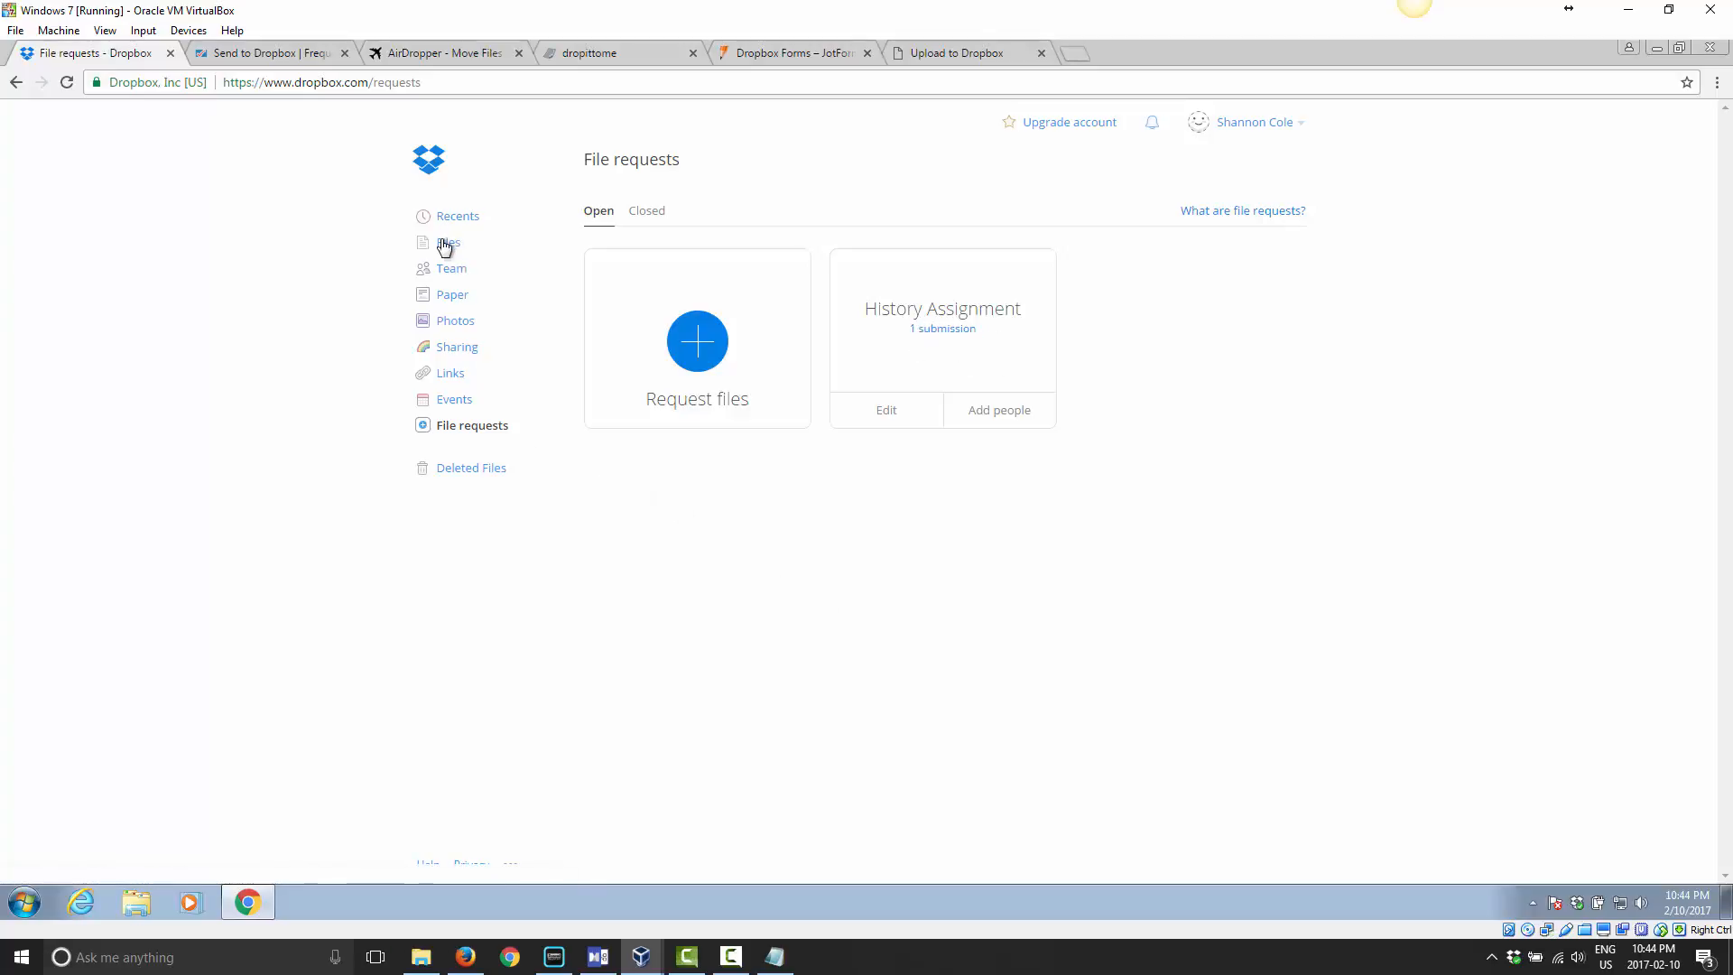
Browse to File requests > History Assignment to see the submitted giraffe photo.
{"action": "left_click", "coordinate": [448, 243]}
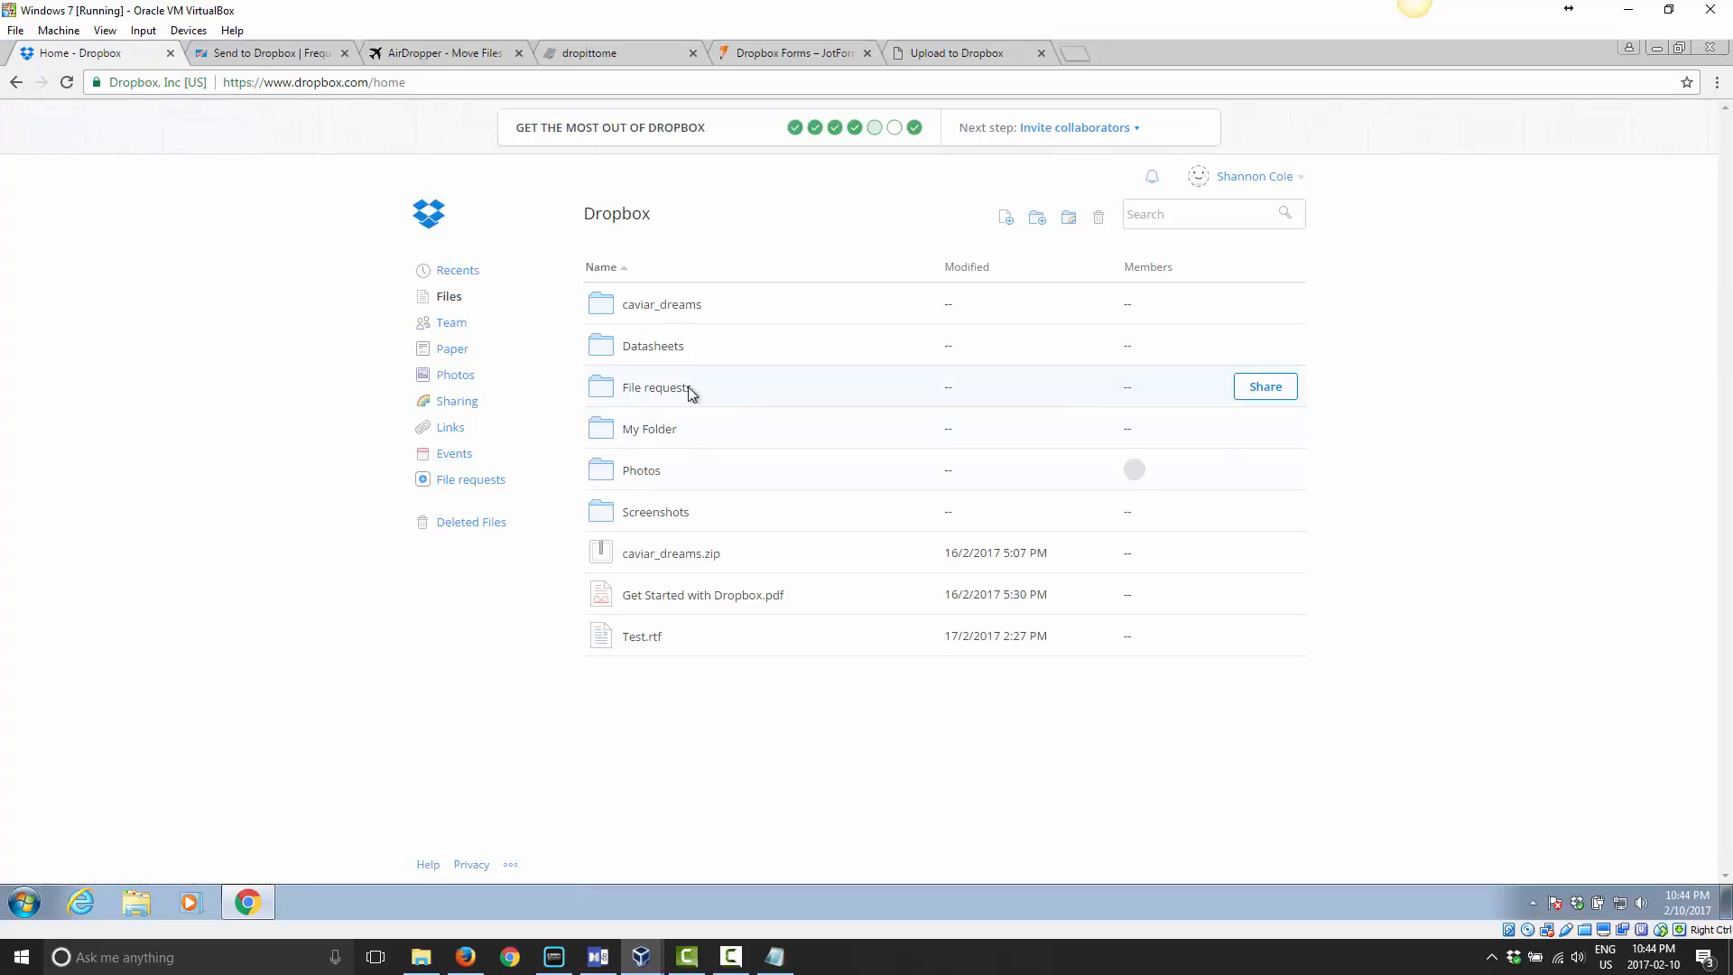
{"action": "left_click", "coordinate": [655, 386]}
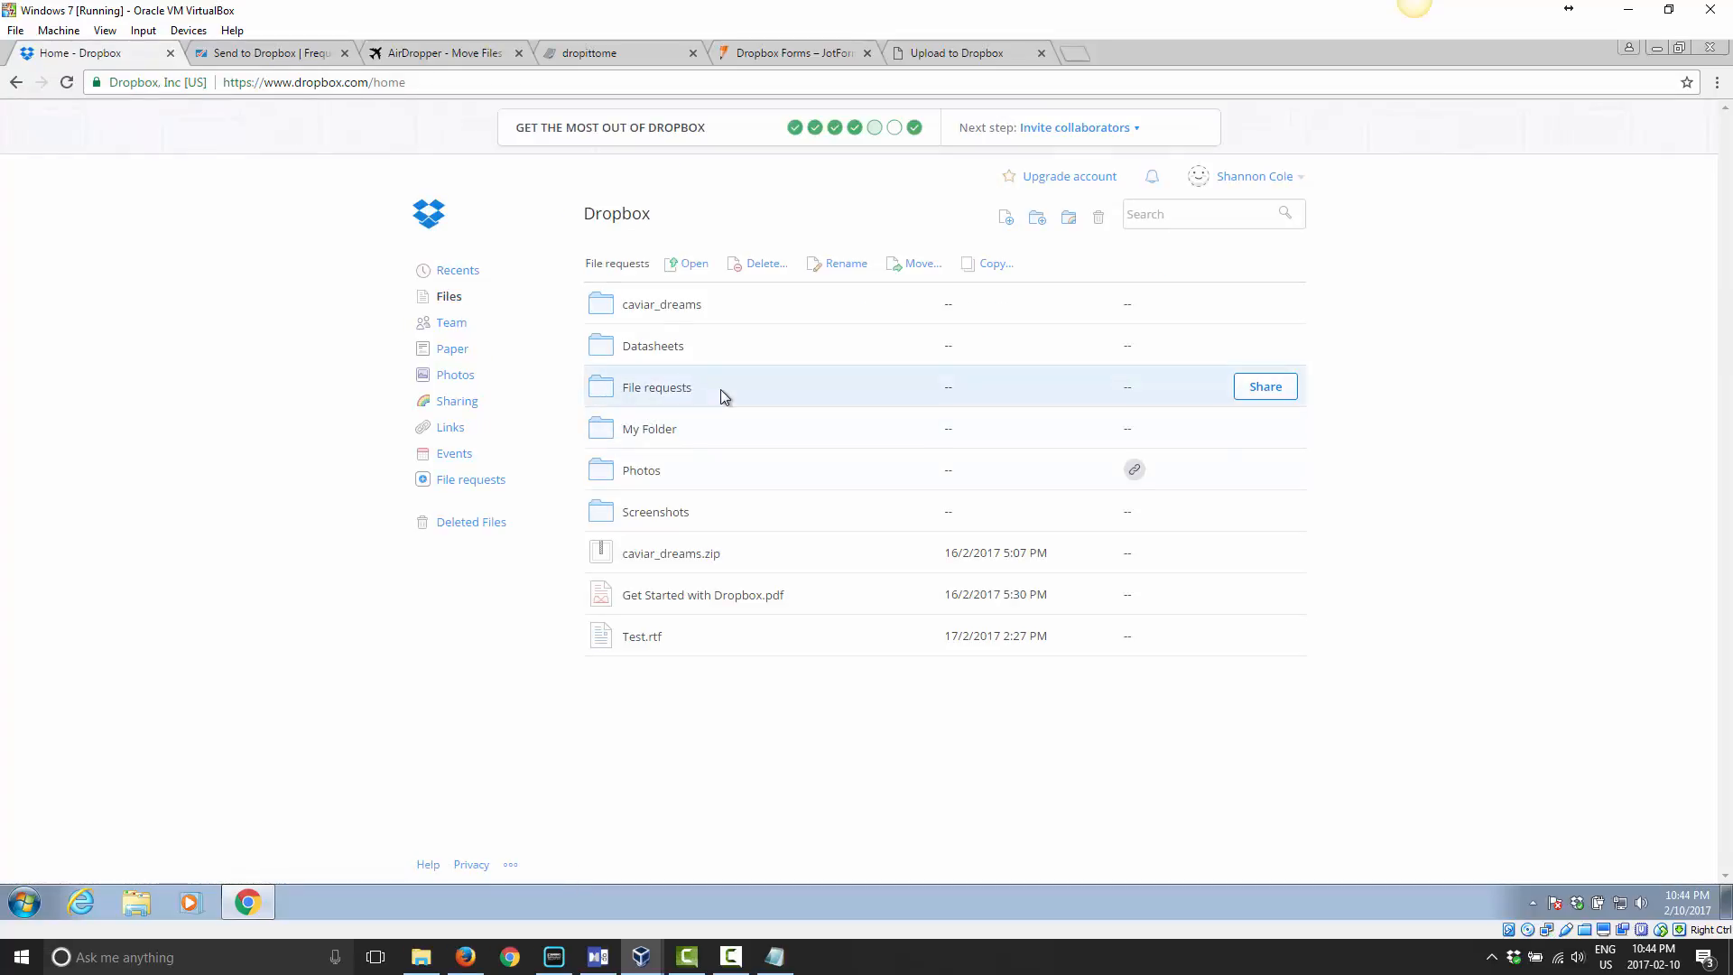
{"action": "mouse_move", "coordinate": [709, 400]}
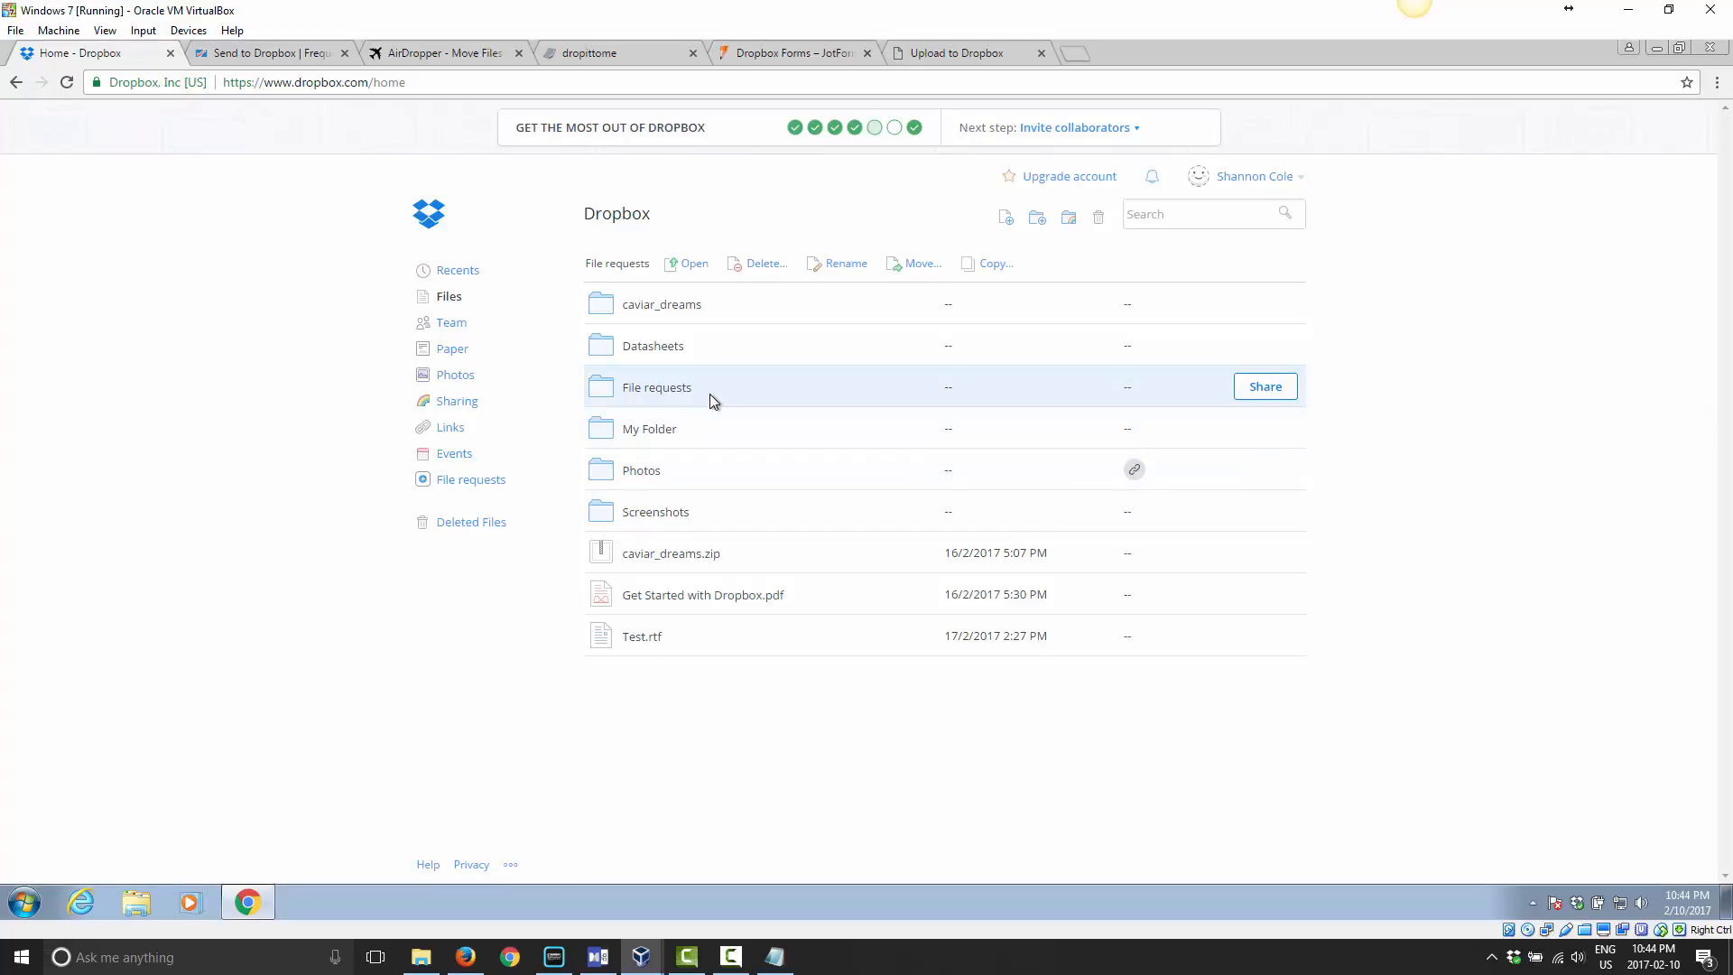
{"action": "double_click", "coordinate": [657, 386]}
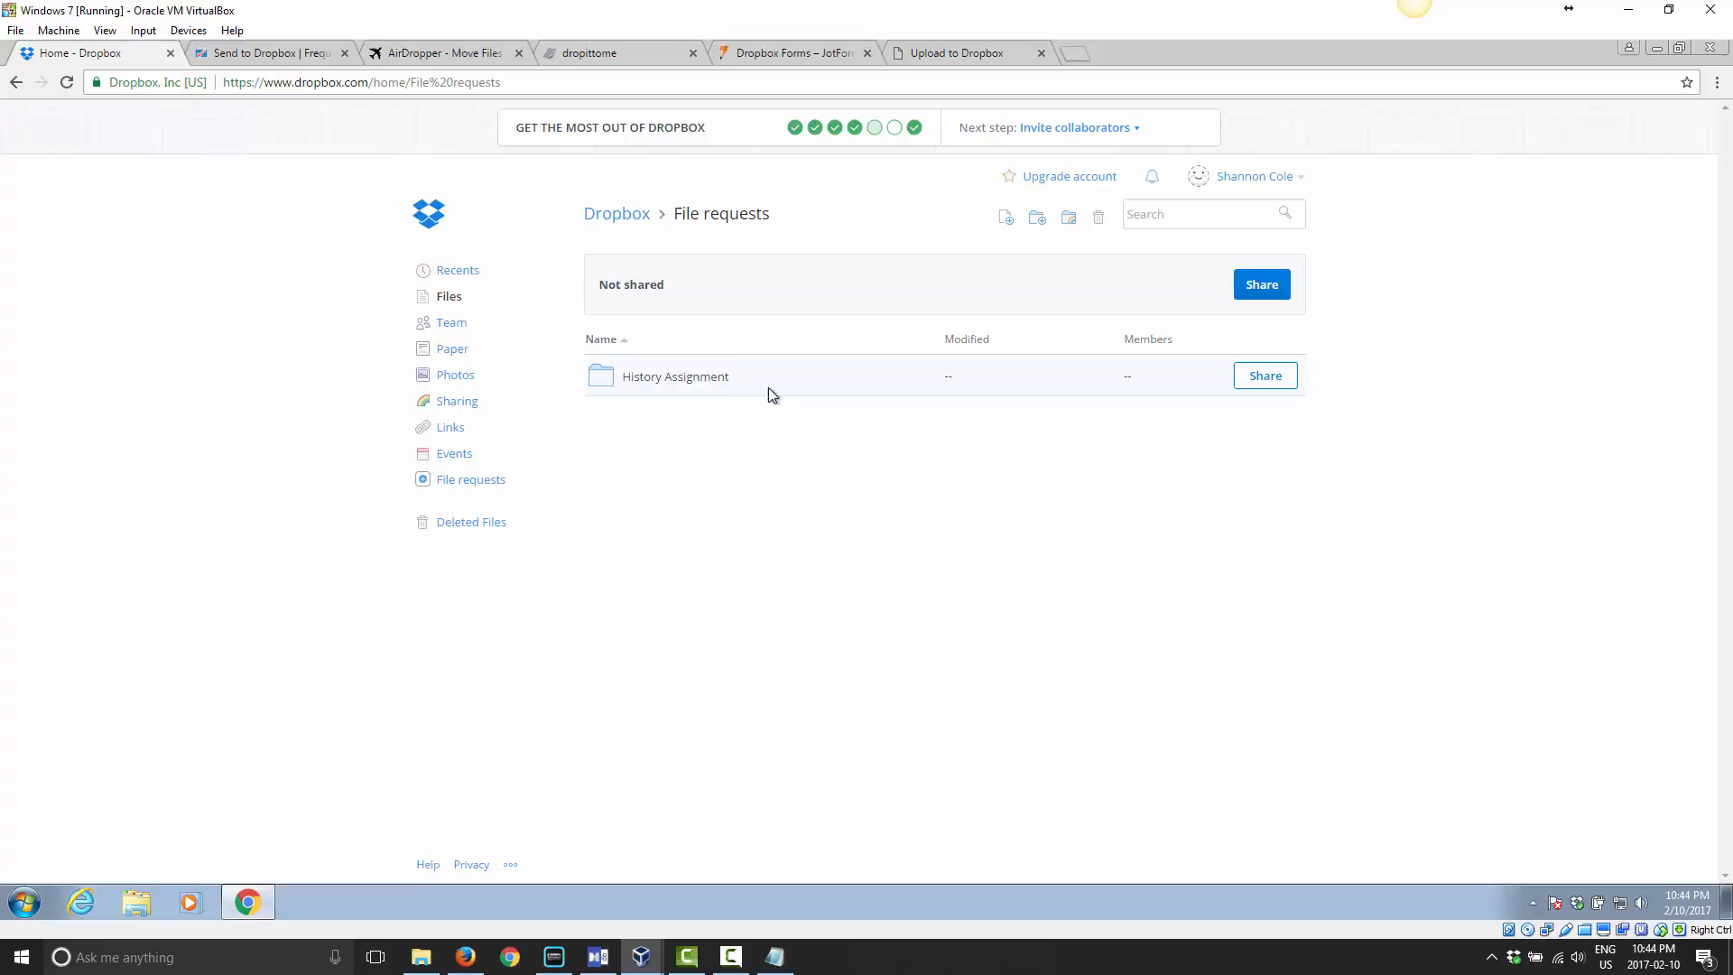
{"action": "double_click", "coordinate": [673, 375]}
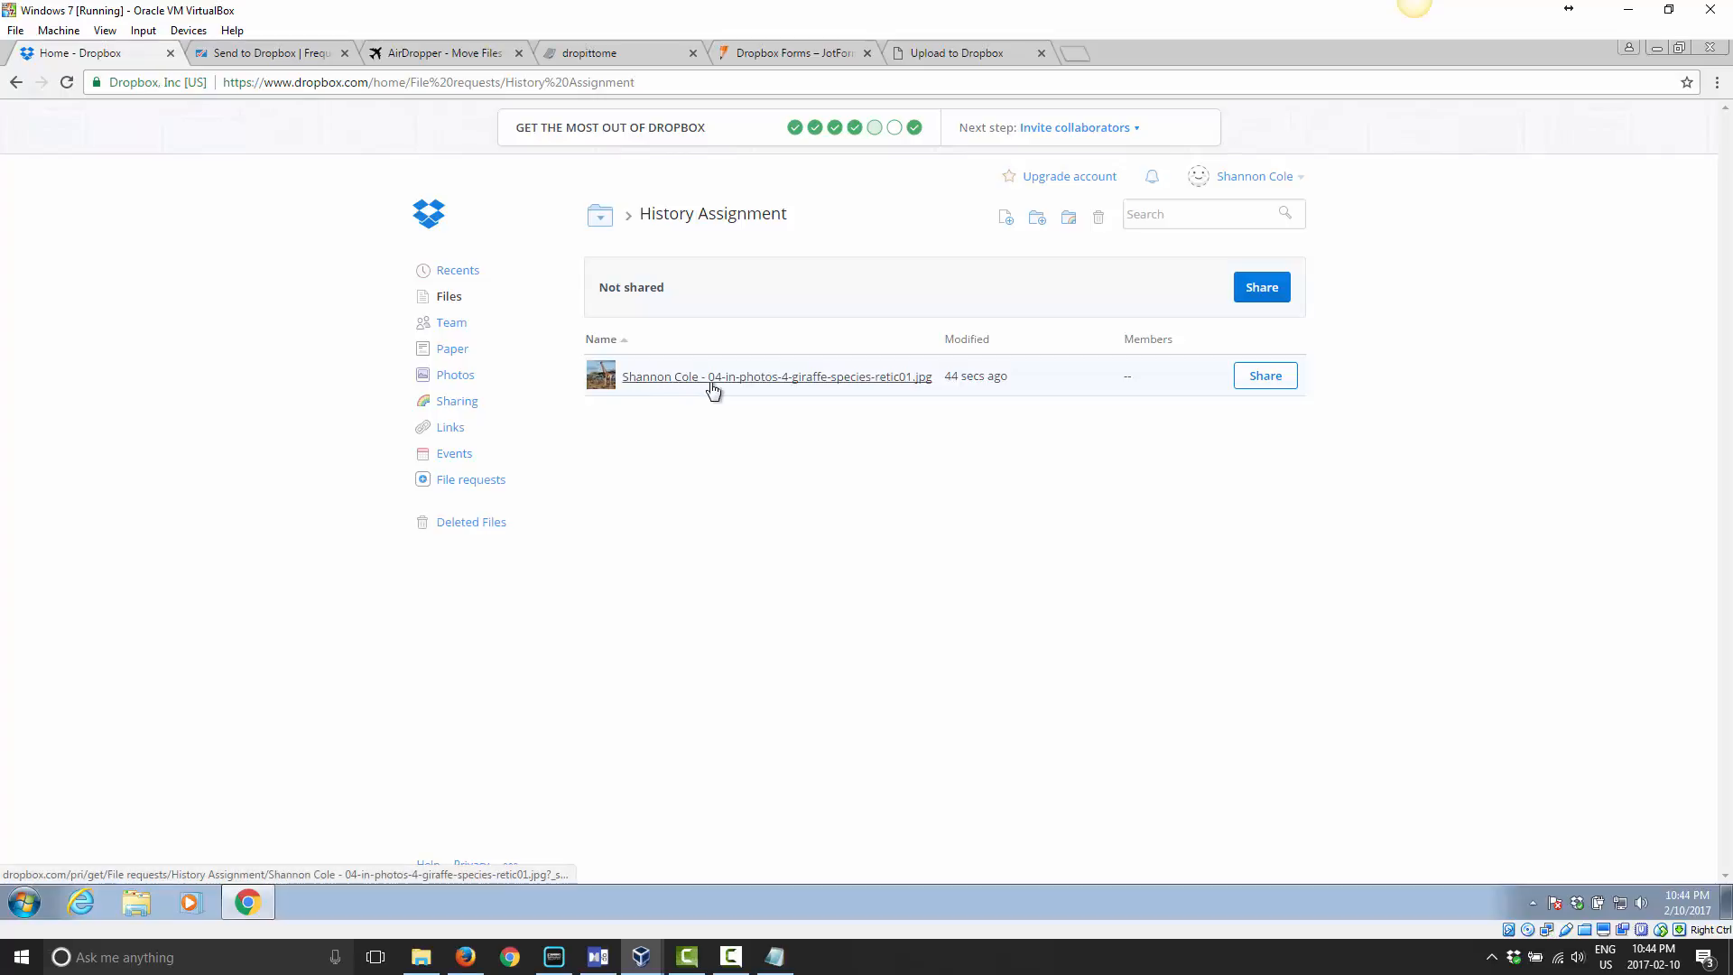
{"action": "mouse_move", "coordinate": [626, 388]}
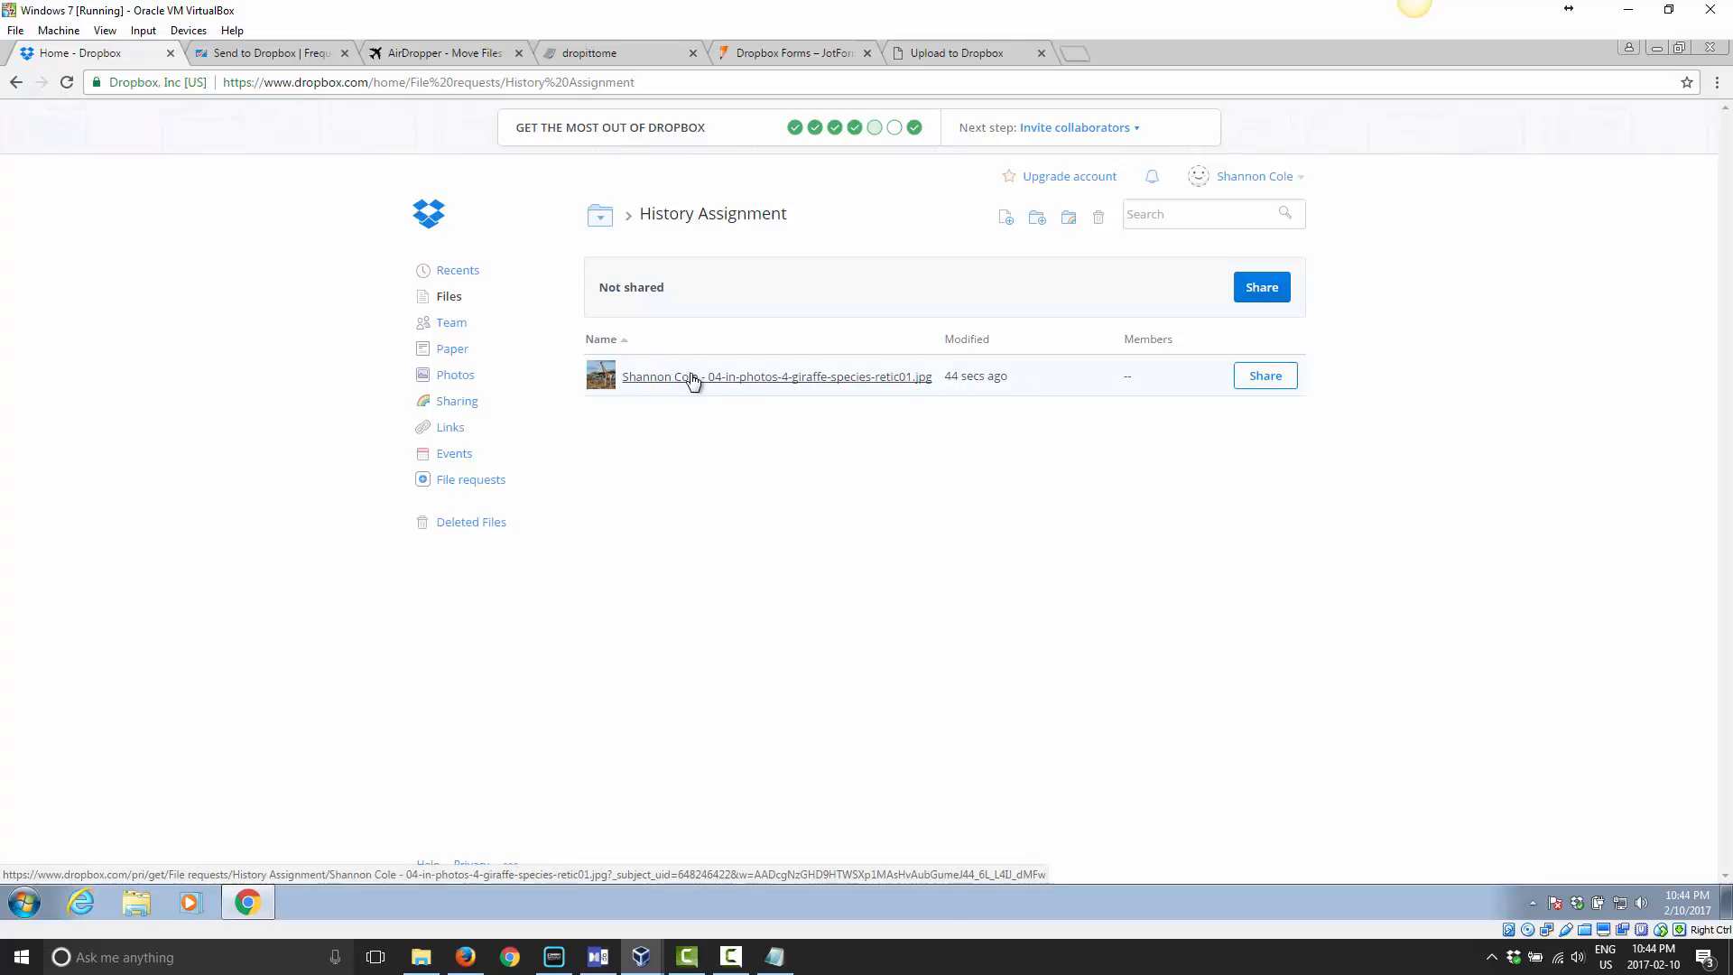
{"action": "mouse_move", "coordinate": [1050, 397]}
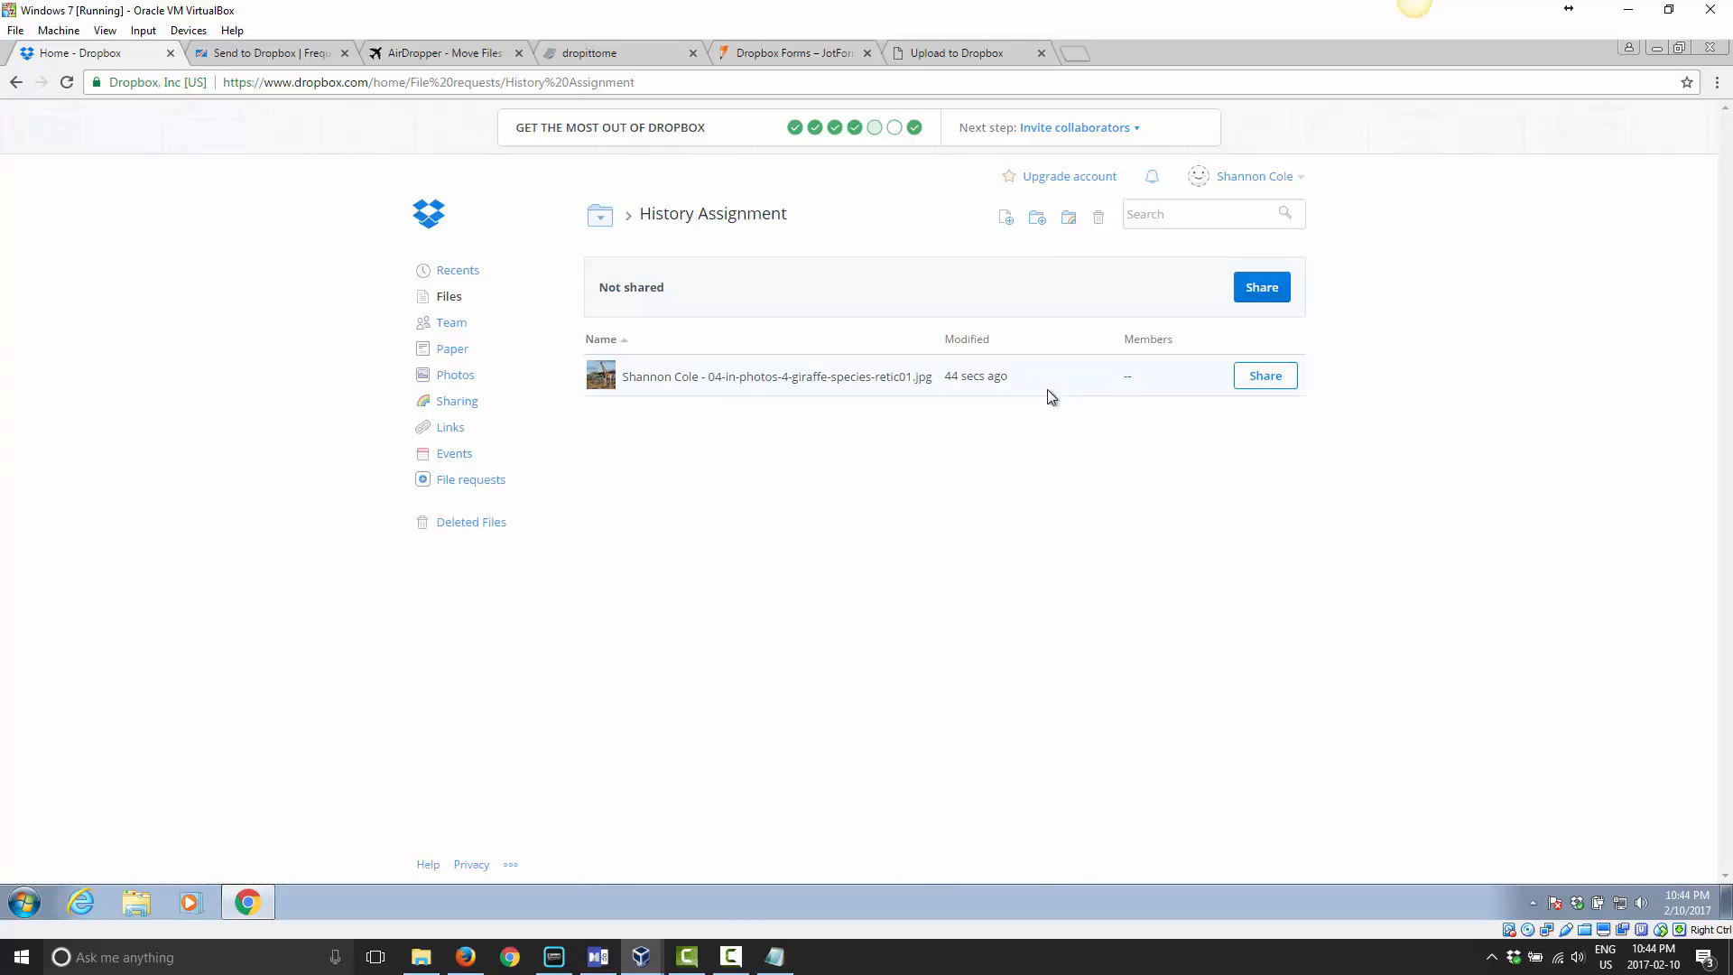
{"action": "mouse_move", "coordinate": [964, 444]}
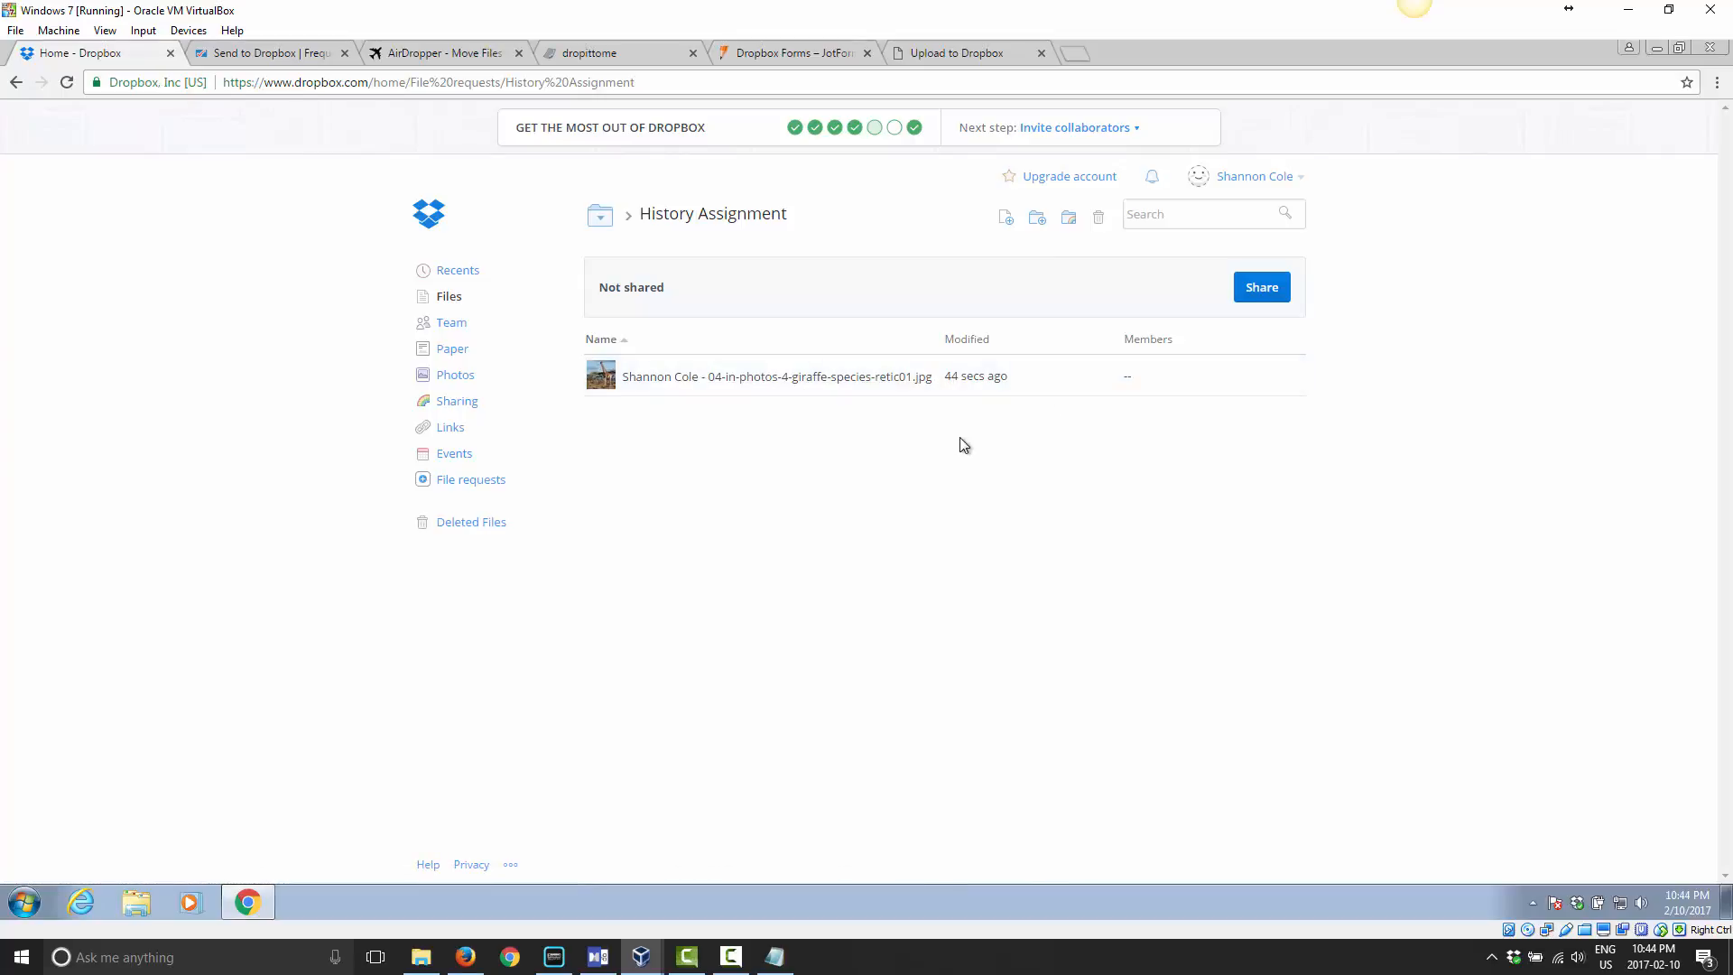
{"action": "mouse_move", "coordinate": [780, 558]}
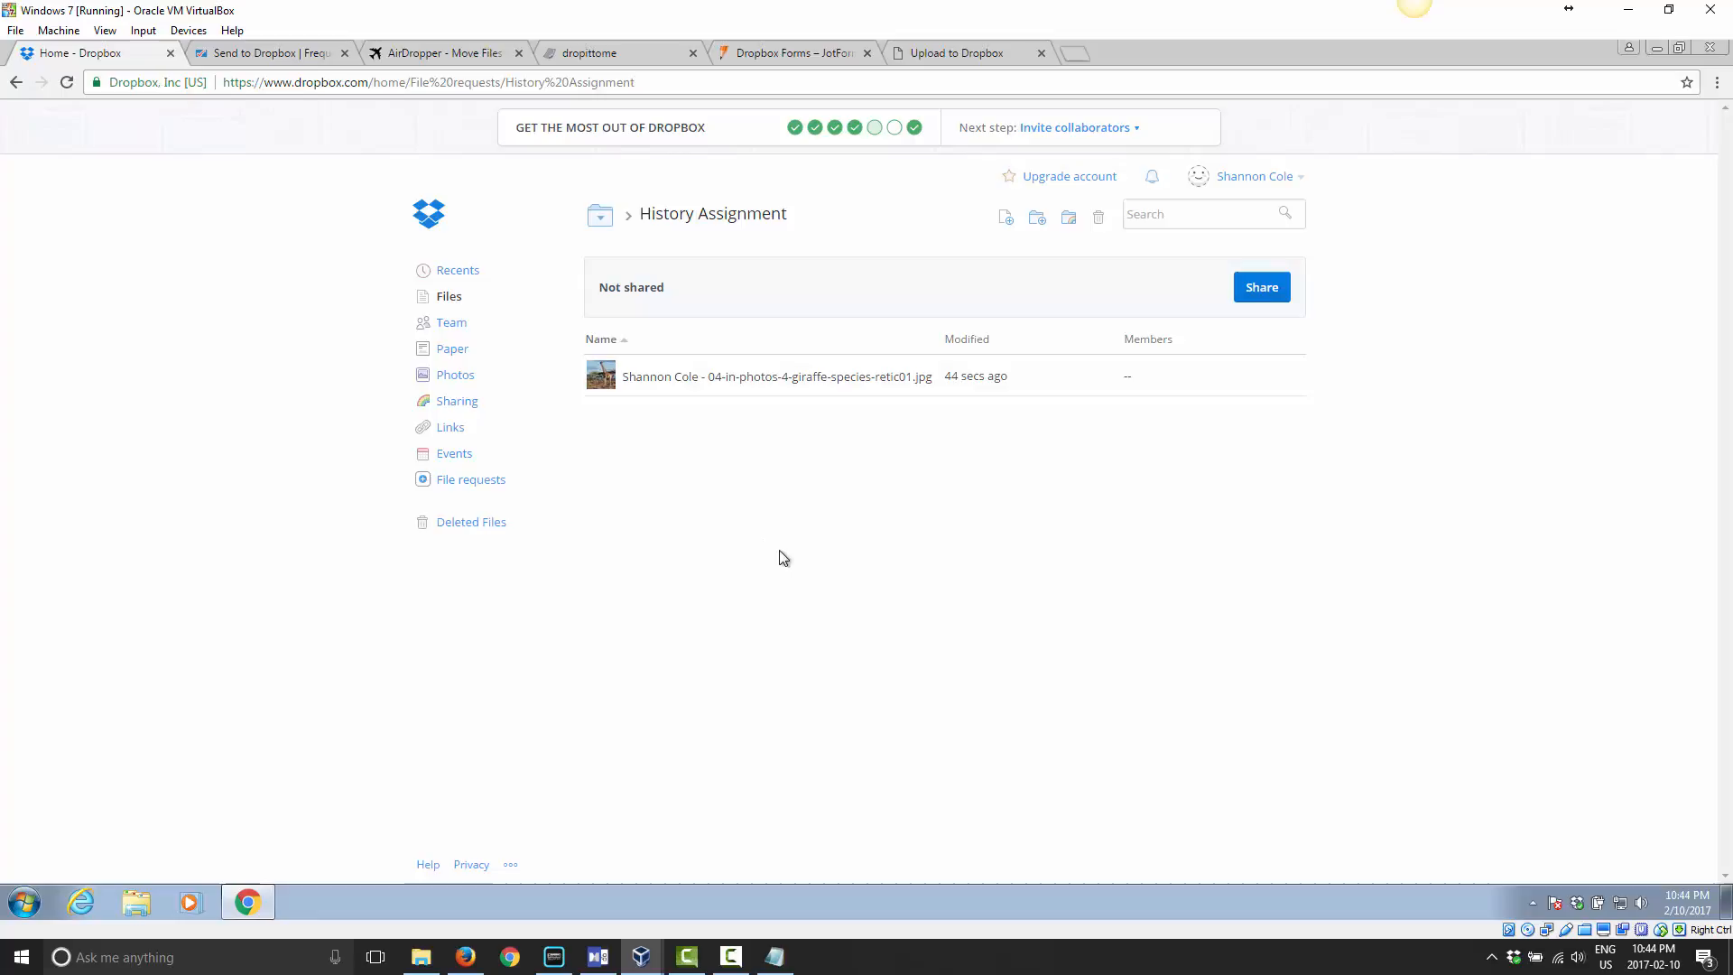
{"action": "mouse_move", "coordinate": [747, 475]}
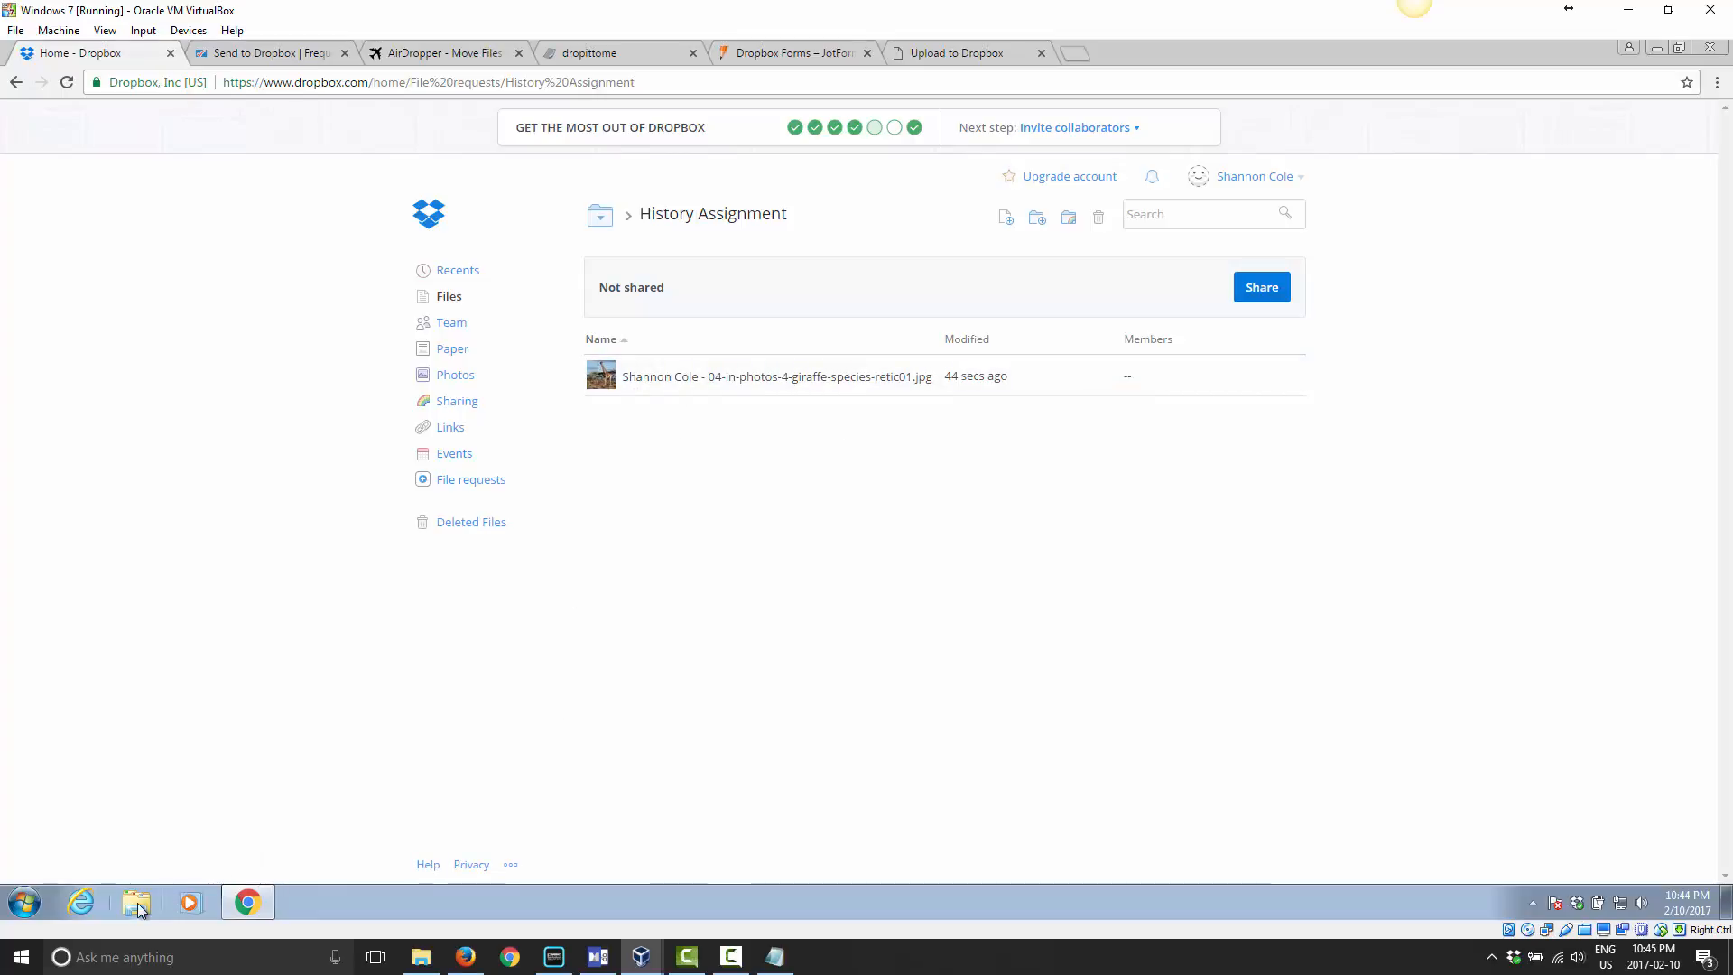
View the local Dropbox File requests > History Assignment folder in Windows Explorer, then return to File requests.
{"action": "left_click", "coordinate": [135, 903]}
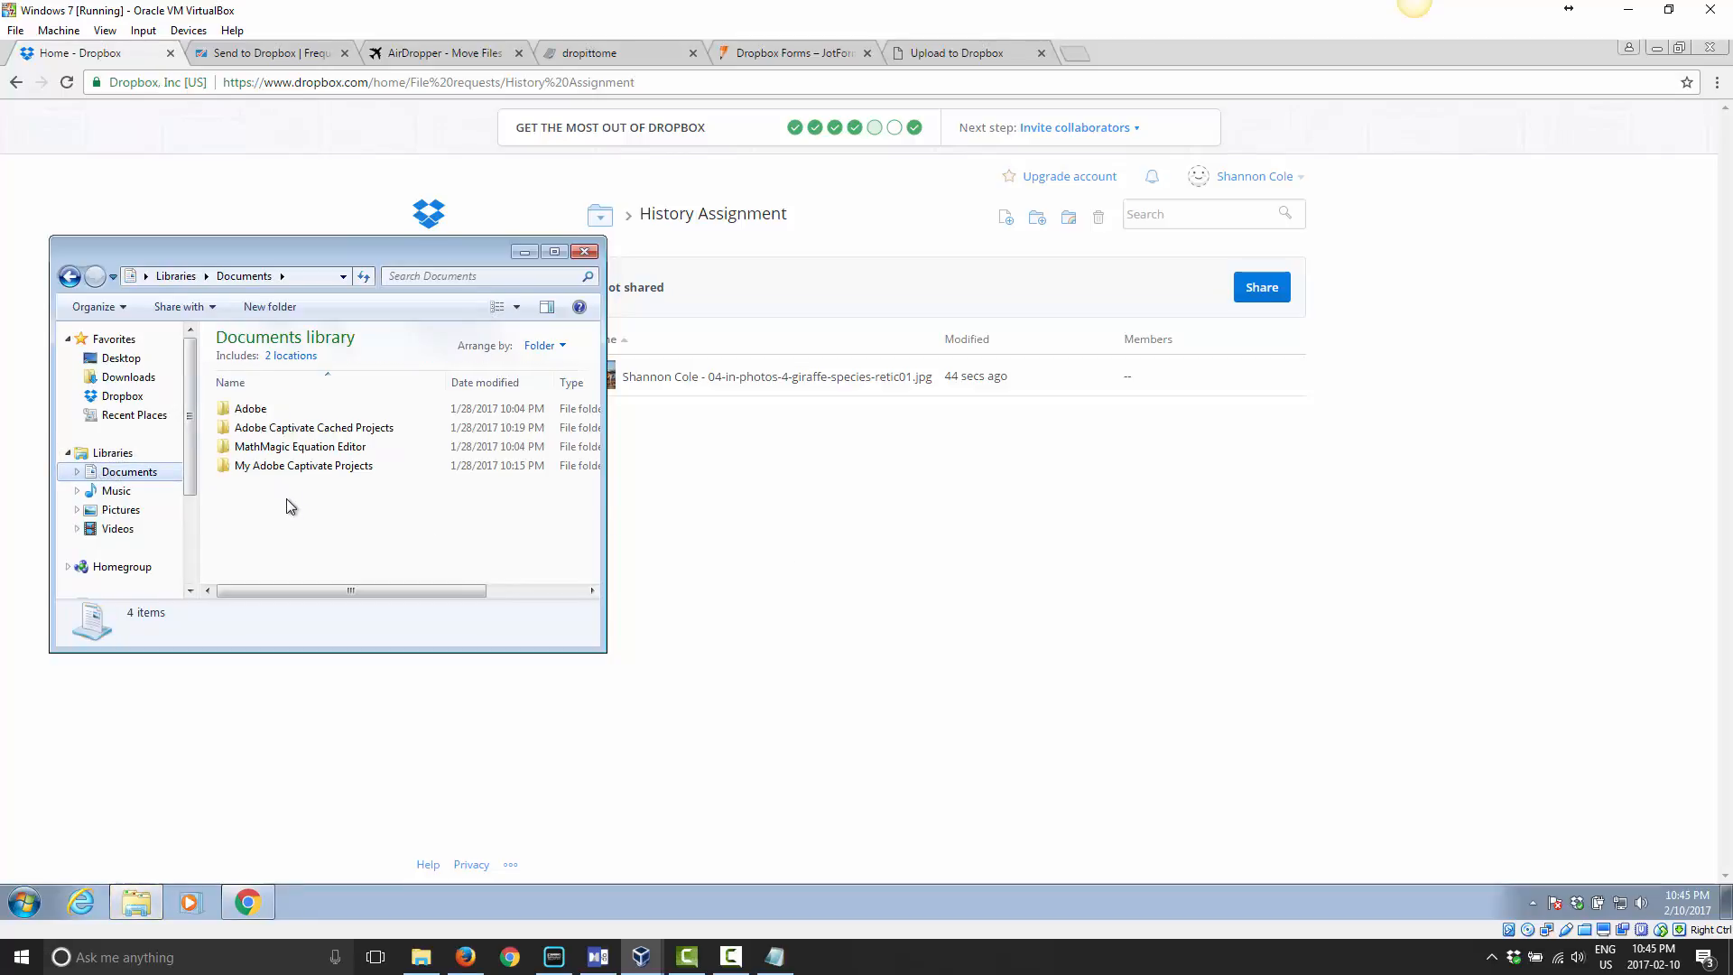
{"action": "left_click", "coordinate": [121, 395]}
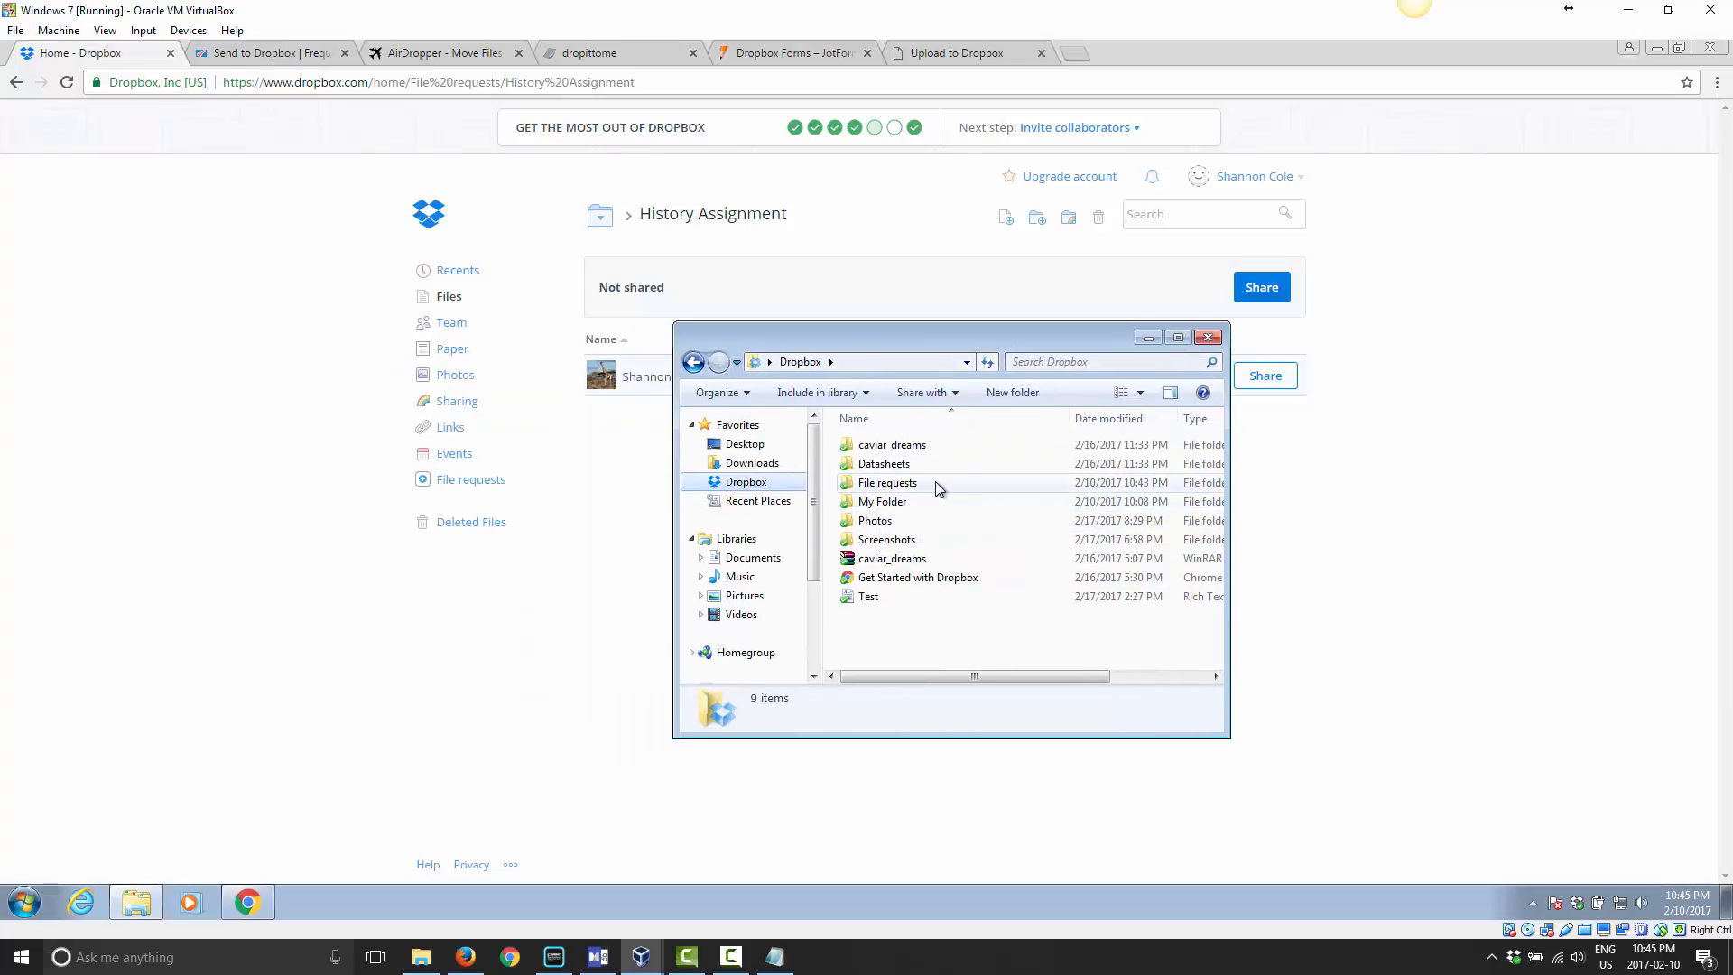
{"action": "double_click", "coordinate": [888, 483]}
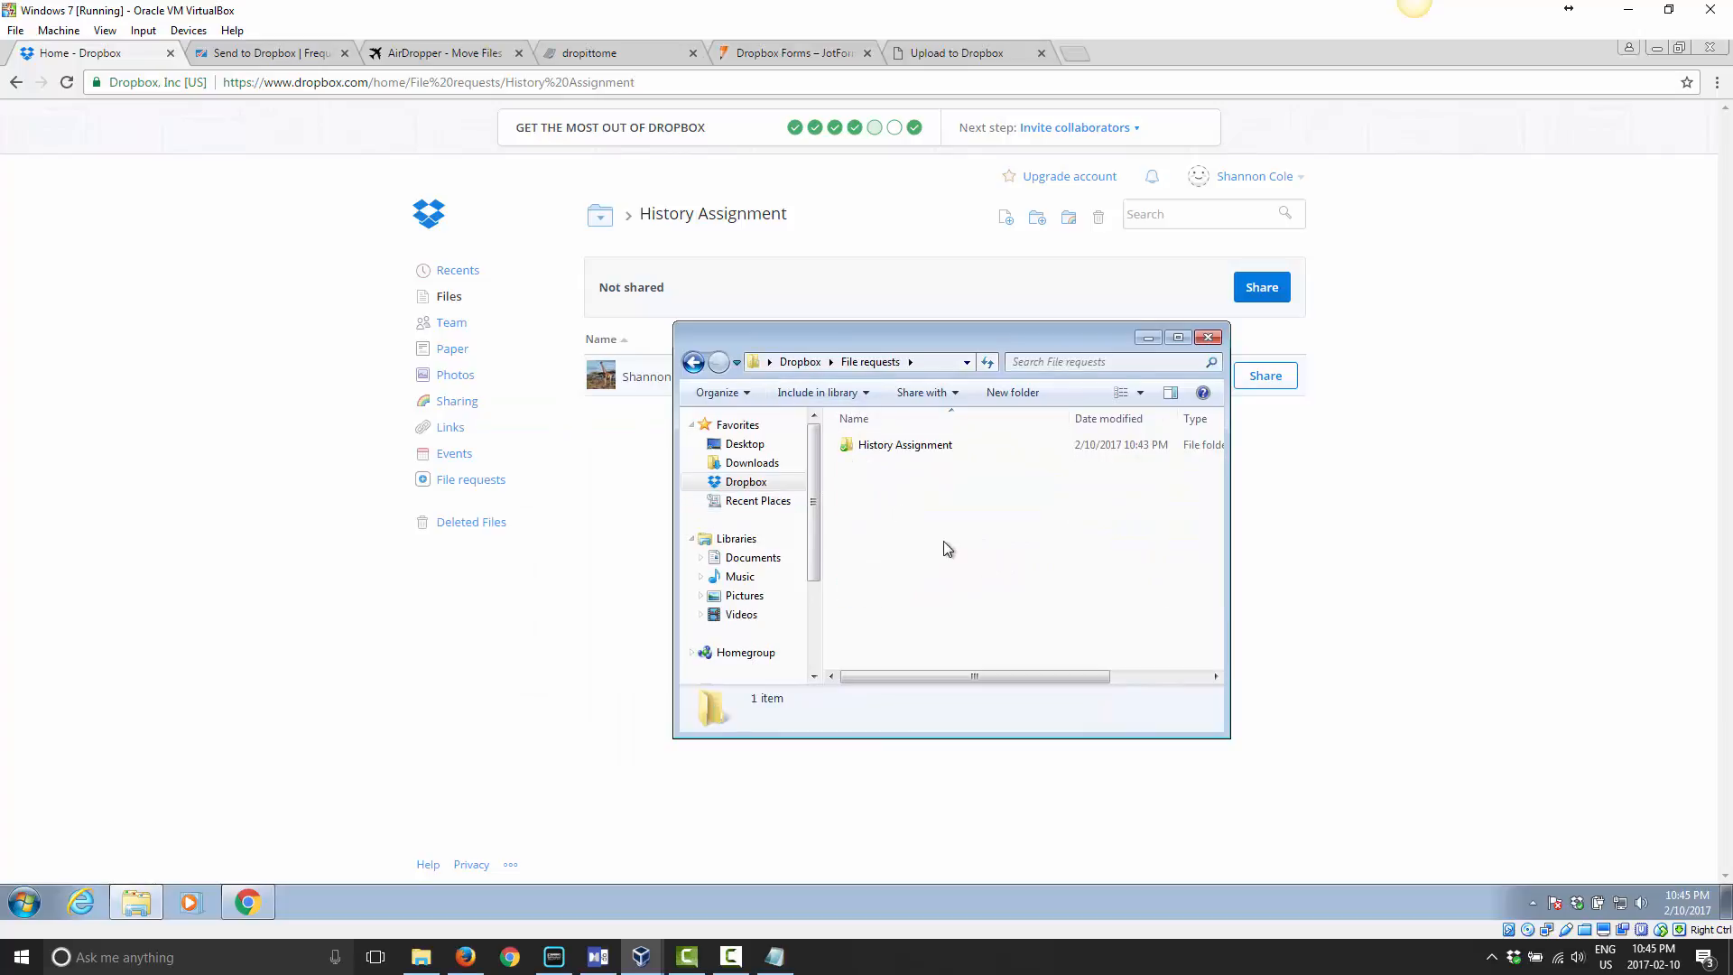
{"action": "double_click", "coordinate": [904, 444]}
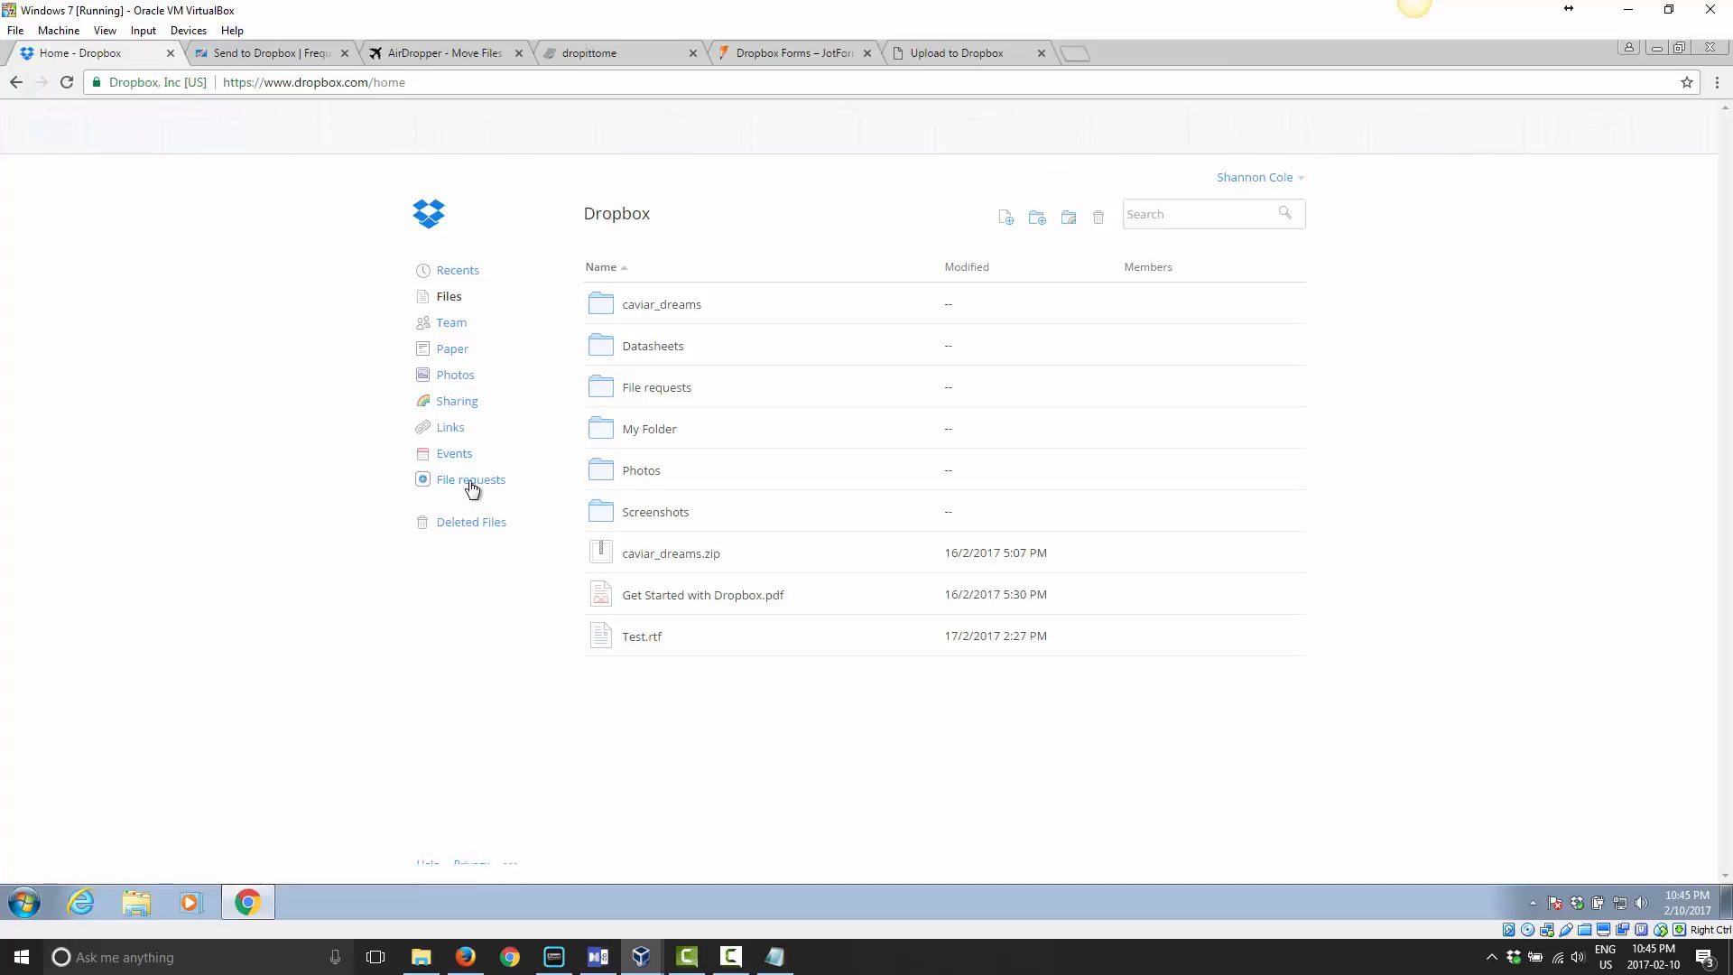
{"action": "left_click", "coordinate": [469, 478]}
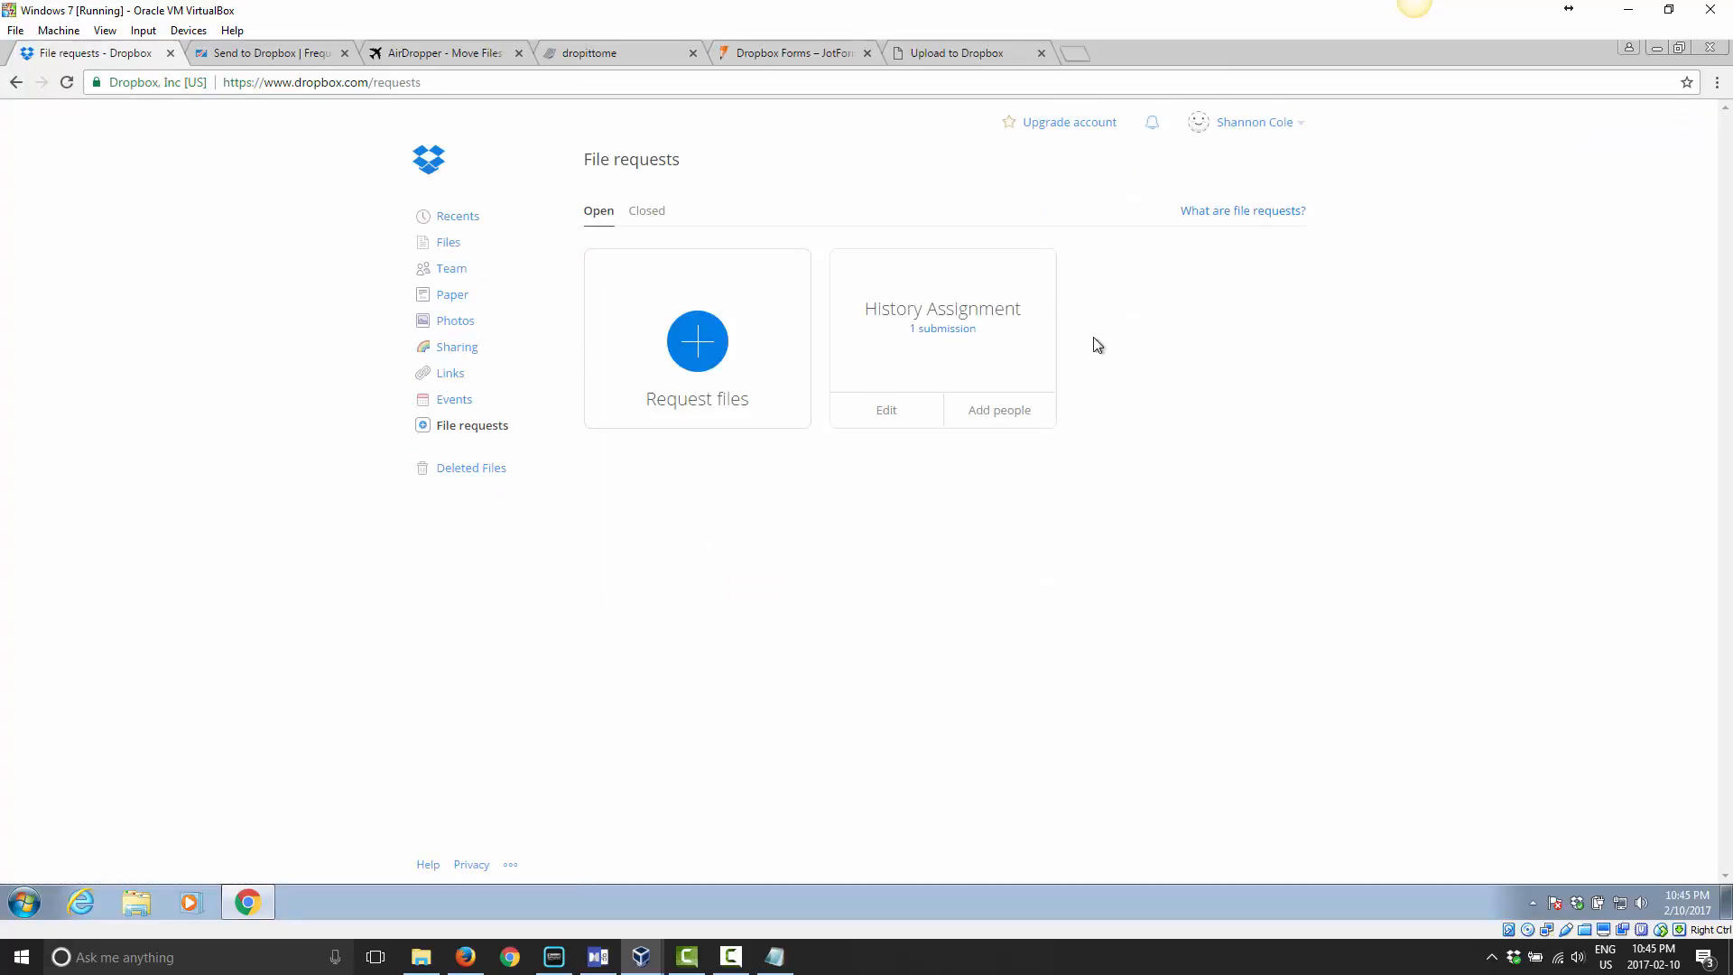
{"action": "mouse_move", "coordinate": [943, 321]}
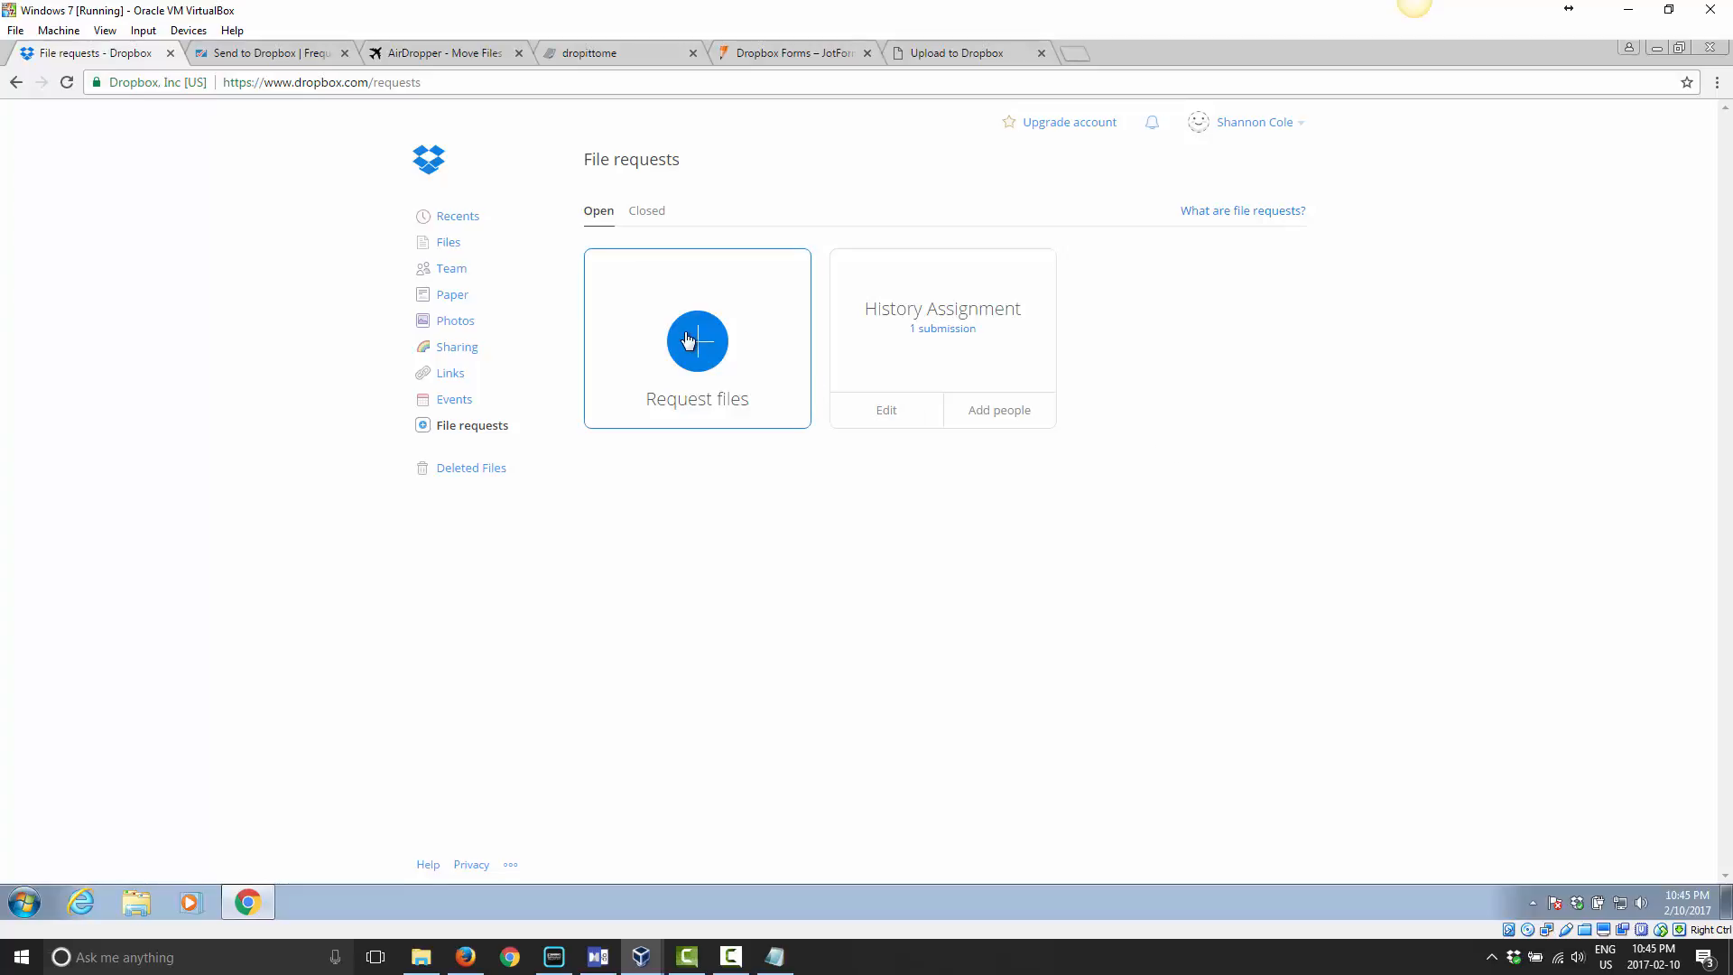
Create a 'Large Files' request, copy its link and prepare a new tab for it.
{"action": "left_click", "coordinate": [697, 341]}
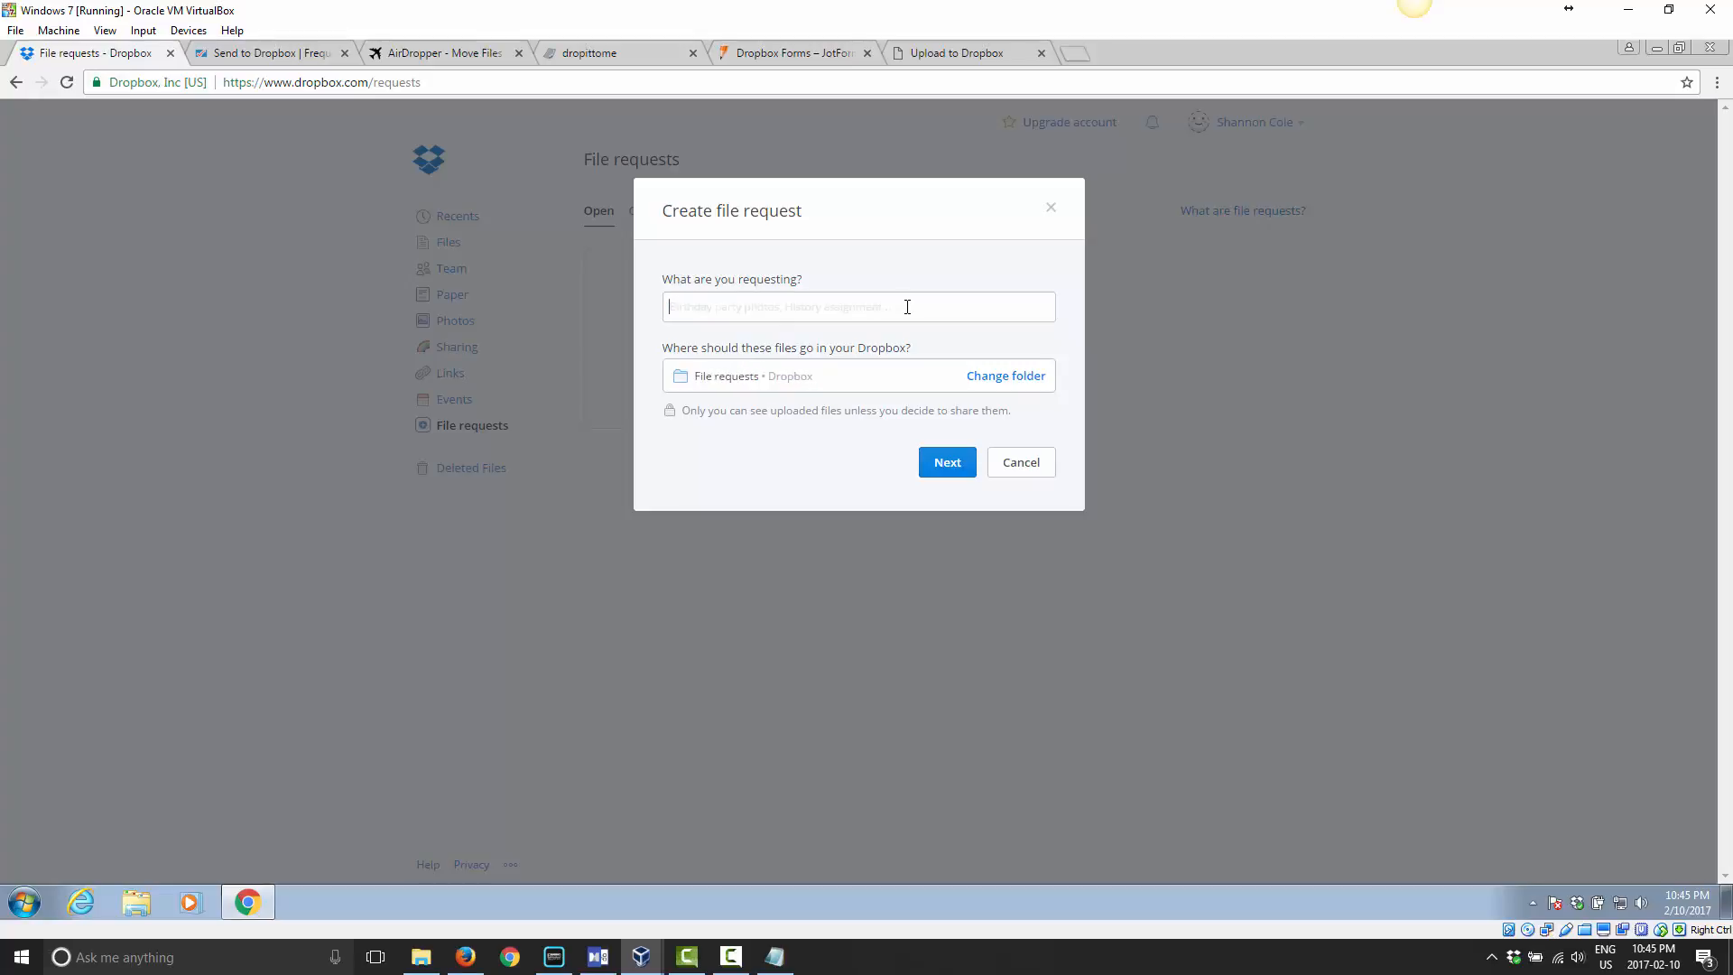
{"action": "type", "text": "Large Files"}
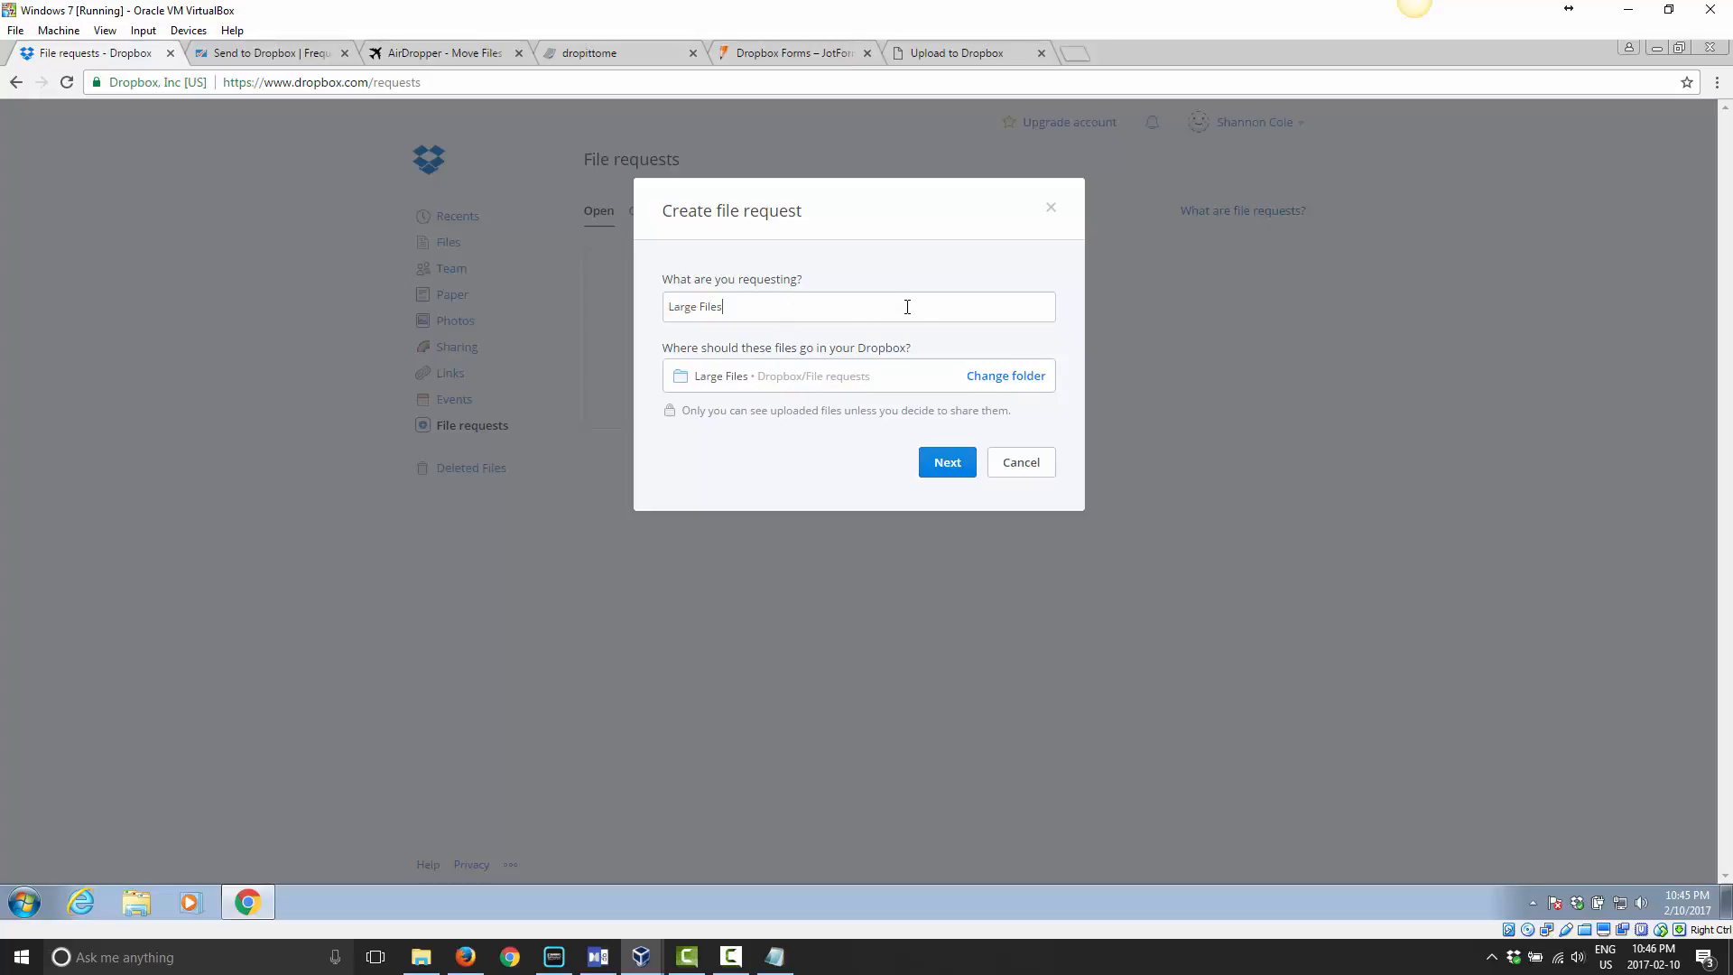
{"action": "left_click", "coordinate": [944, 462]}
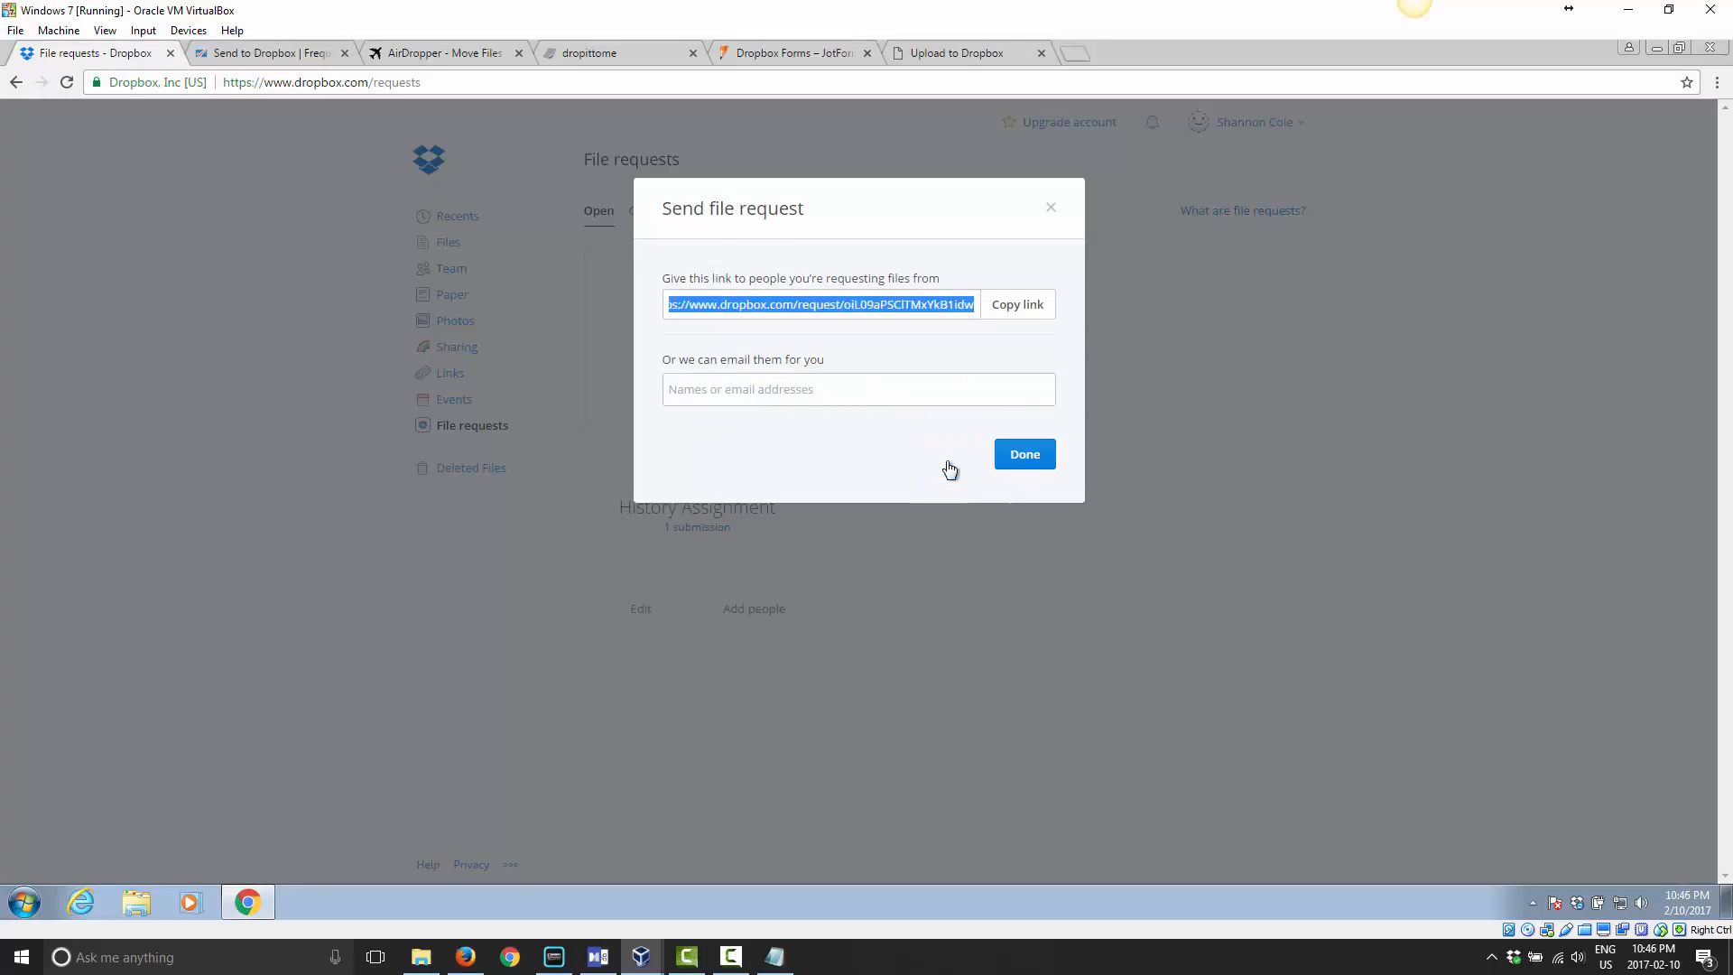
{"action": "left_click", "coordinate": [1016, 303]}
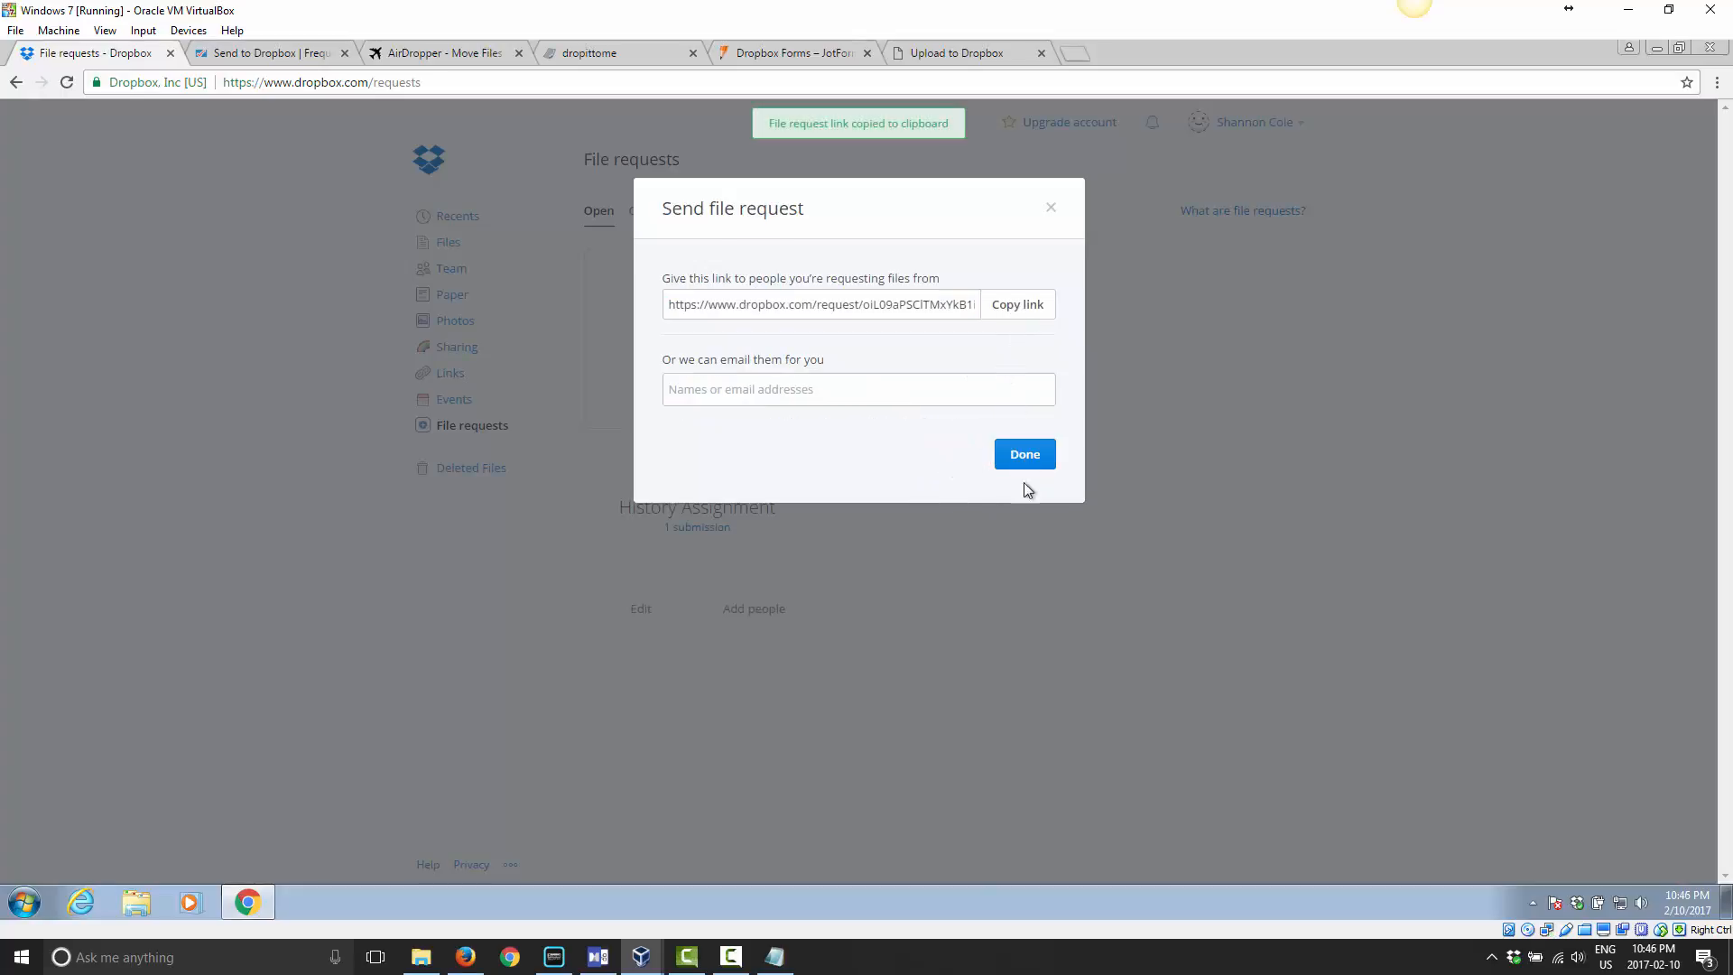
{"action": "left_click", "coordinate": [960, 52]}
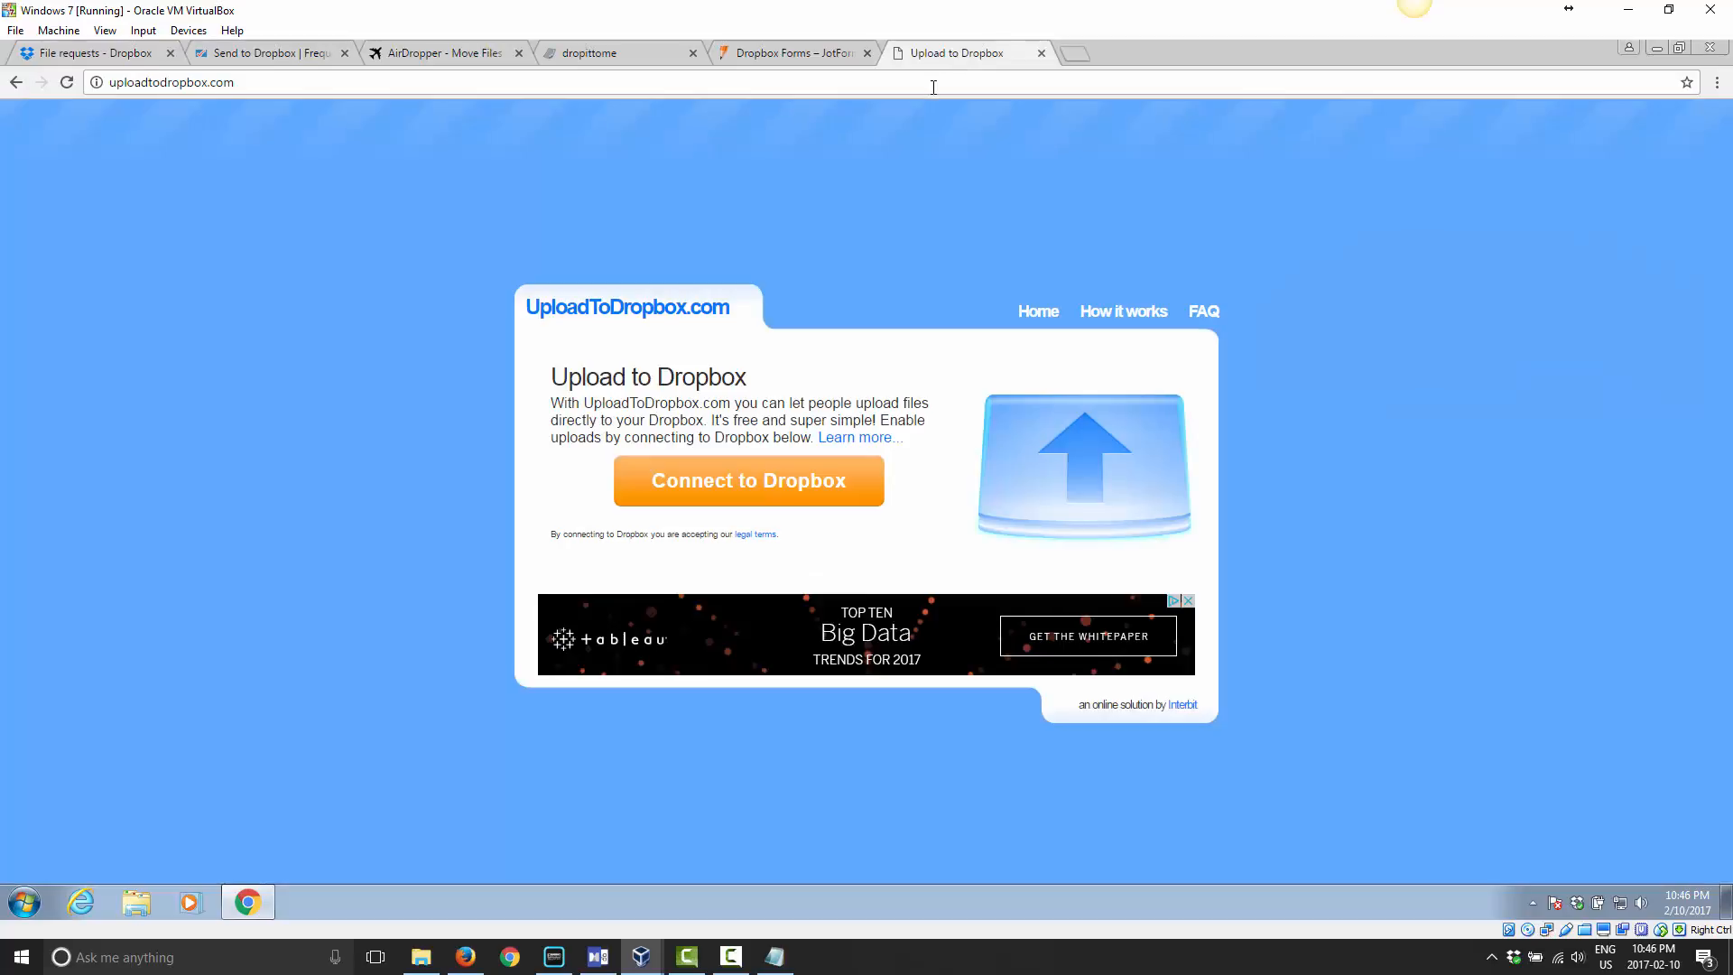
{"action": "left_click", "coordinate": [1066, 53]}
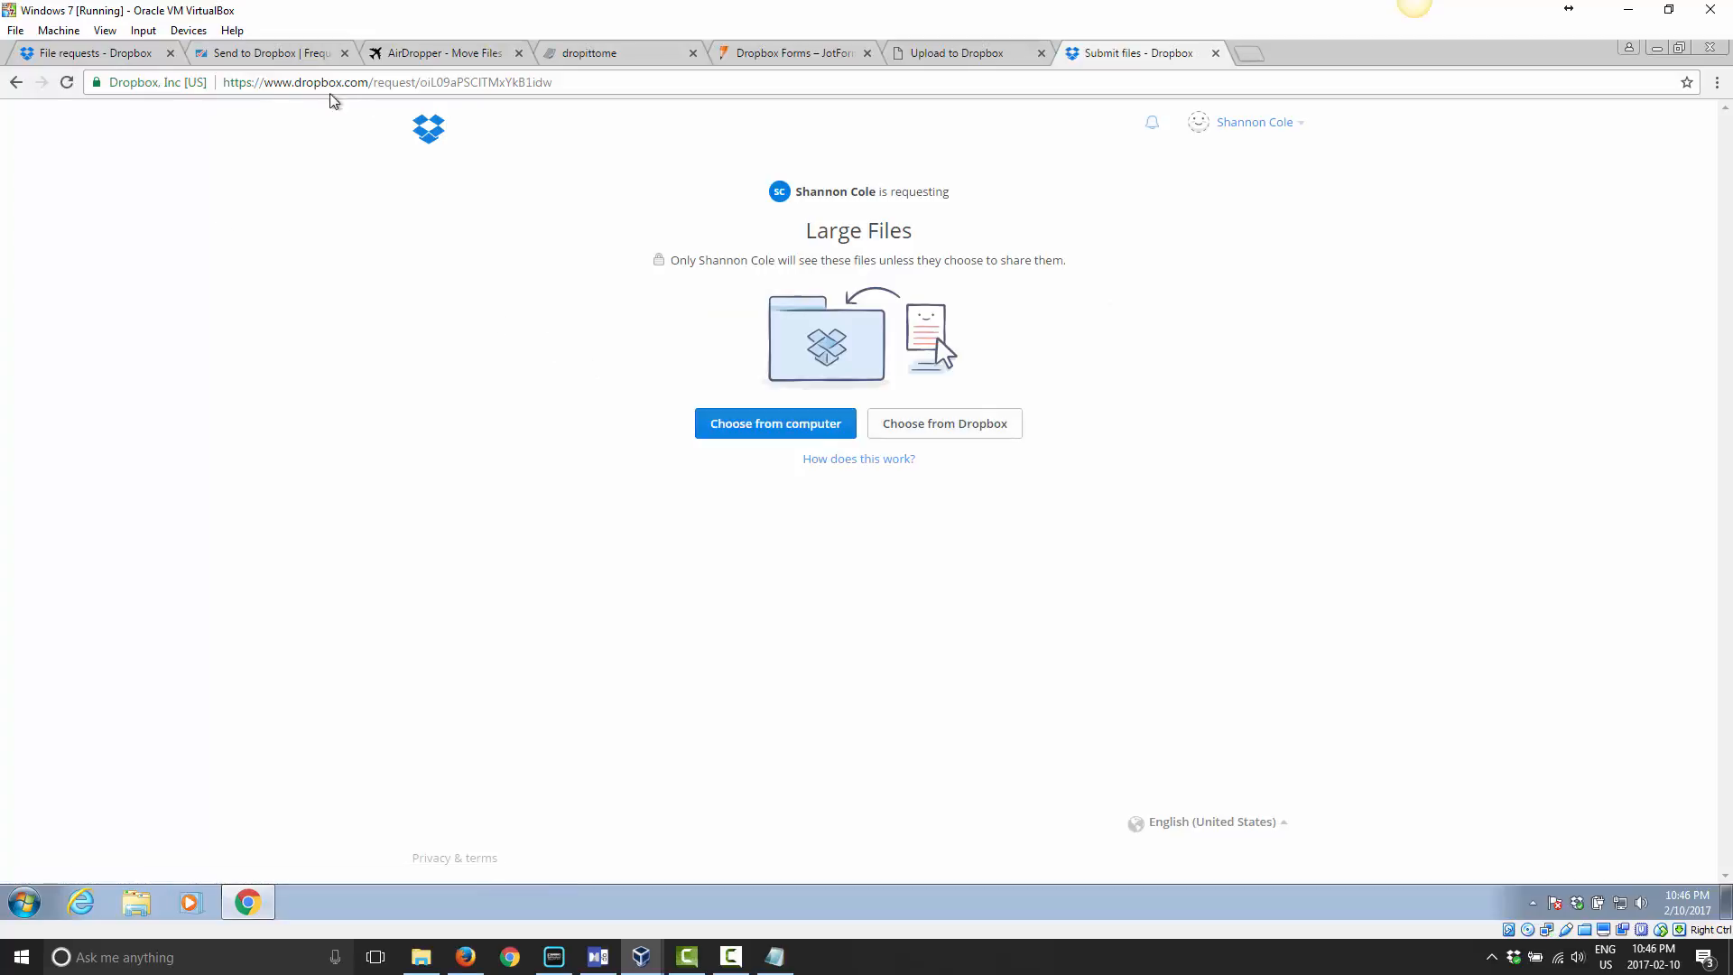
{"action": "mouse_move", "coordinate": [836, 220]}
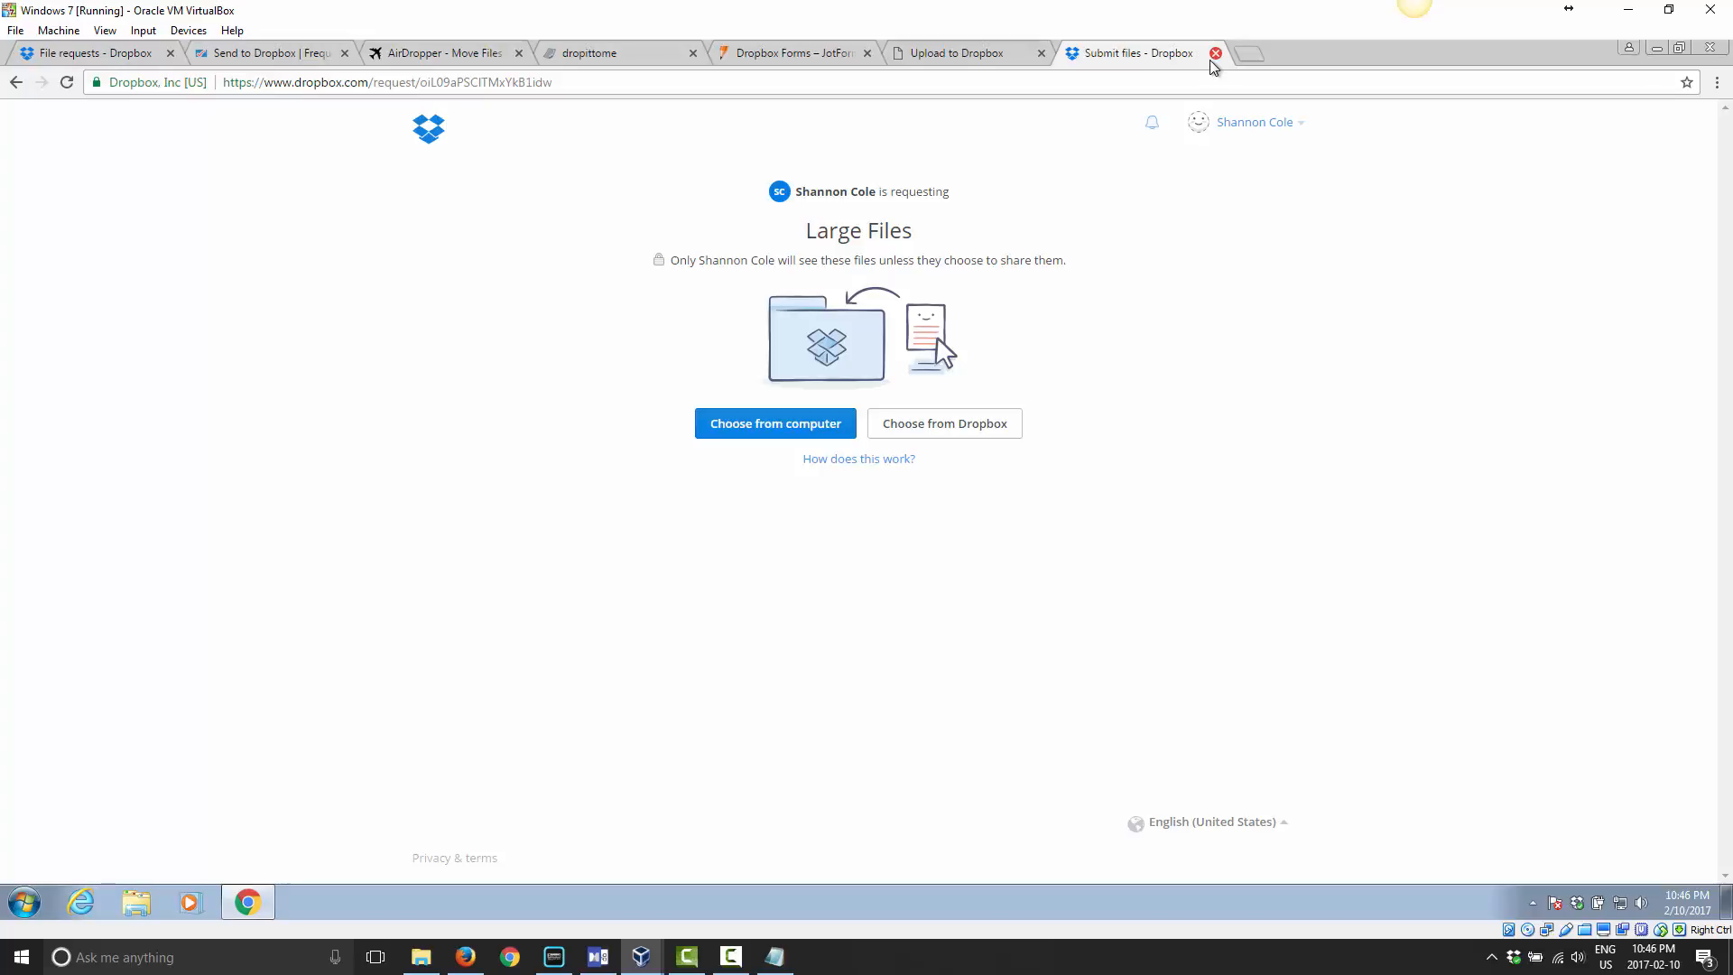
{"action": "mouse_move", "coordinate": [962, 293]}
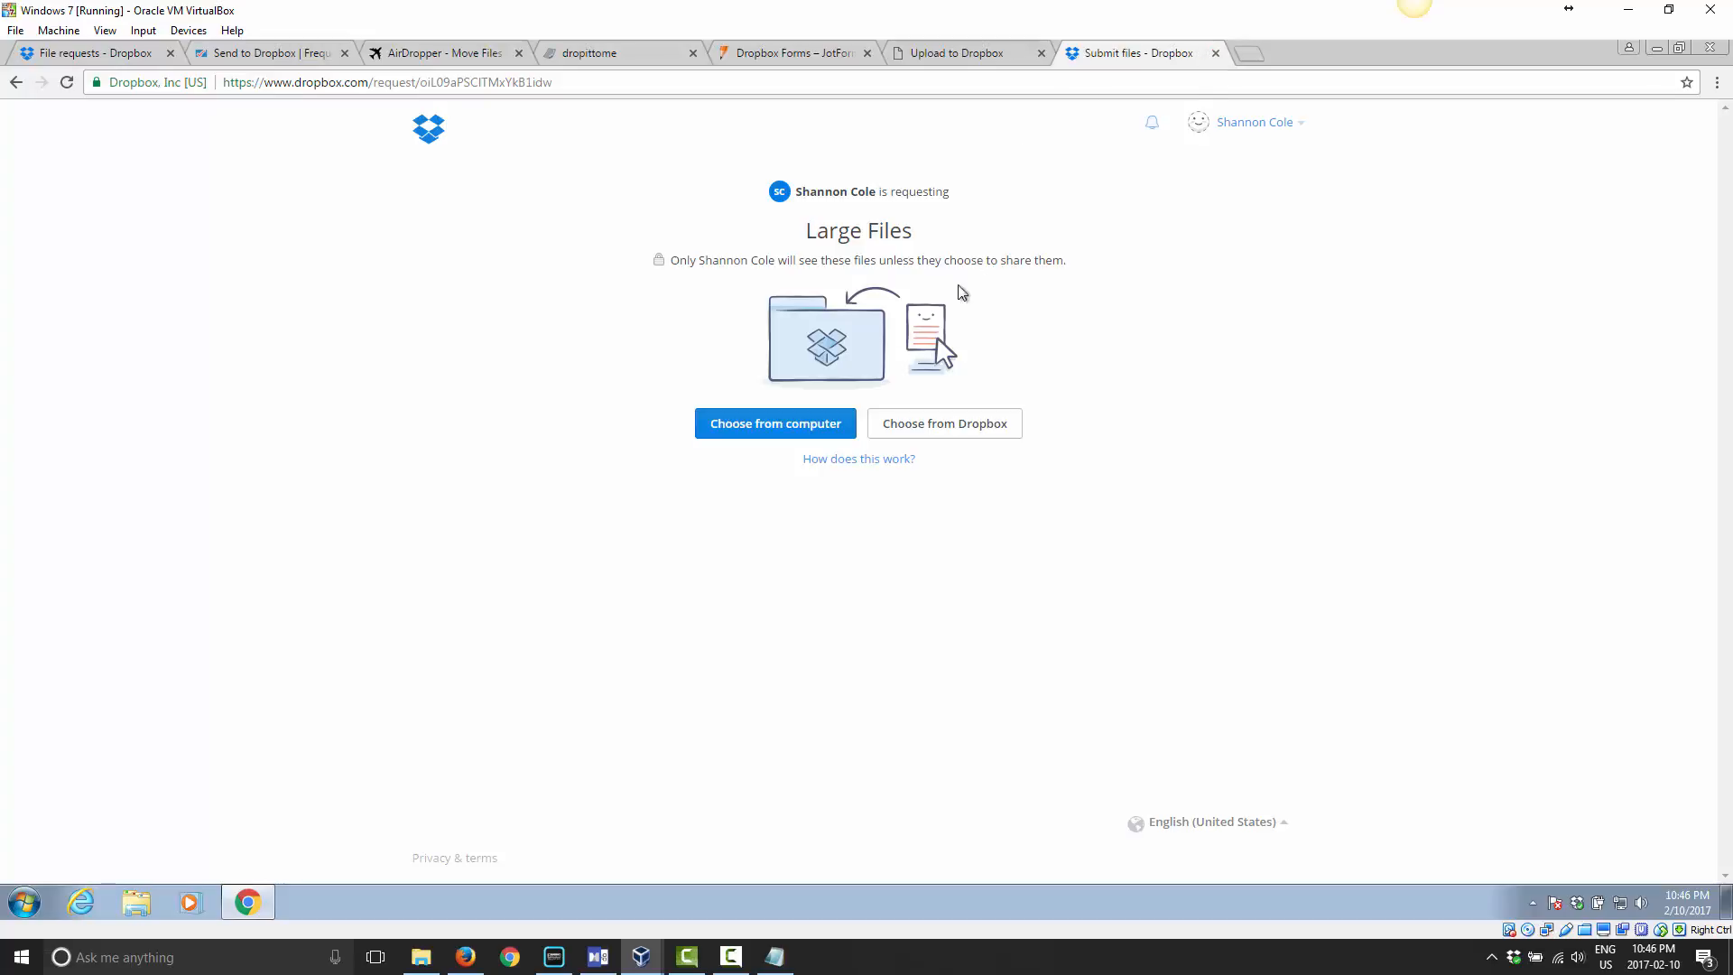
{"action": "mouse_move", "coordinate": [419, 253]}
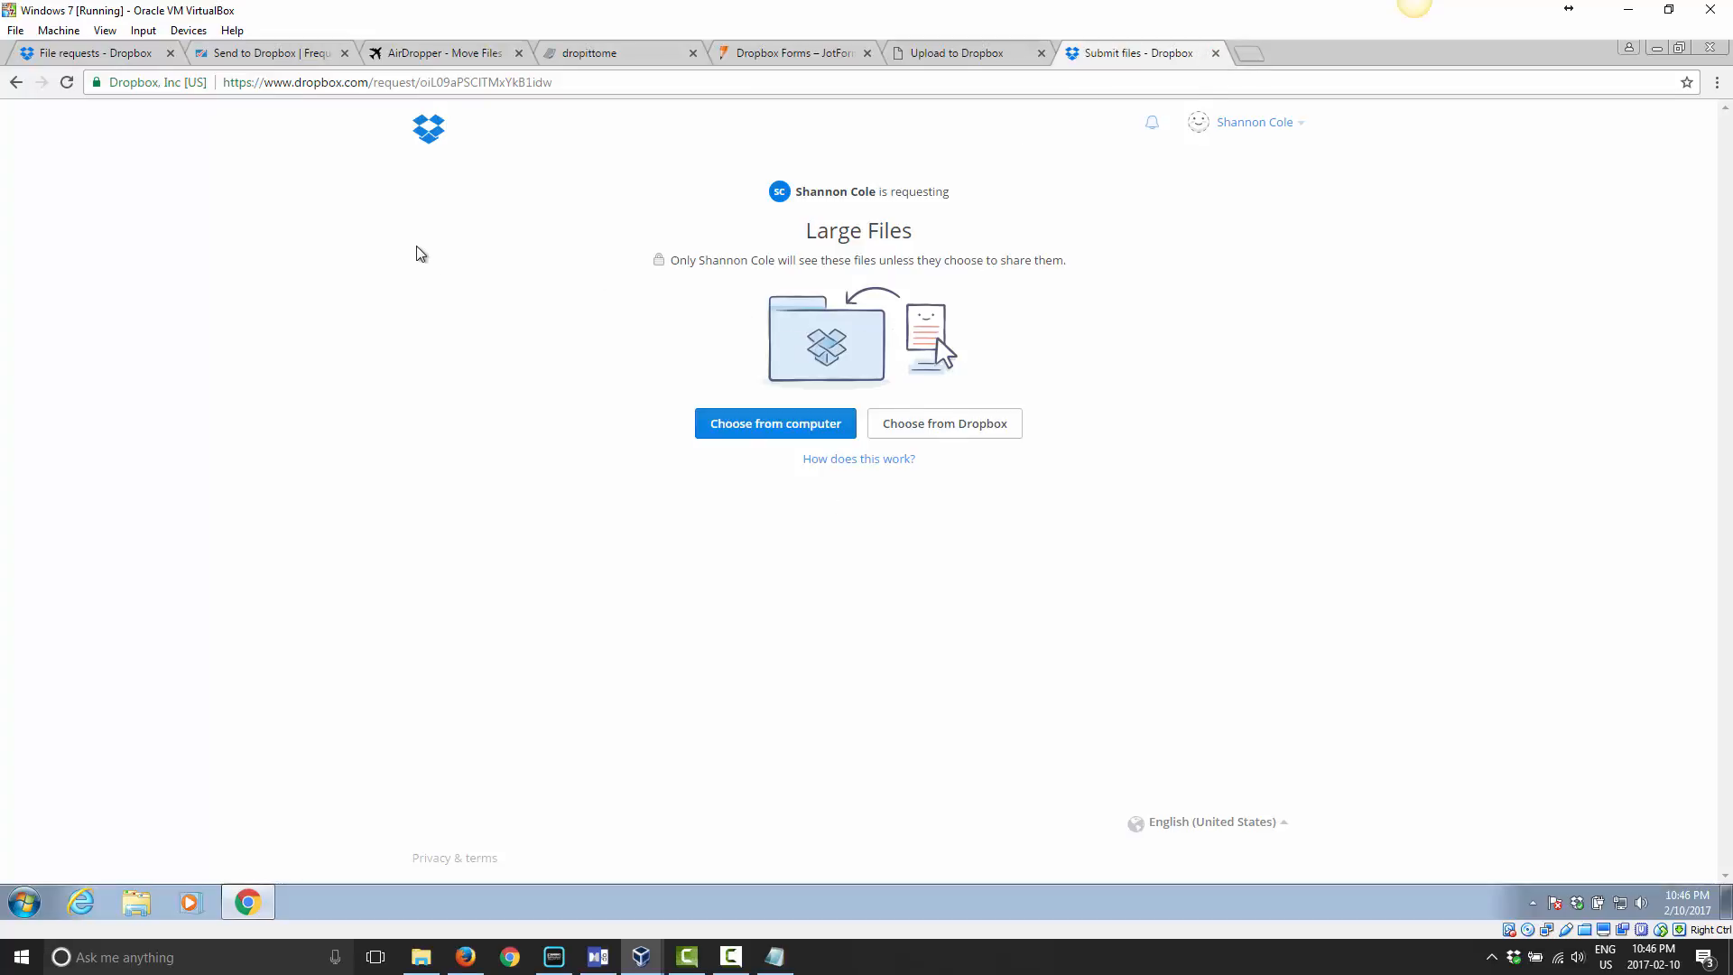
{"action": "mouse_move", "coordinate": [363, 223]}
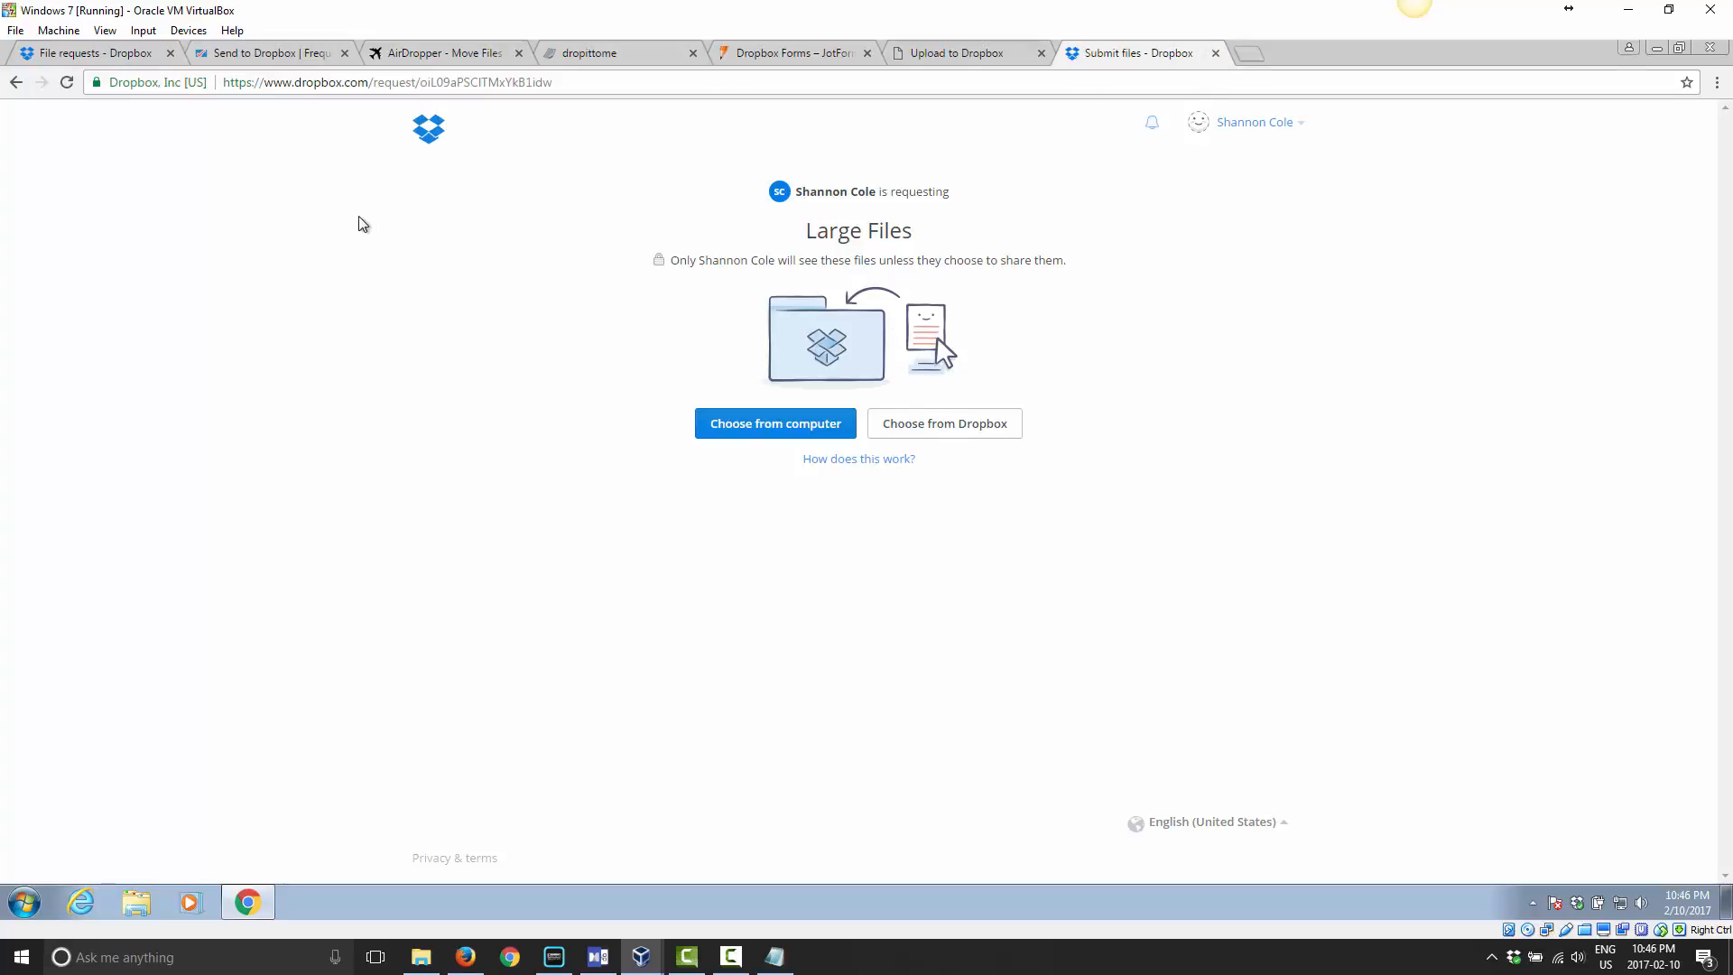
{"action": "mouse_move", "coordinate": [314, 105]}
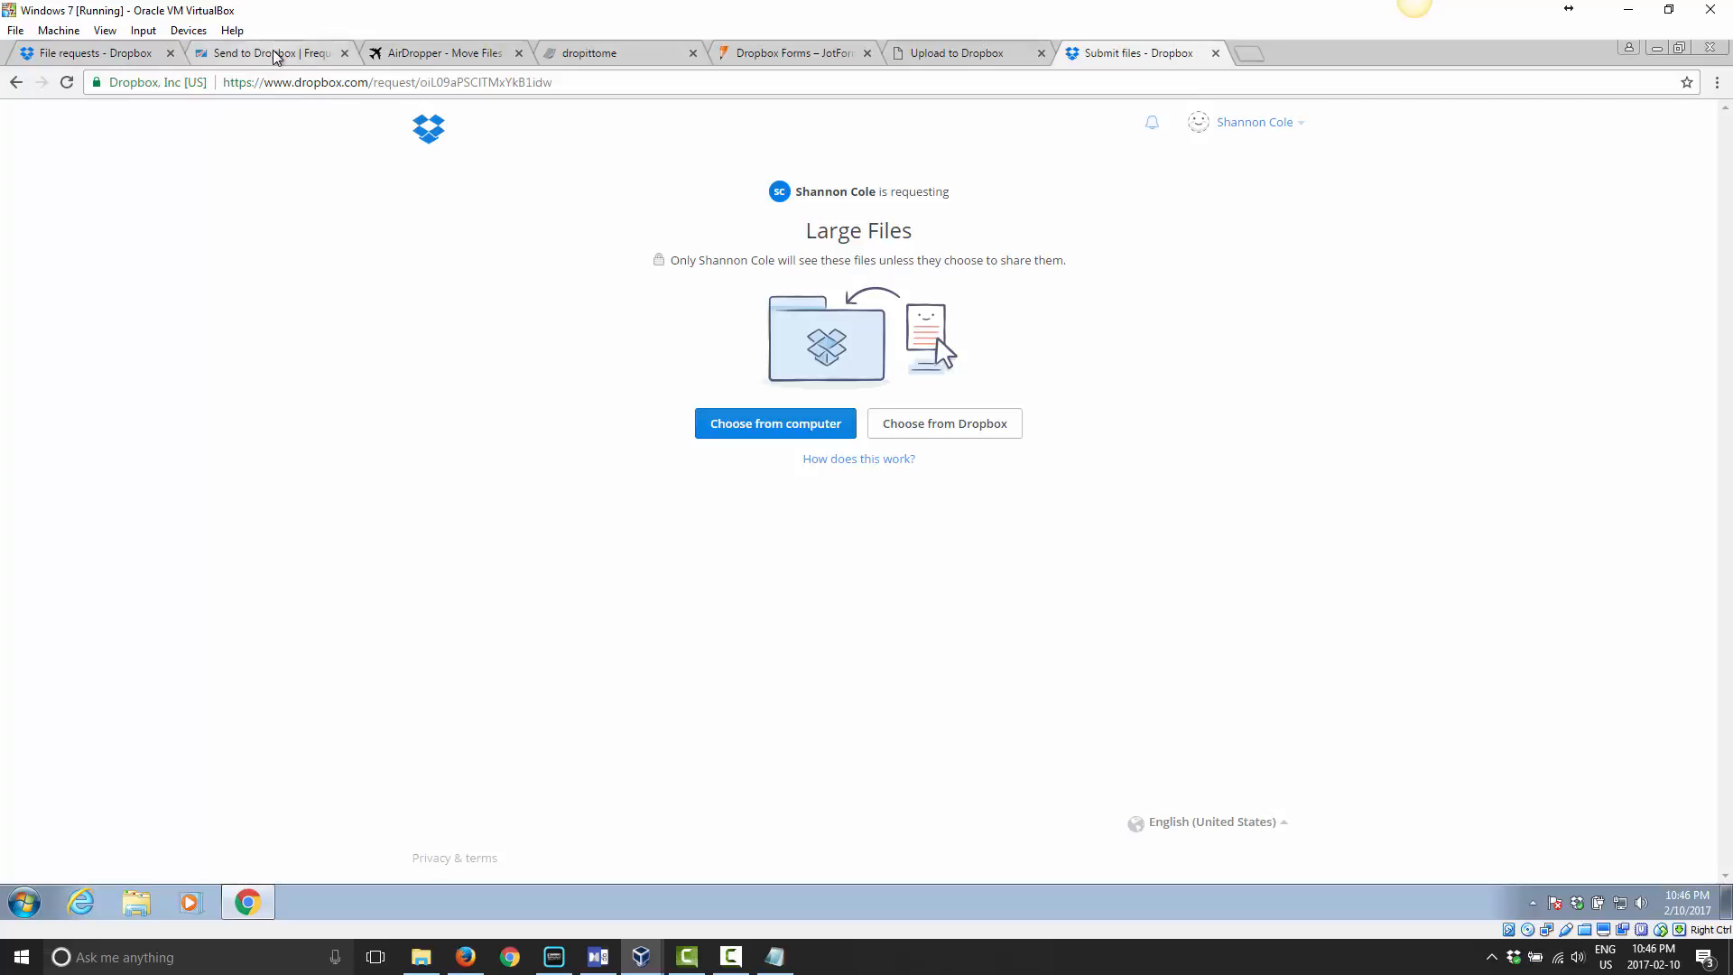
Browse the Send to Dropbox site homepage.
{"action": "left_click", "coordinate": [269, 52]}
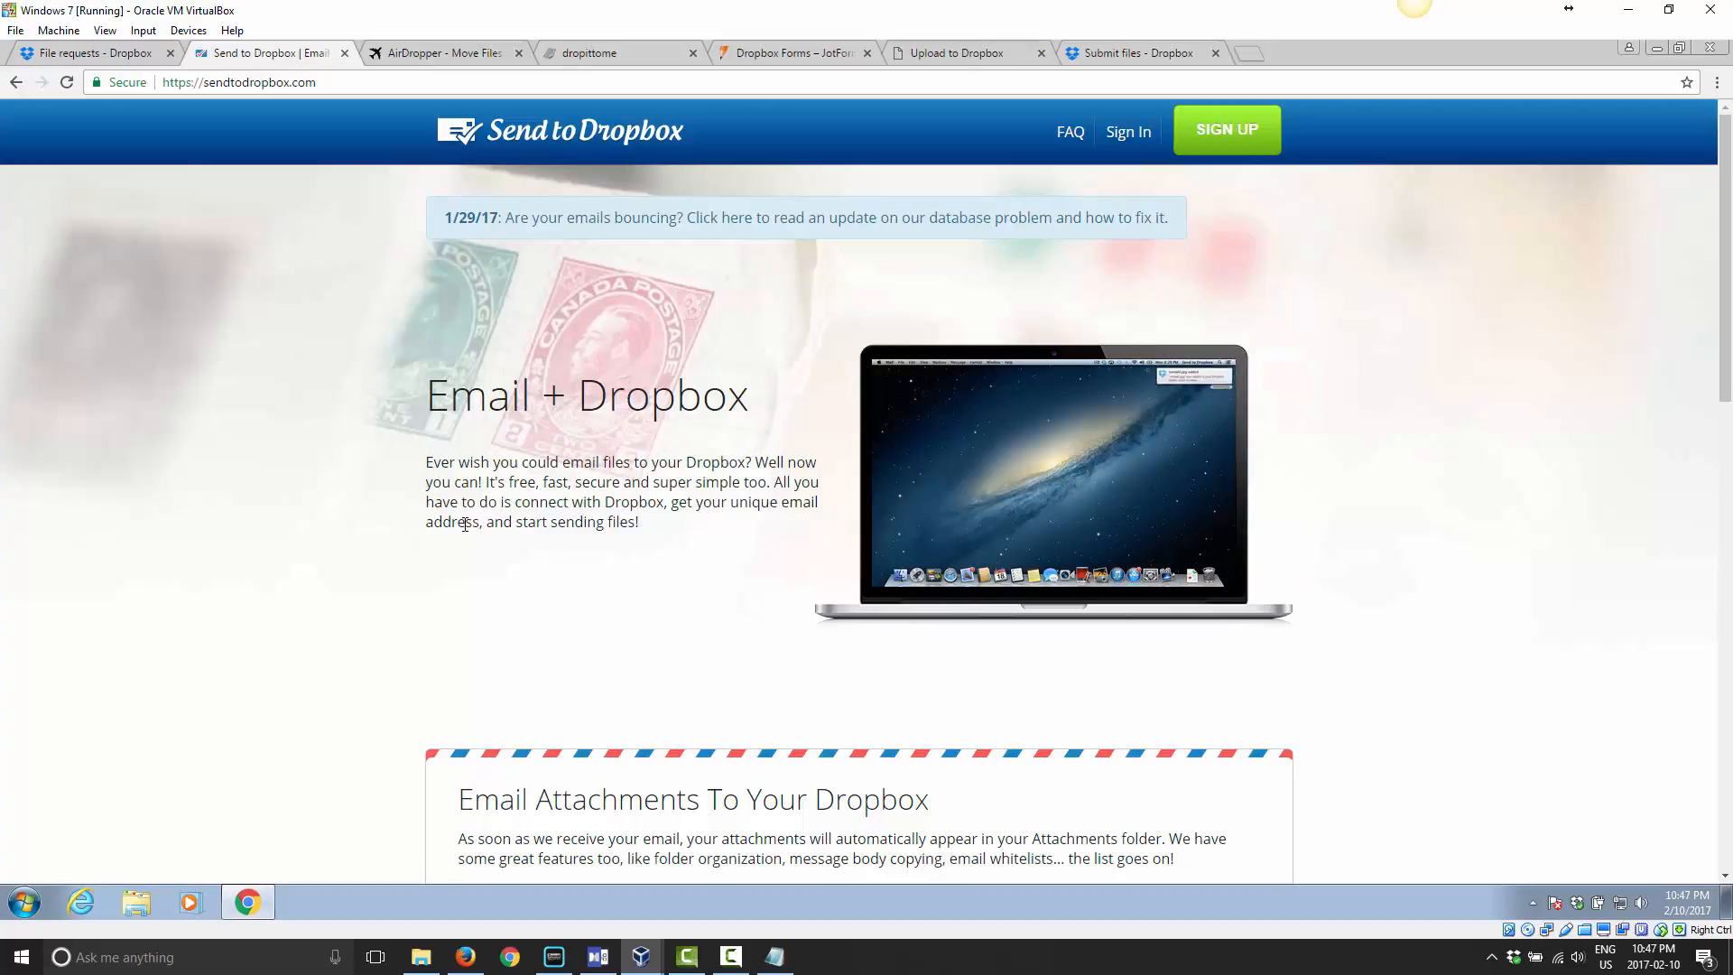
{"action": "scroll", "scroll_direction": "down", "scroll_amount": 3}
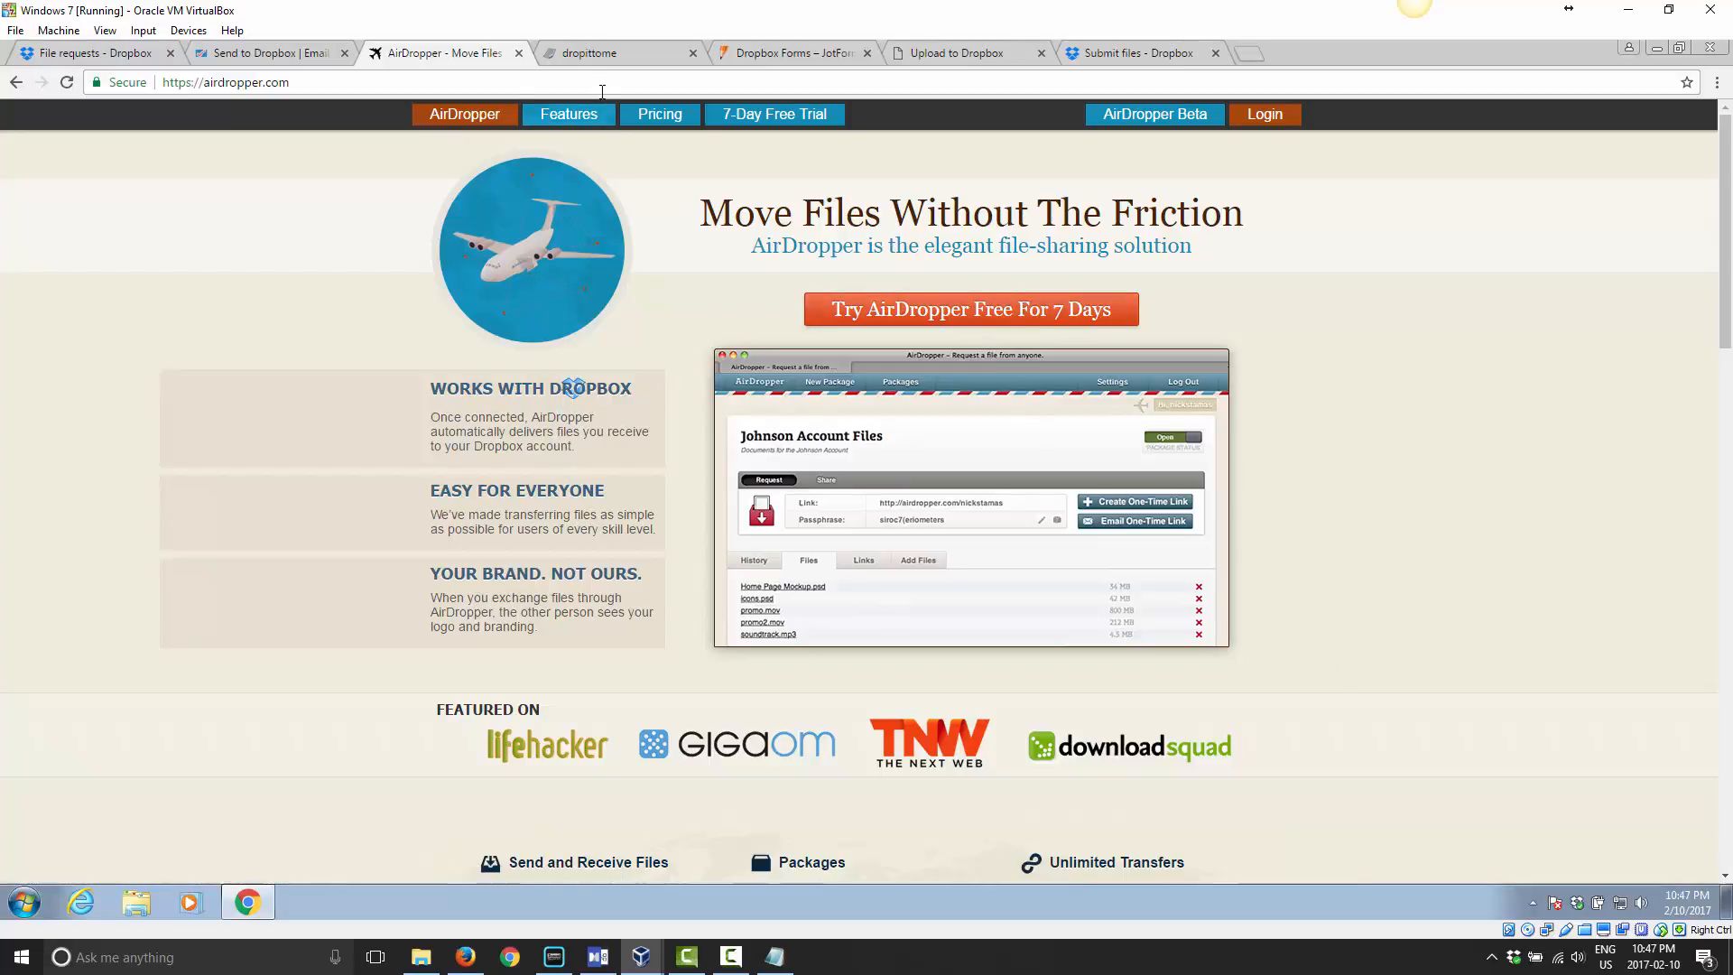
Tour the dropittome site, then view the JotForm Dropbox Forms page.
{"action": "left_click", "coordinate": [613, 52]}
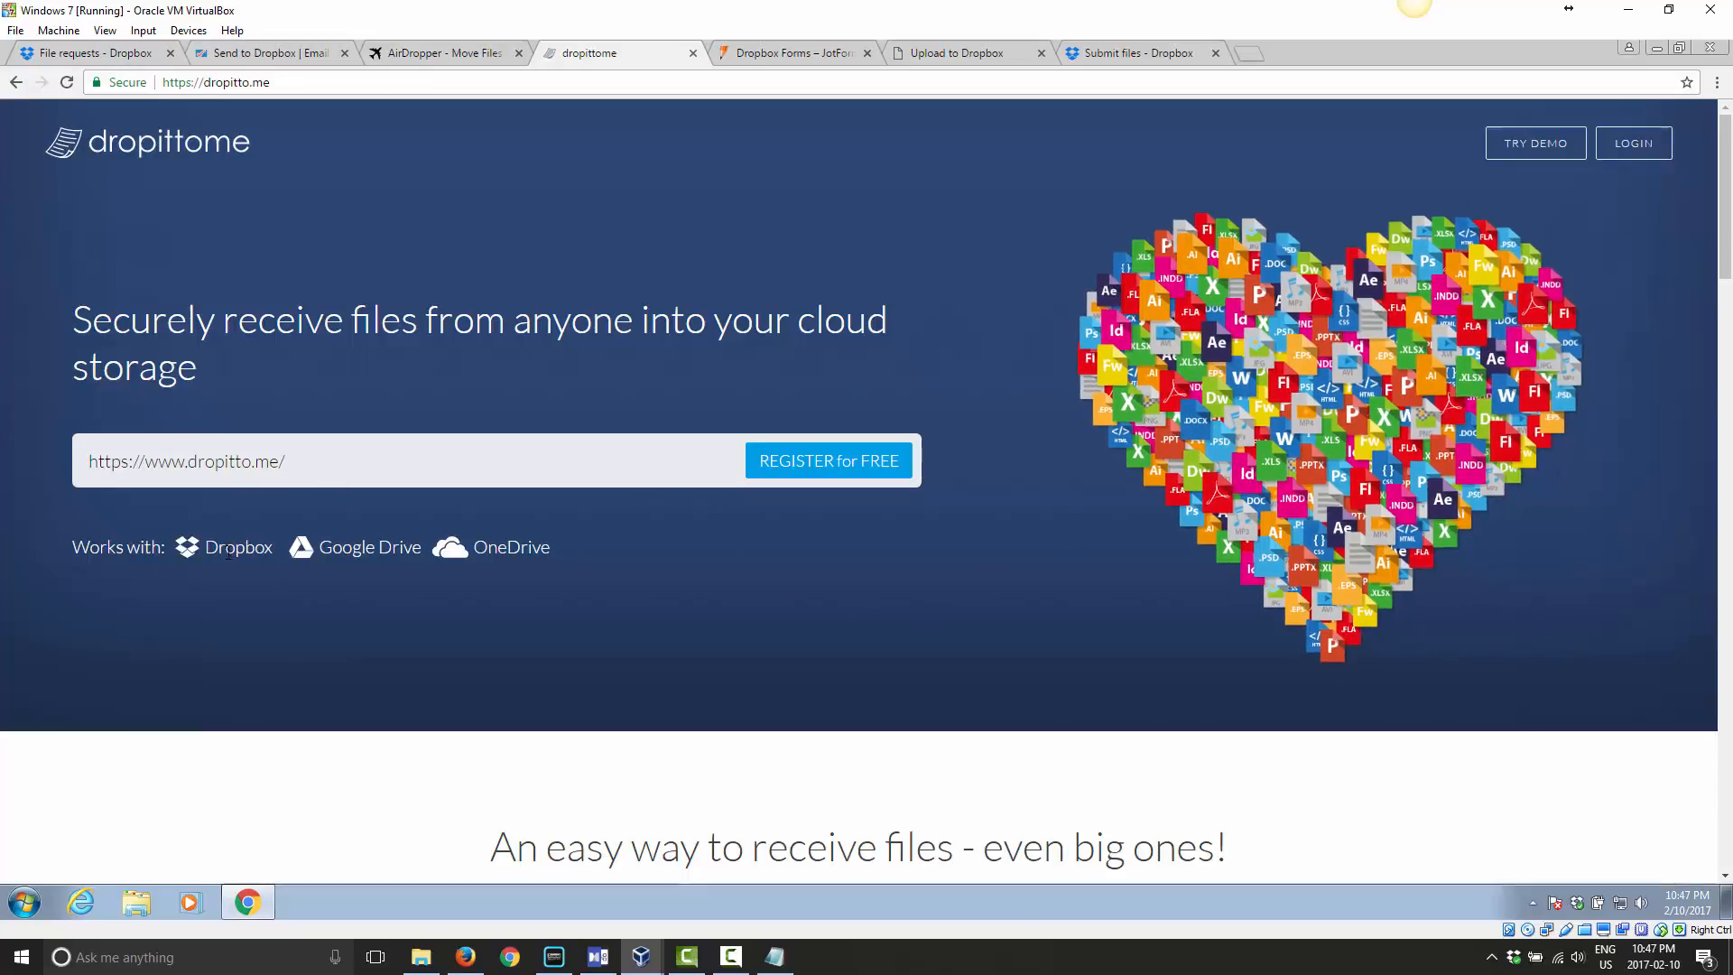
{"action": "mouse_move", "coordinate": [699, 574]}
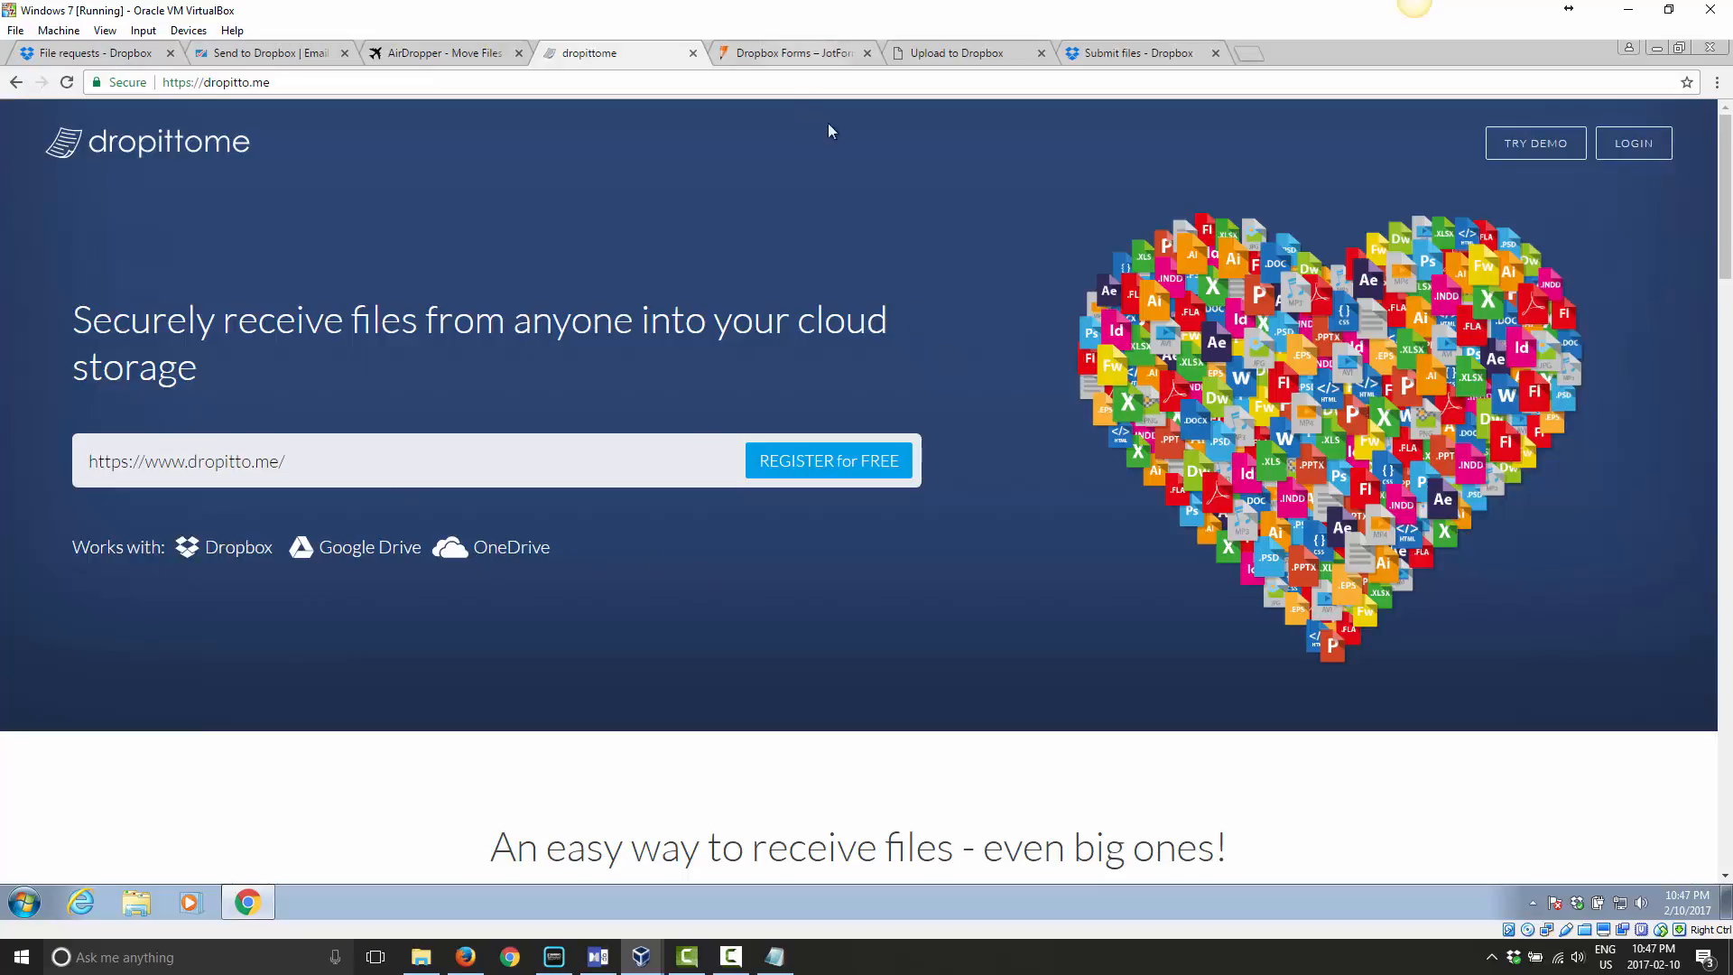
{"action": "mouse_move", "coordinate": [931, 291]}
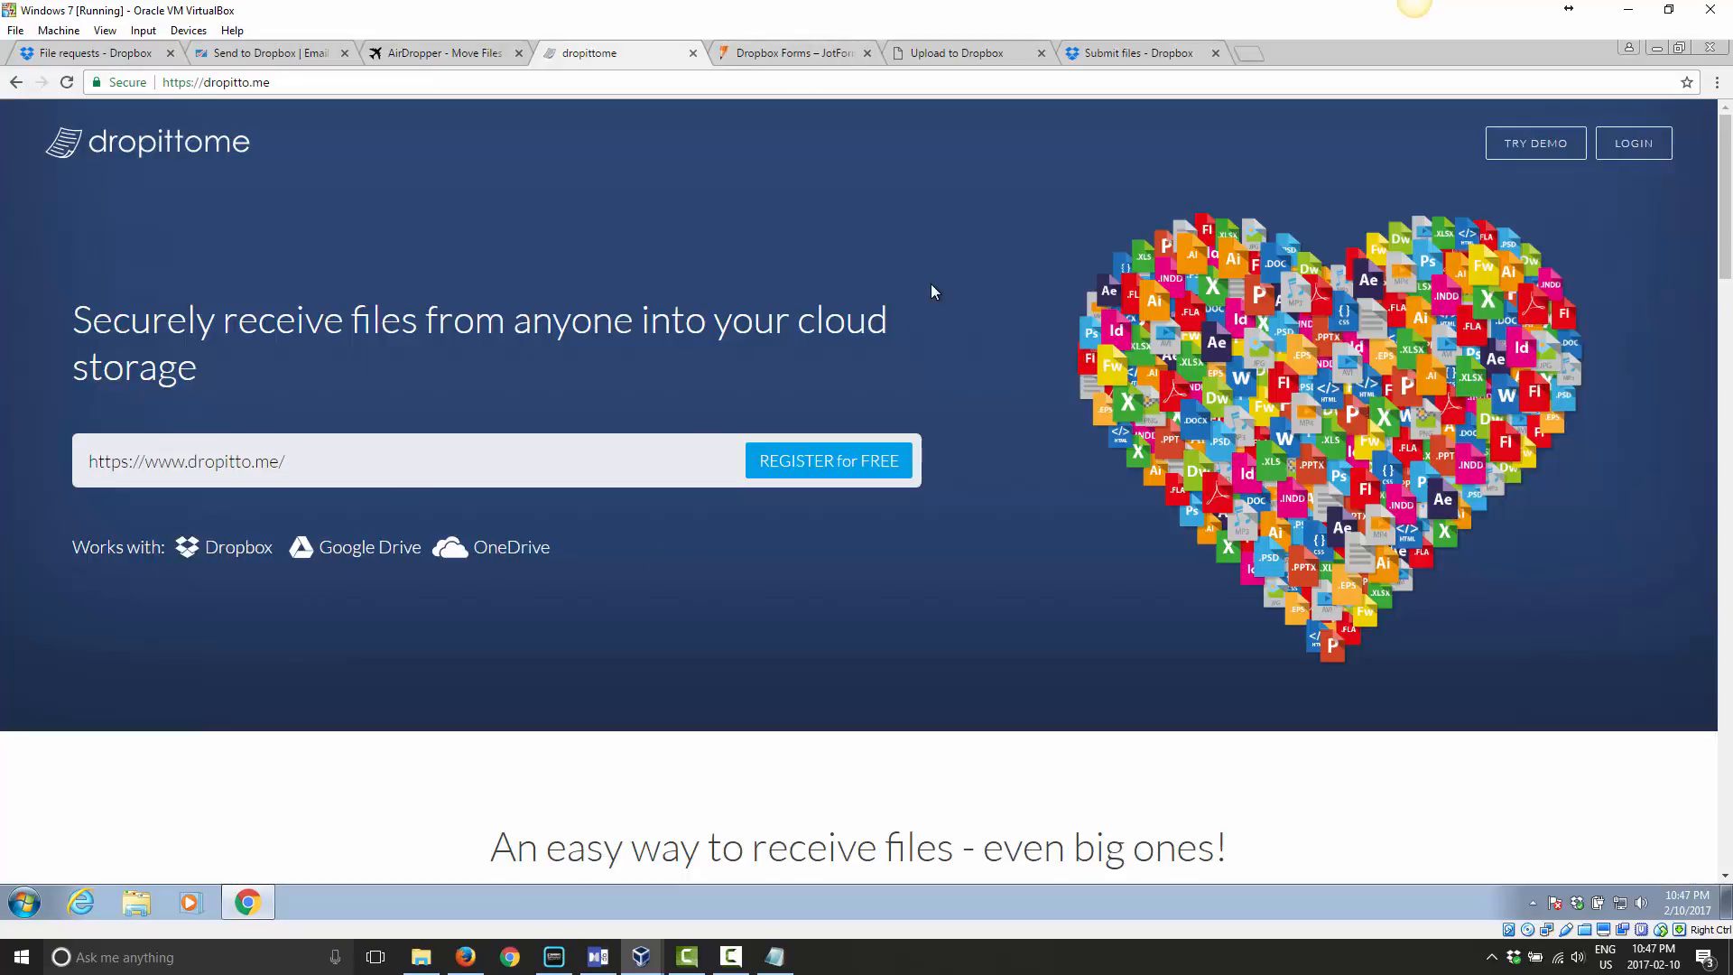
{"action": "left_click", "coordinate": [1126, 52]}
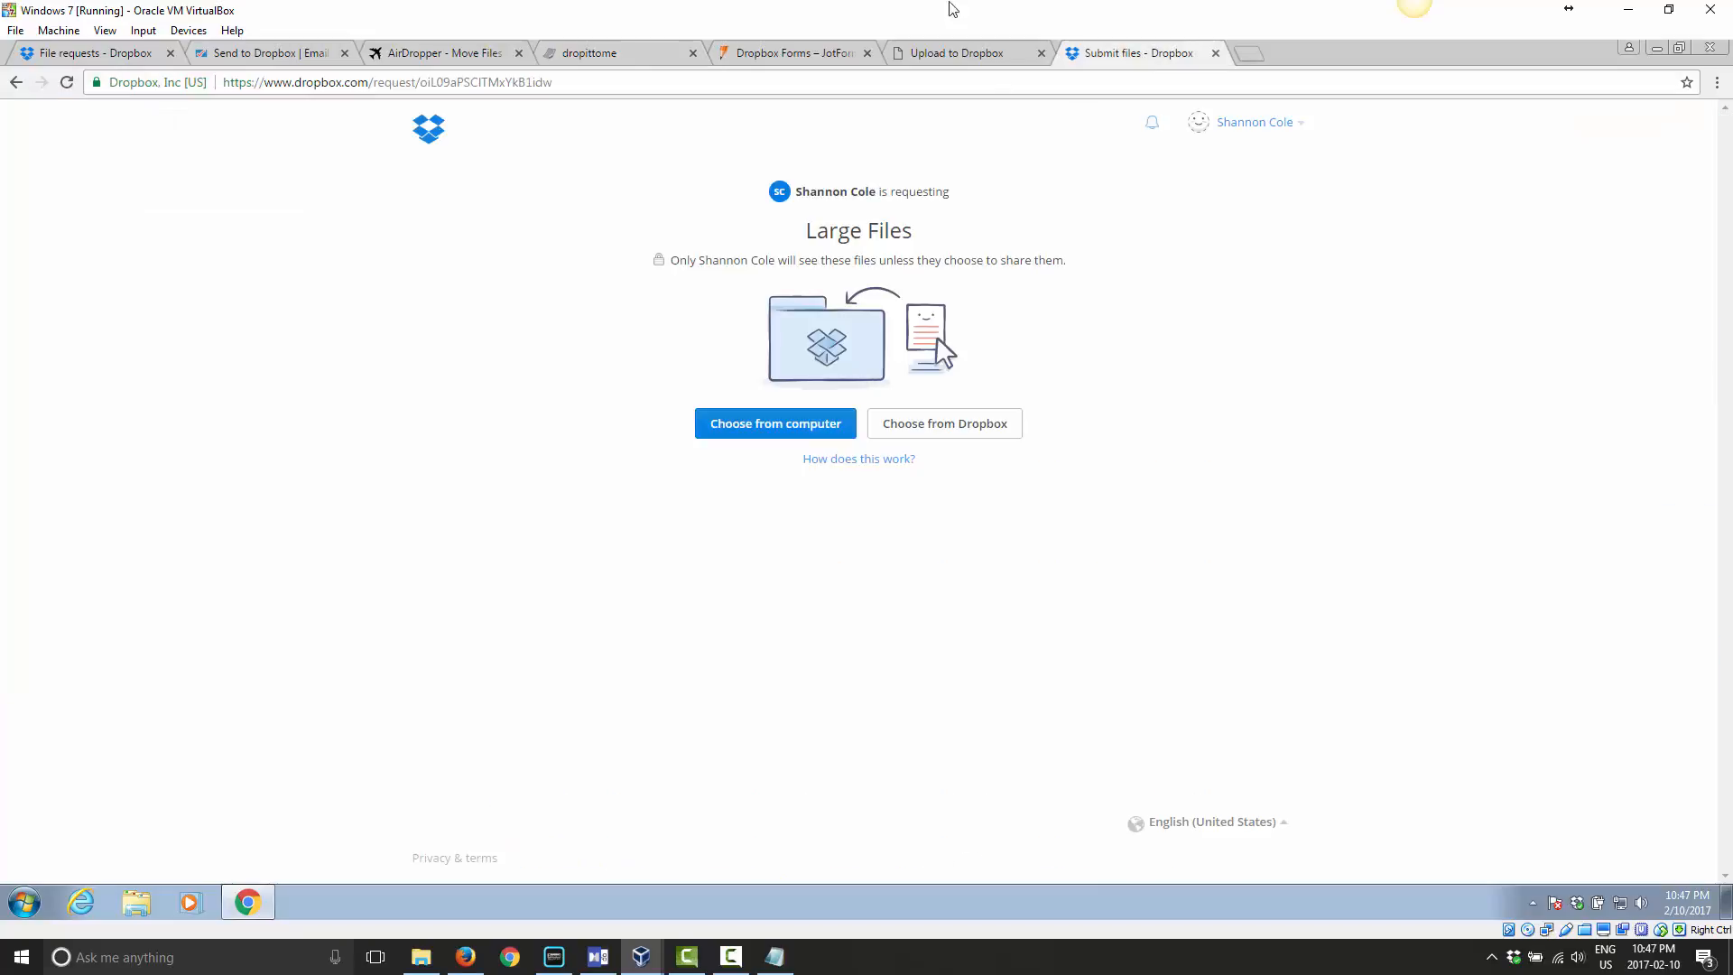
{"action": "mouse_move", "coordinate": [628, 96]}
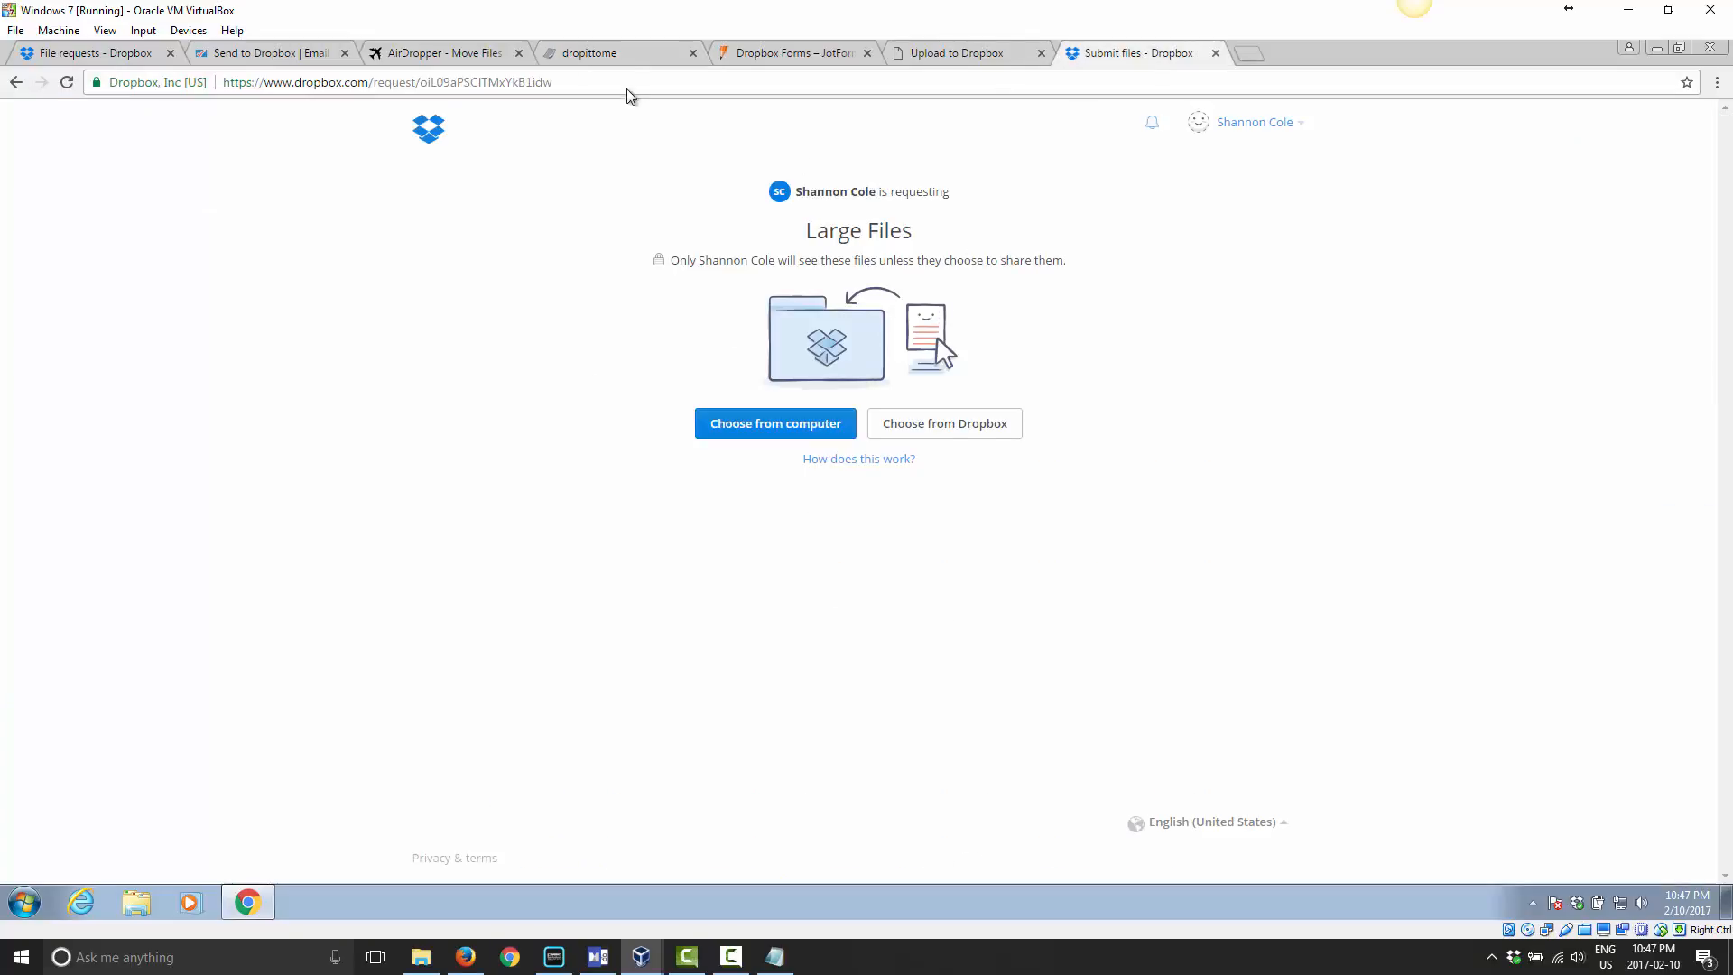
{"action": "left_click", "coordinate": [617, 52]}
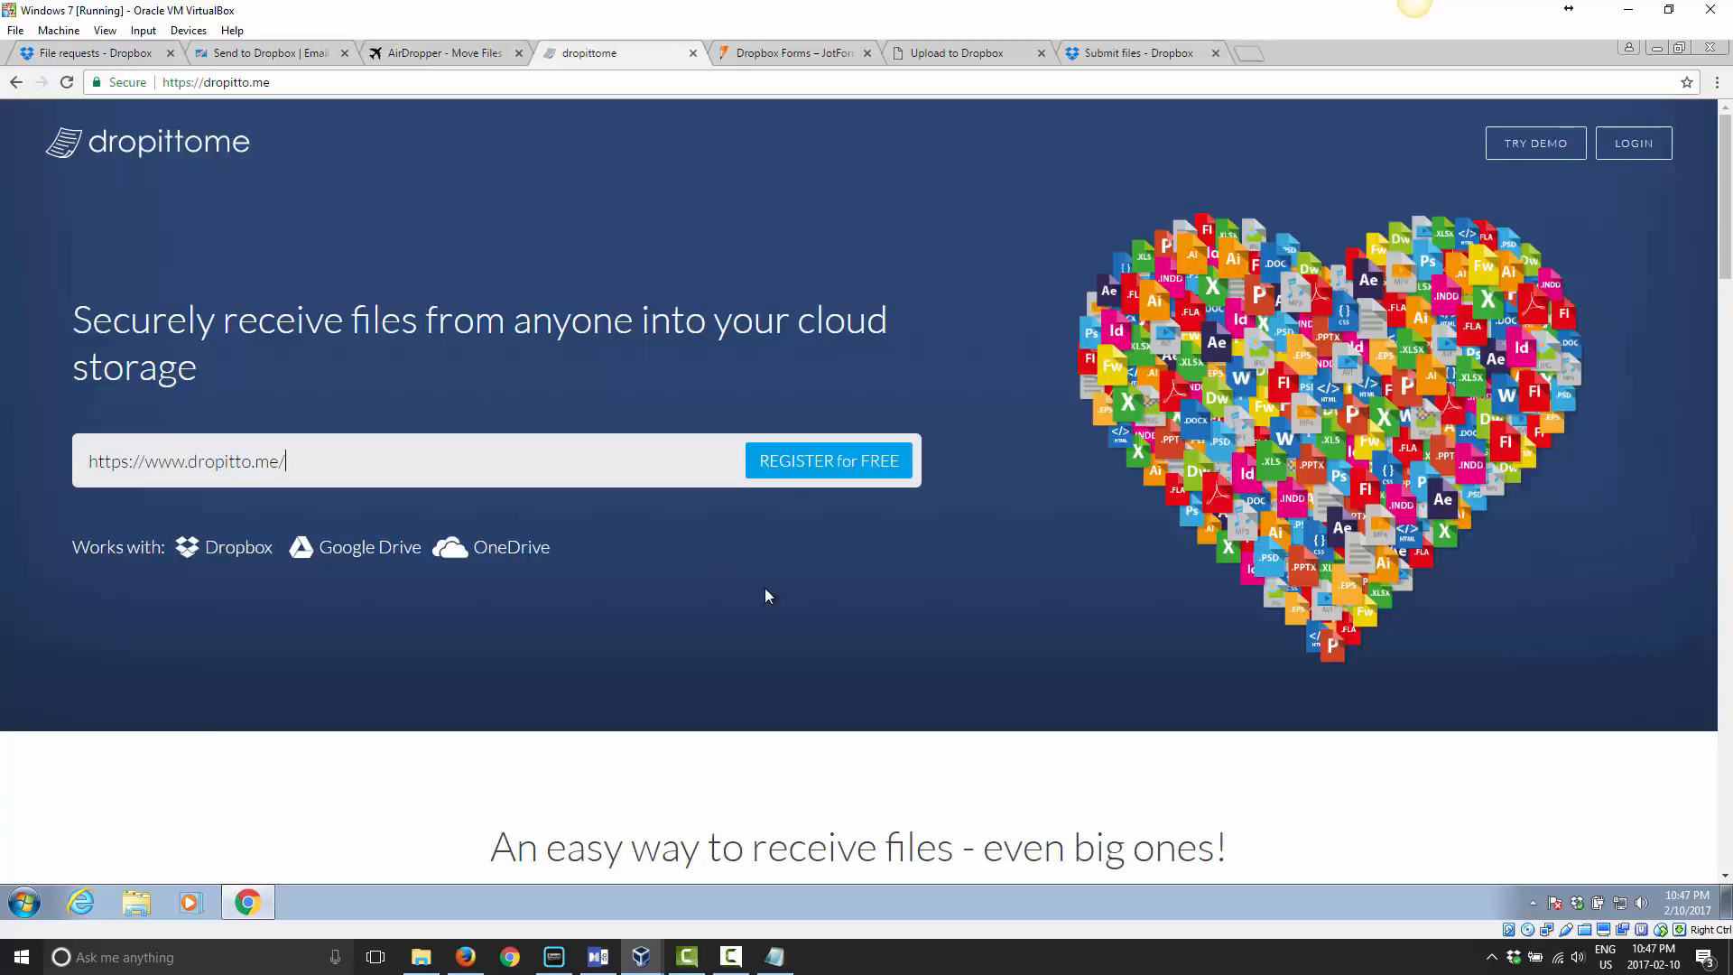
{"action": "mouse_move", "coordinate": [951, 572]}
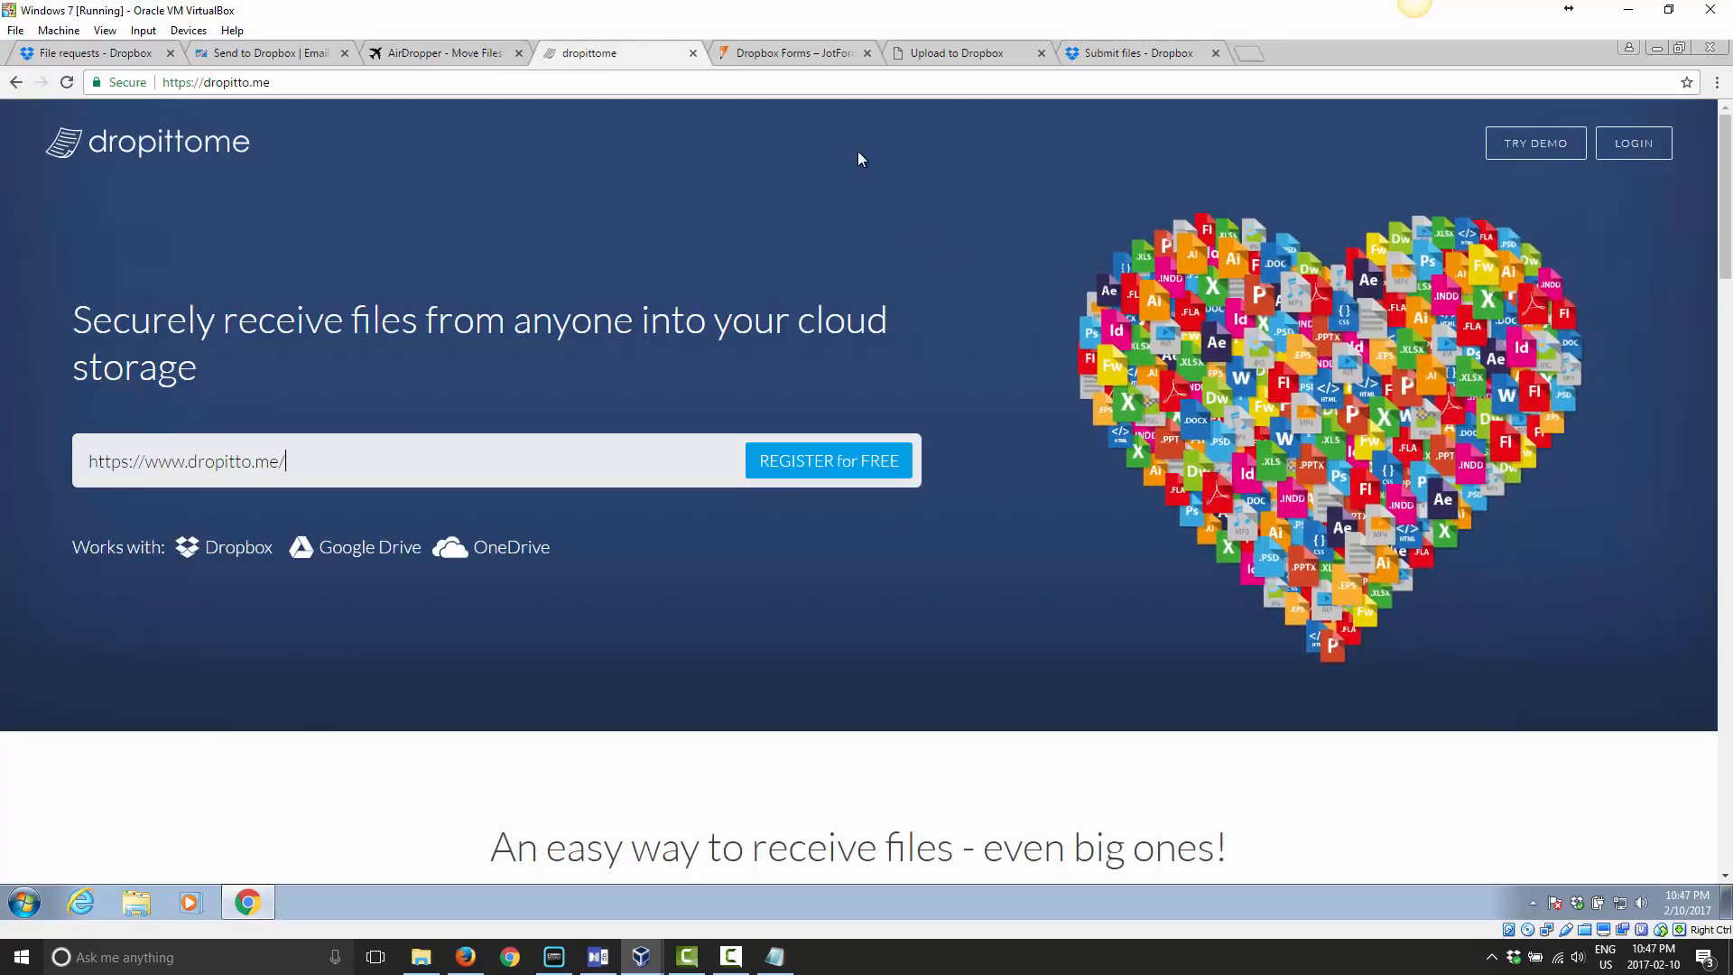
{"action": "left_click", "coordinate": [785, 53]}
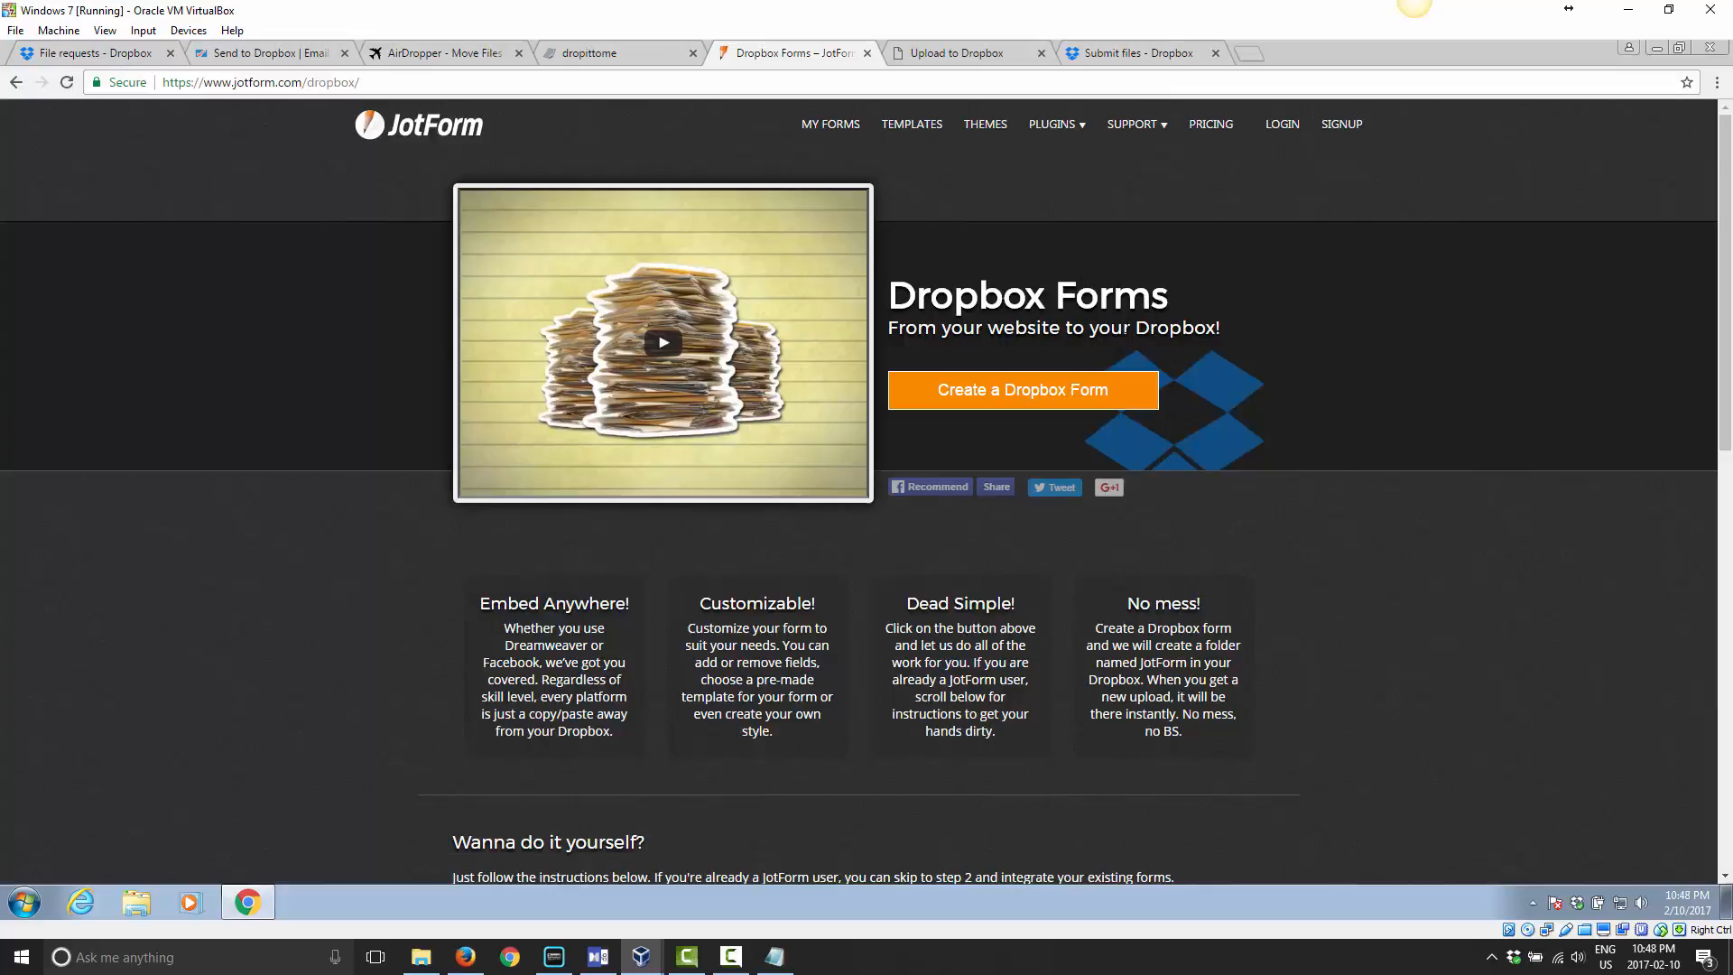
View the UploadToDropbox.com homepage.
{"action": "left_click", "coordinate": [951, 52]}
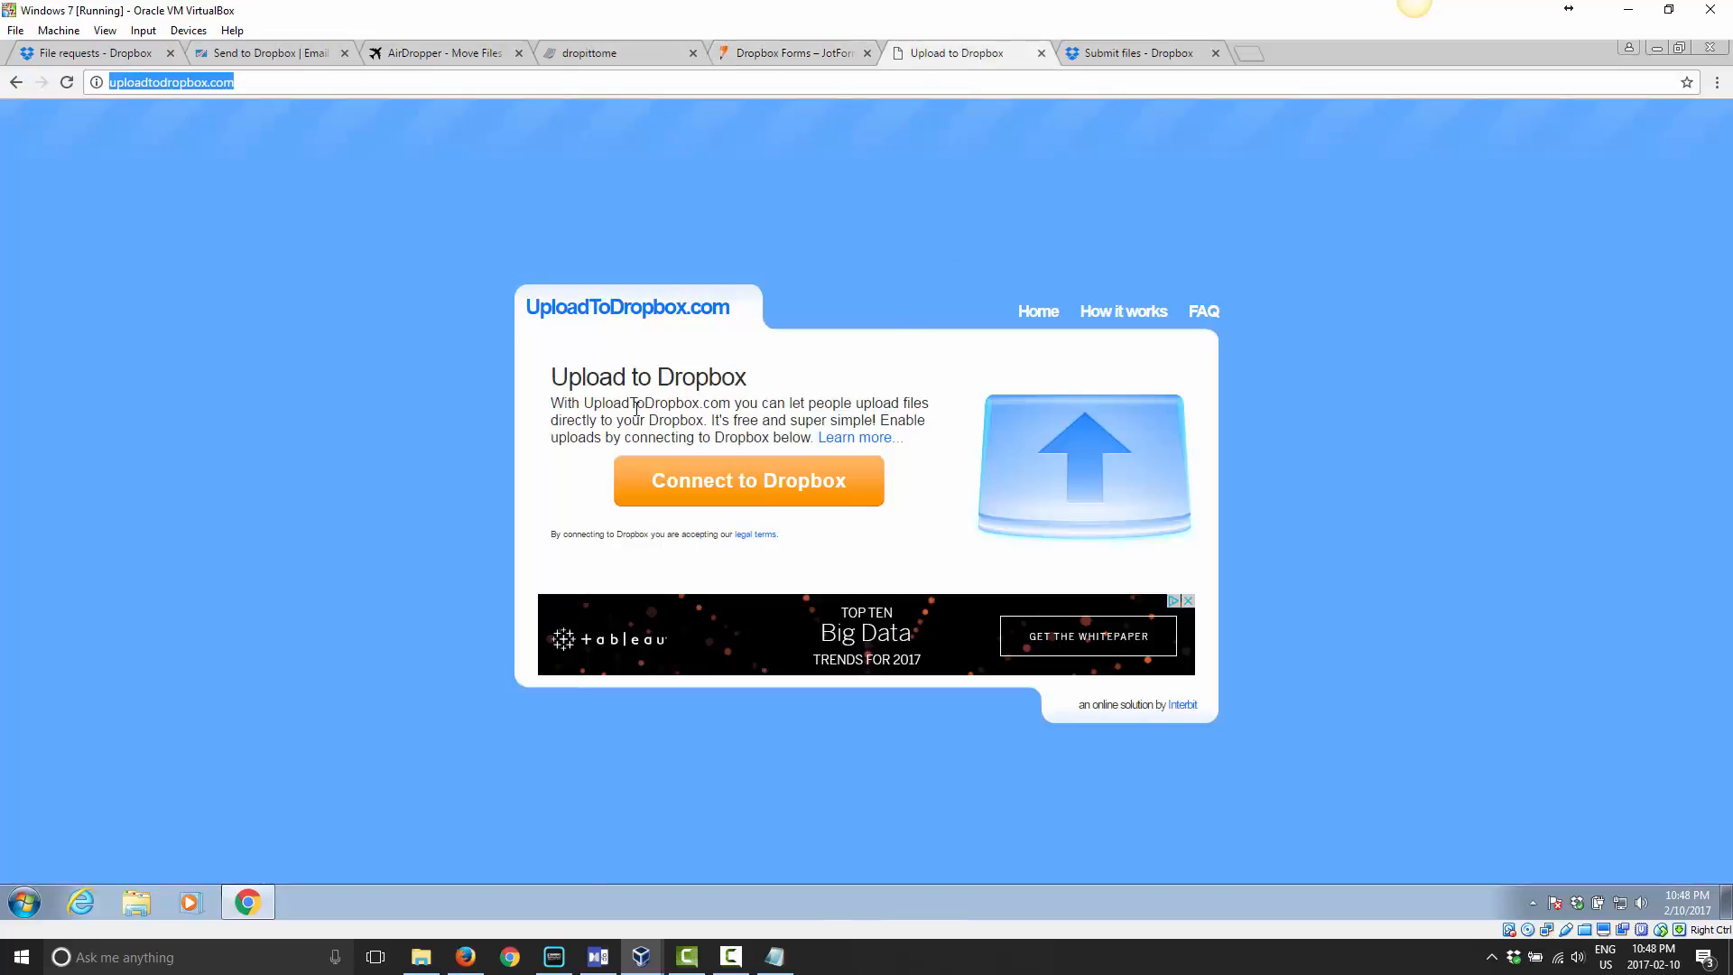
{"action": "mouse_move", "coordinate": [1520, 520]}
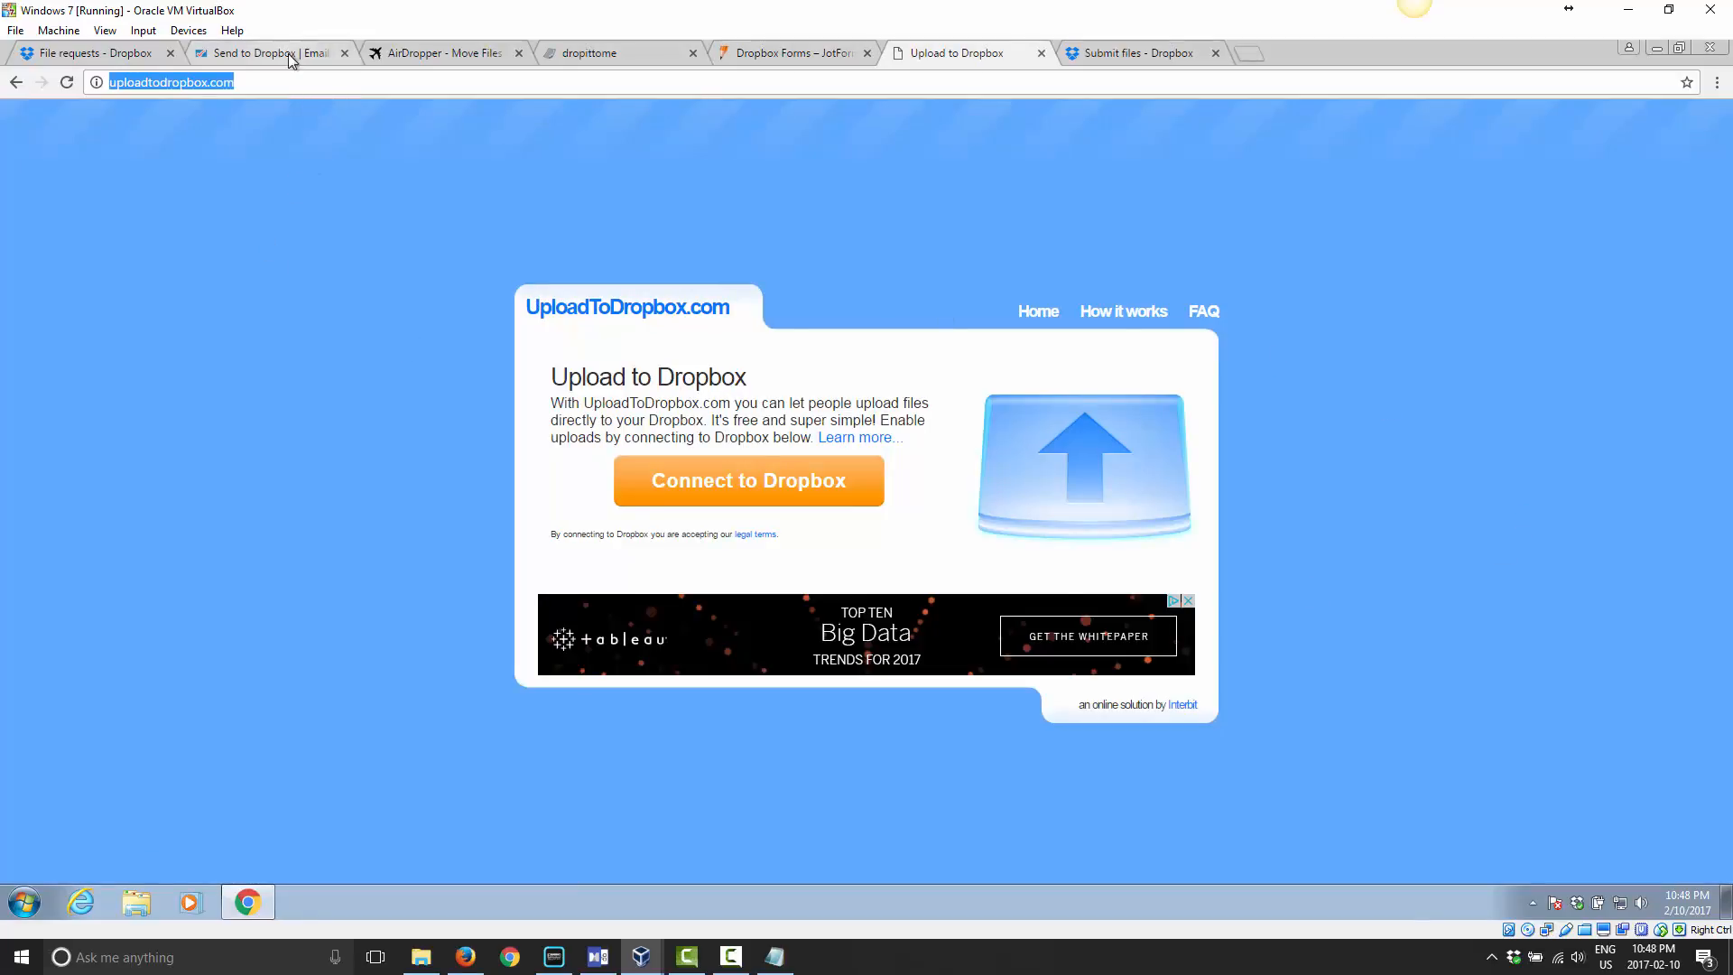
{"action": "mouse_move", "coordinate": [323, 367]}
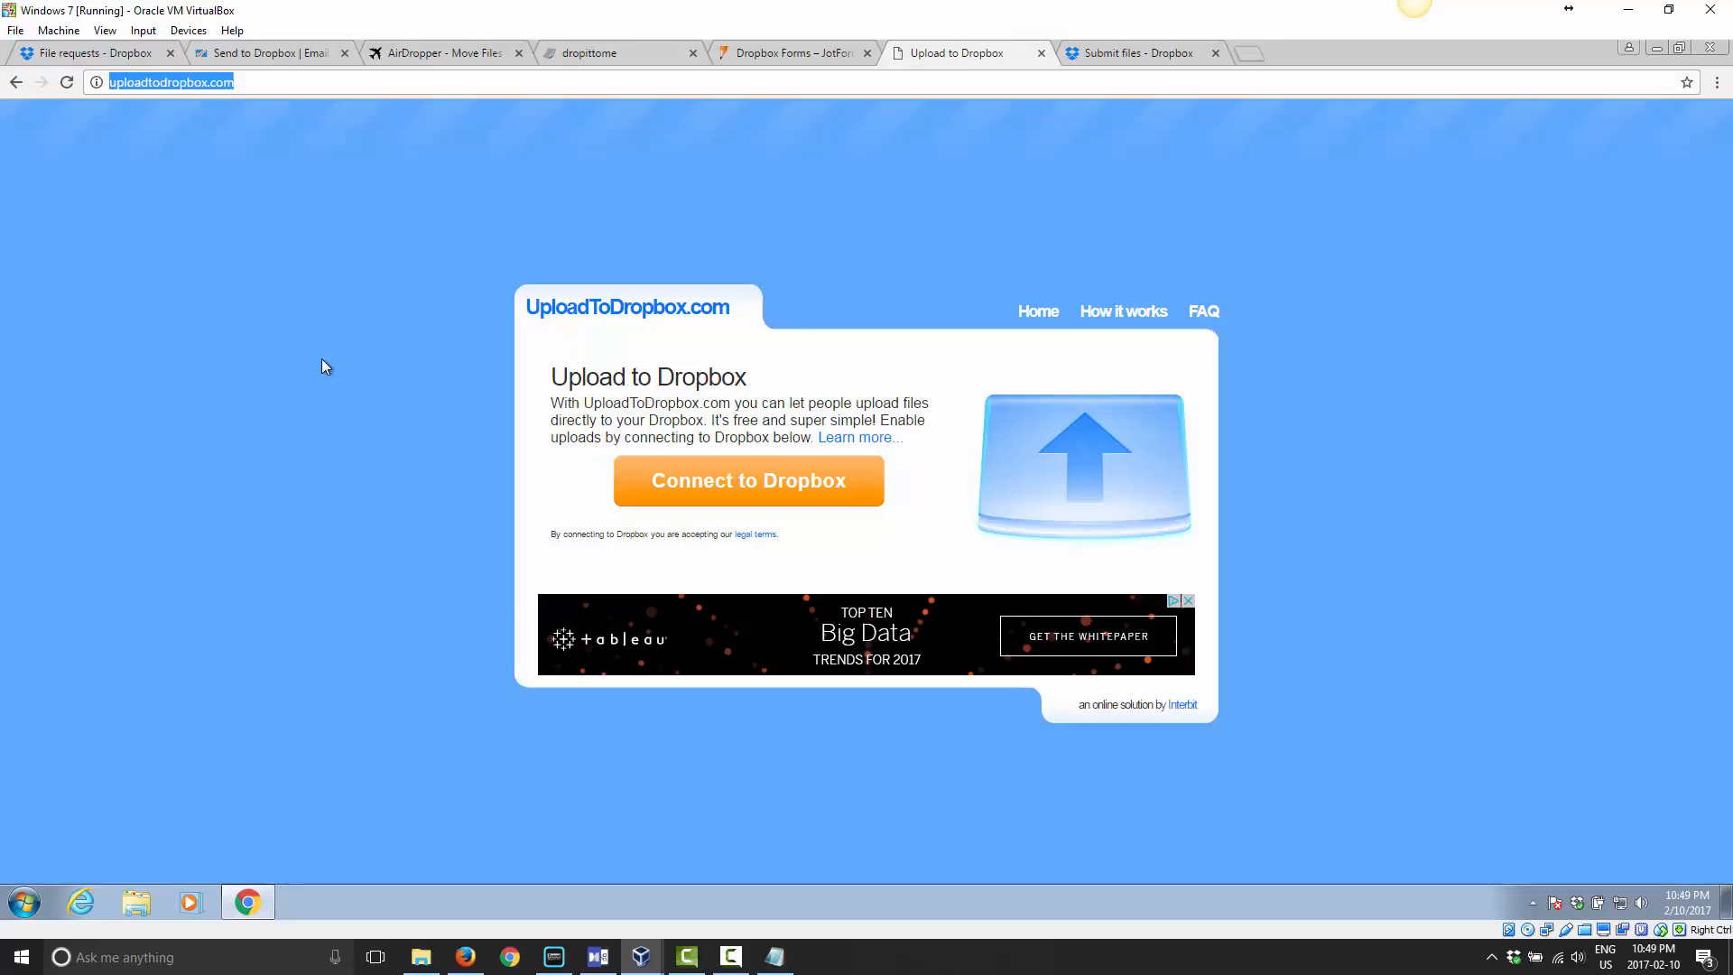
Return to the Dropbox File requests page listing Large Files (0) and History Assignment (1 submission).
{"action": "left_click", "coordinate": [94, 52]}
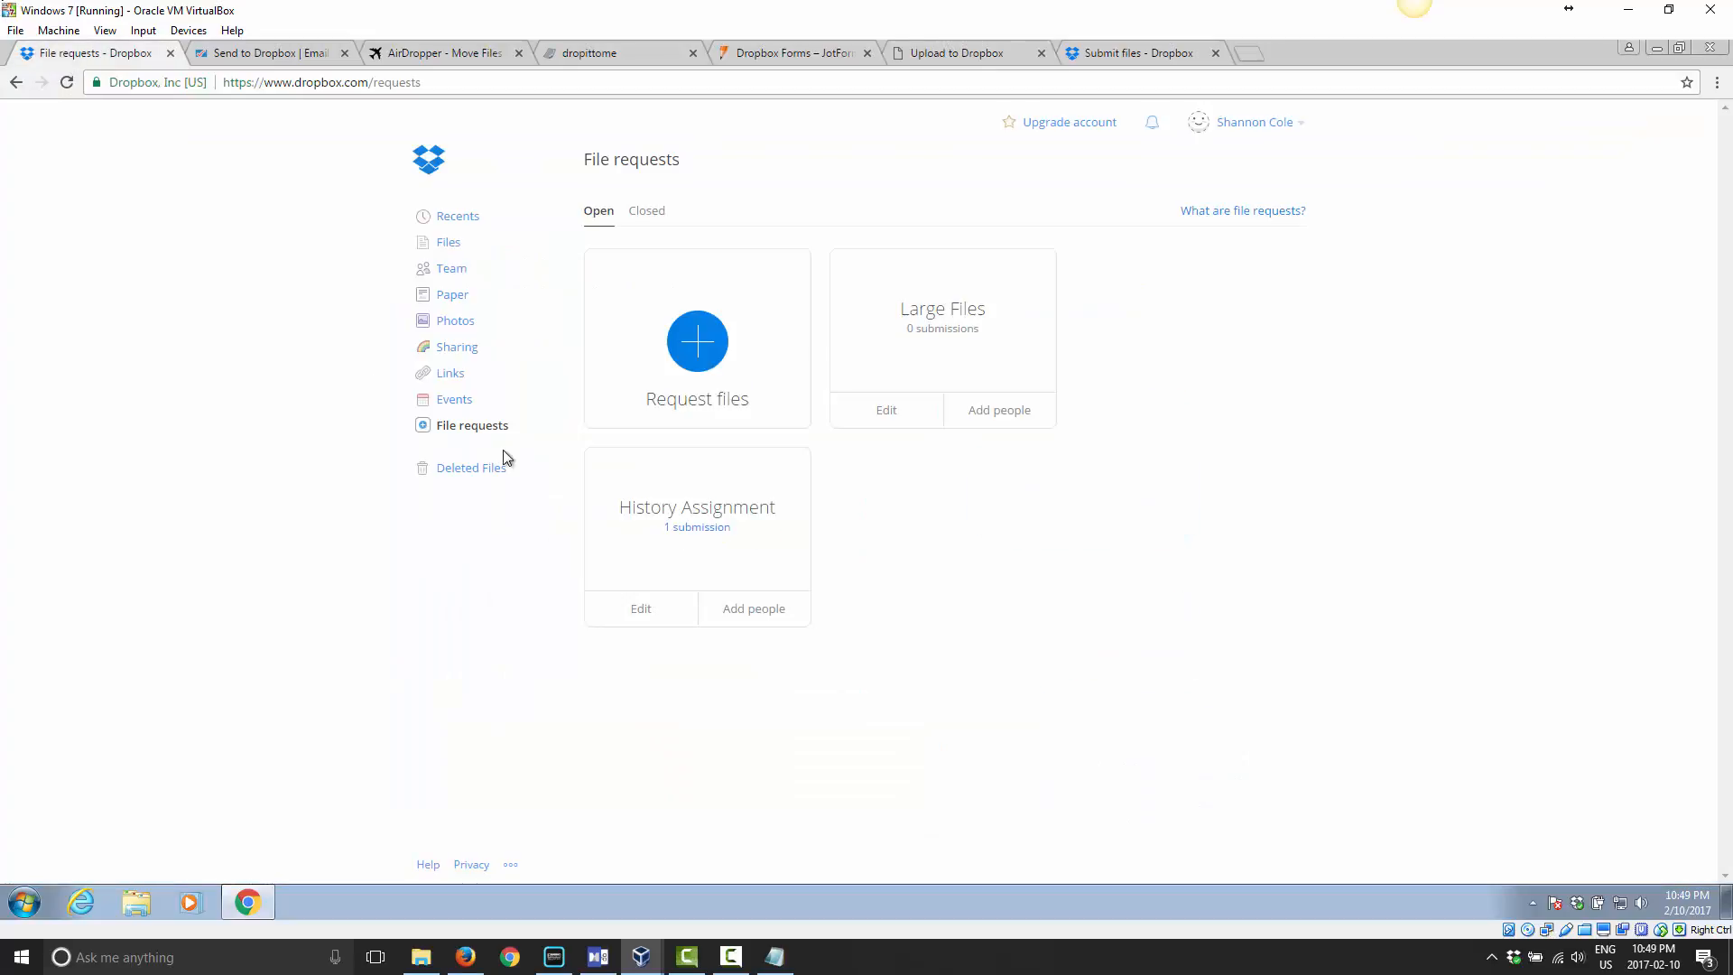
{"action": "mouse_move", "coordinate": [1220, 681]}
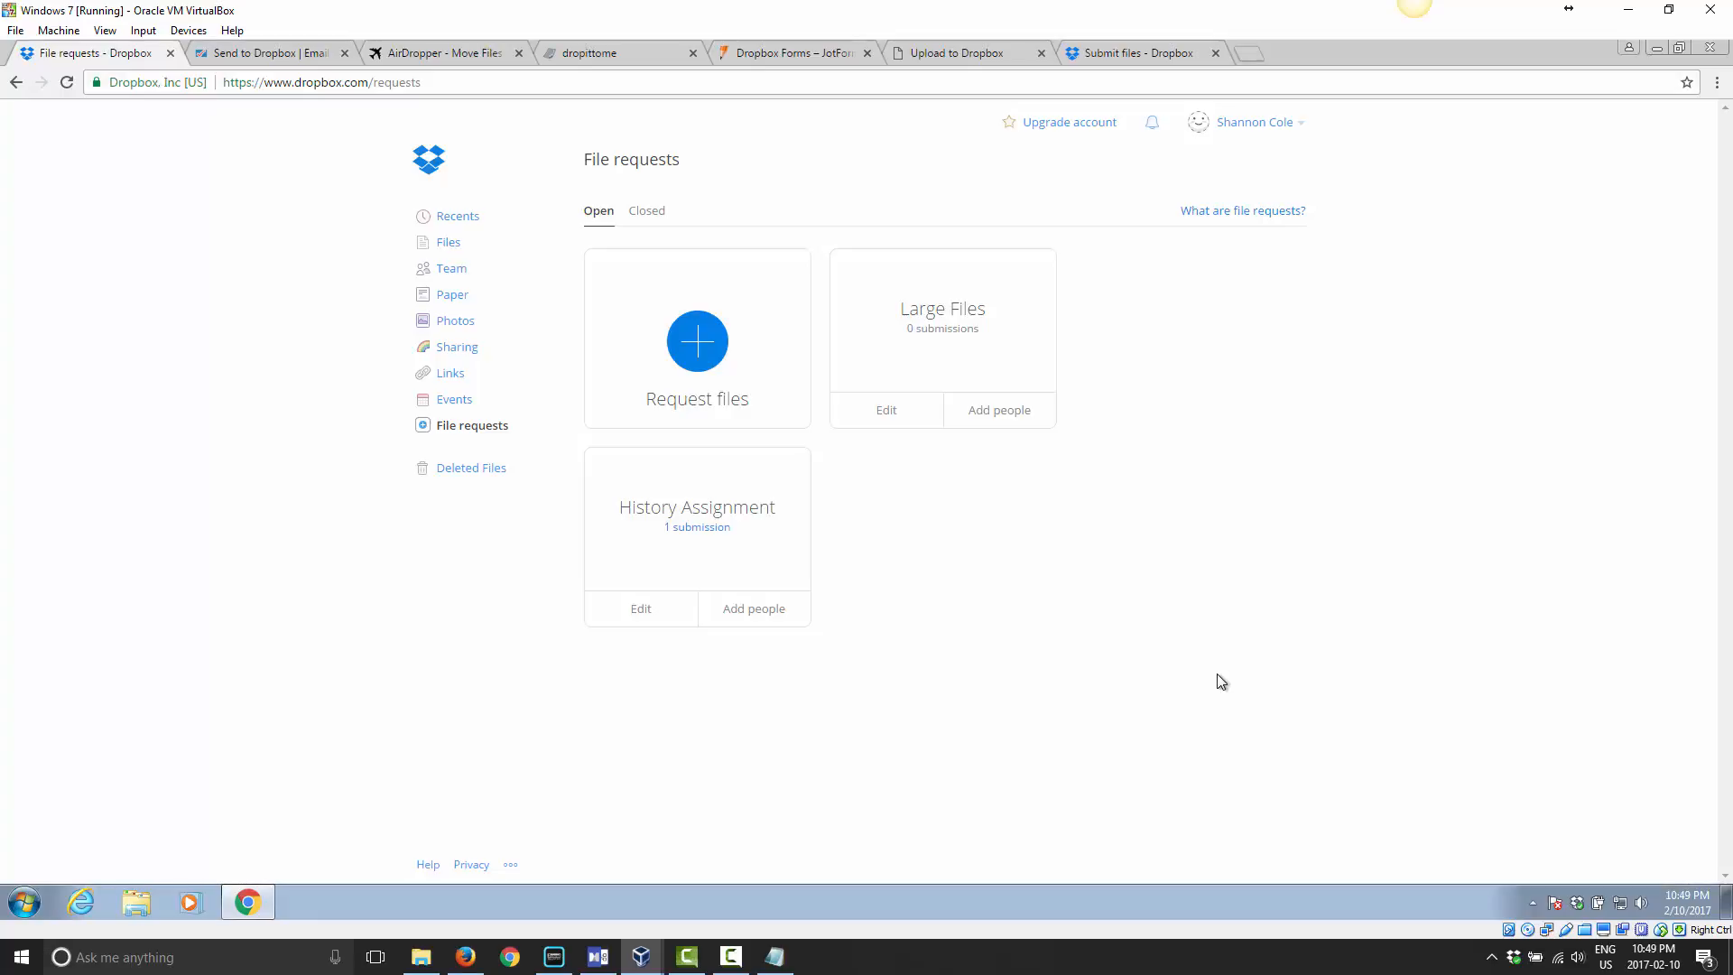
{"action": "mouse_move", "coordinate": [1036, 967]}
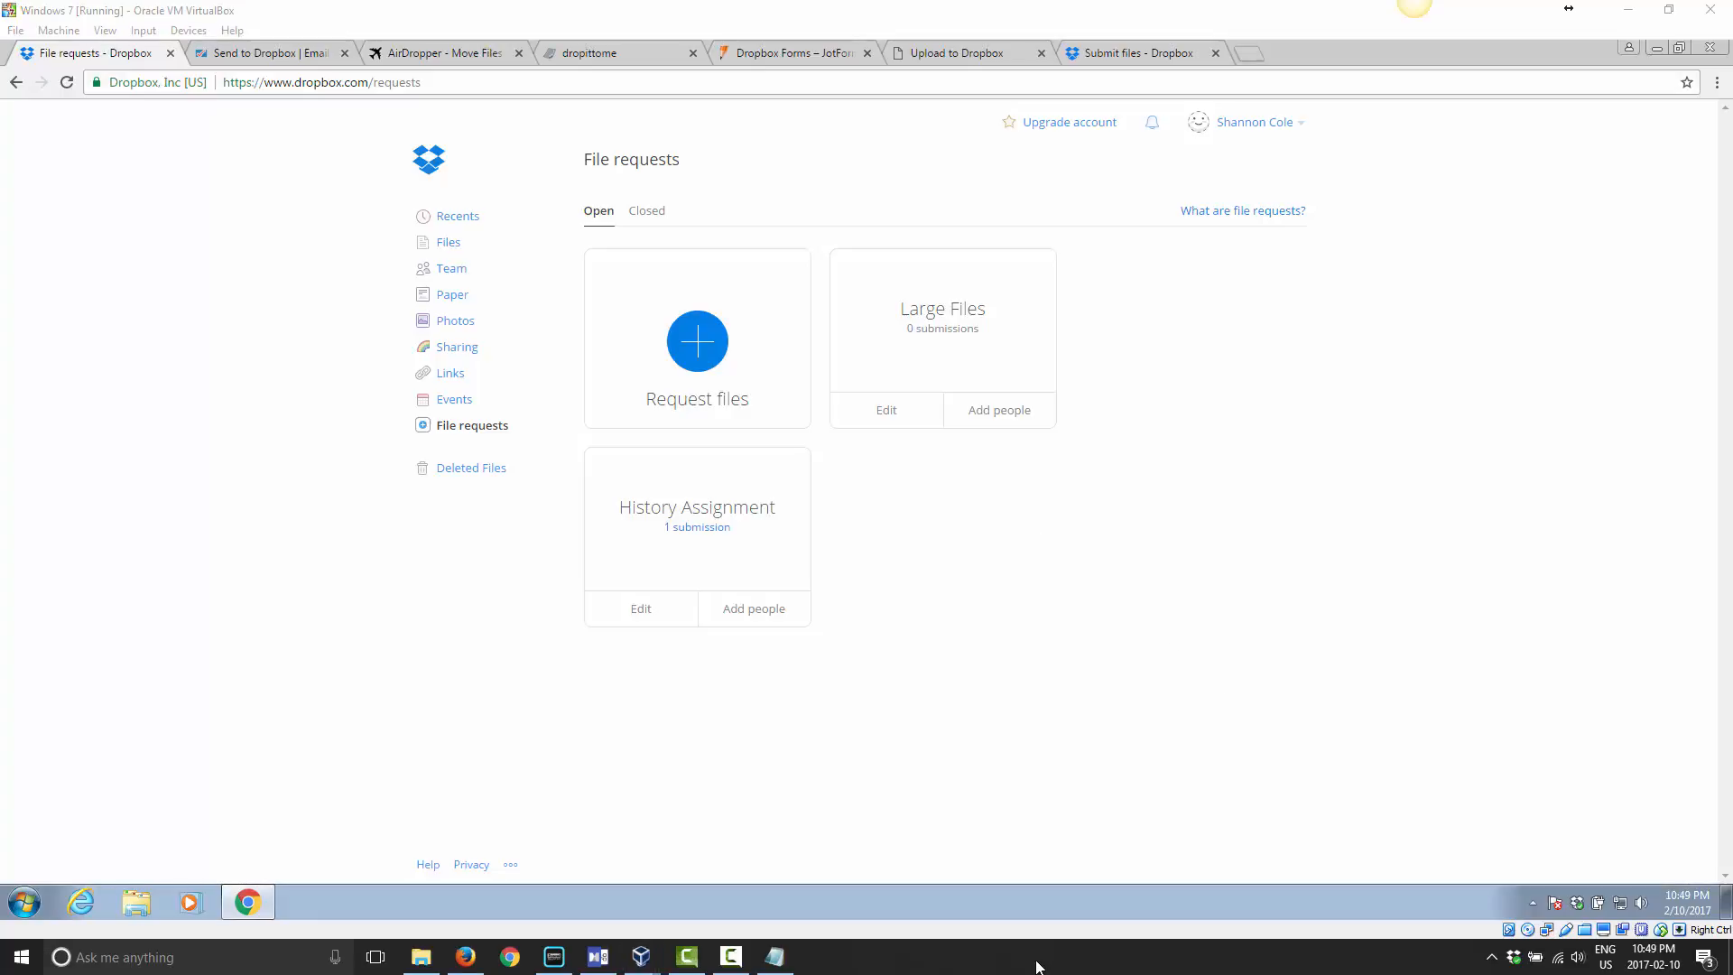